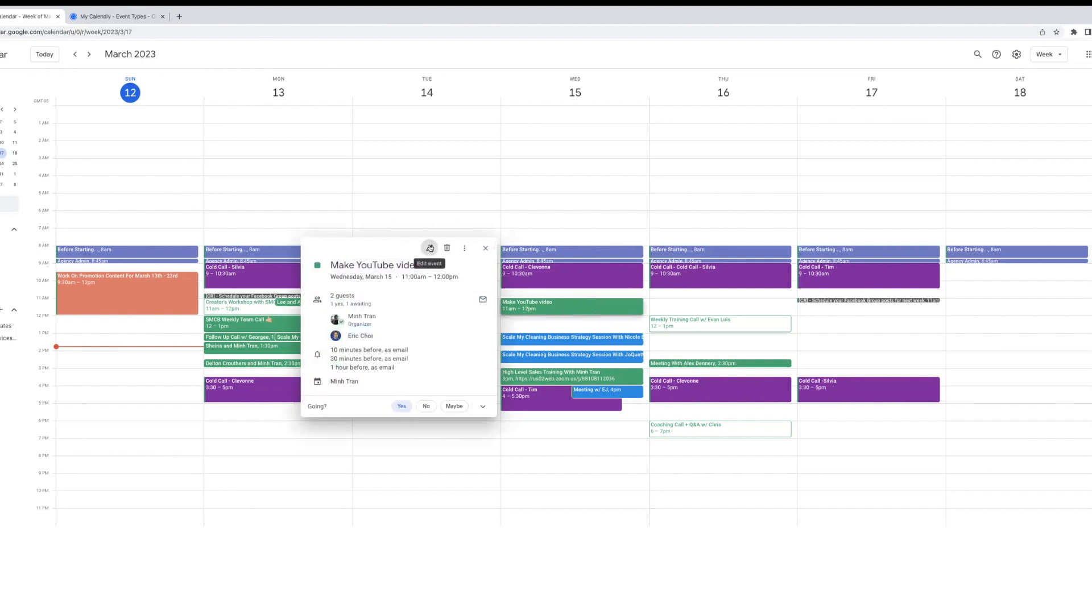
Open the Make YouTube video event's full edit page, then go back to the week view
click(430, 248)
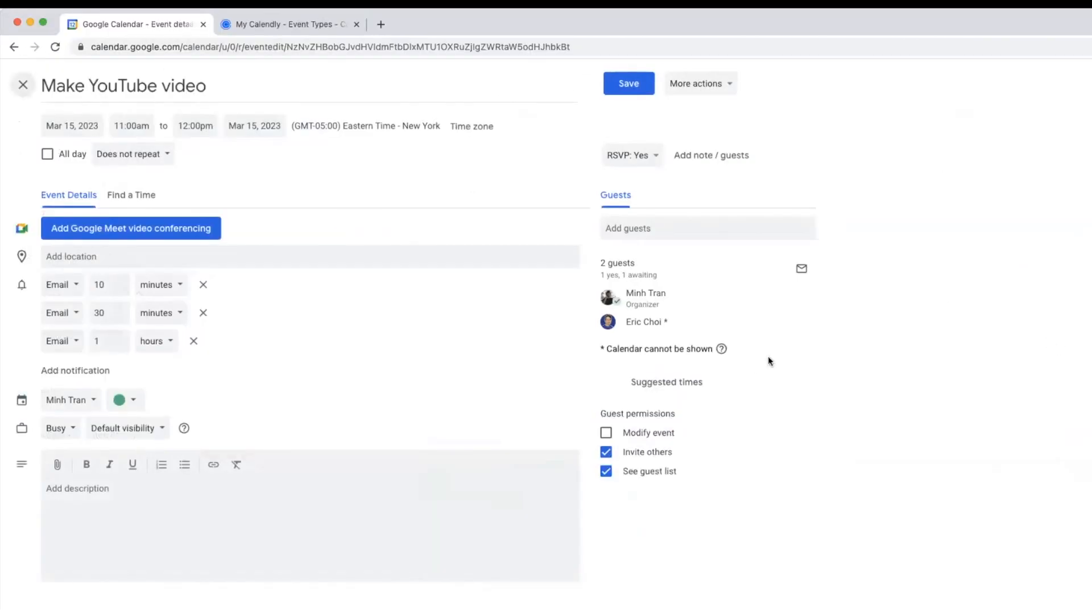
click(124, 399)
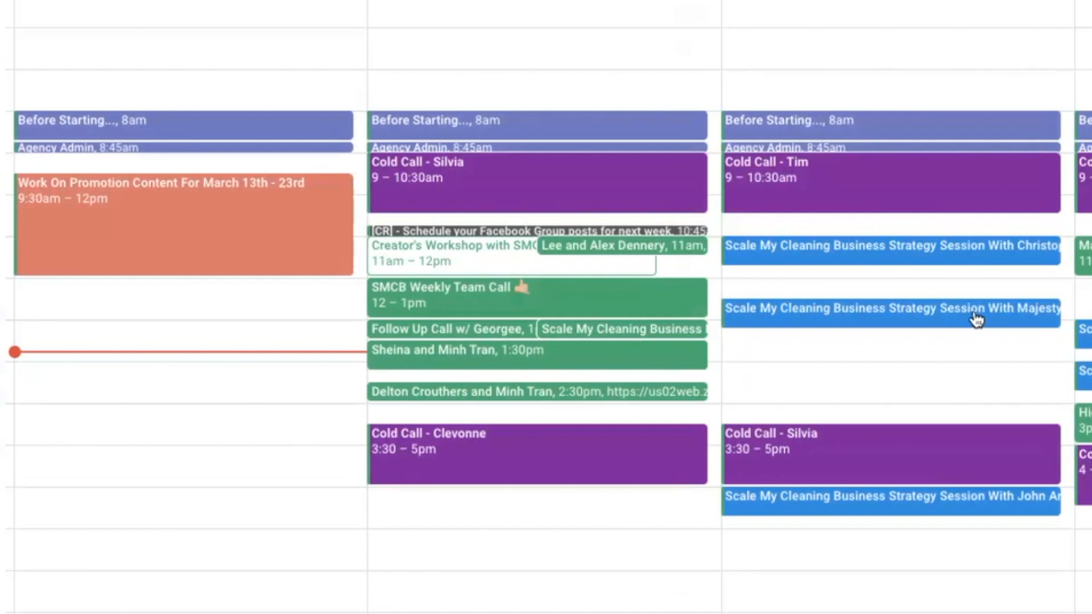
mouse_move(618, 355)
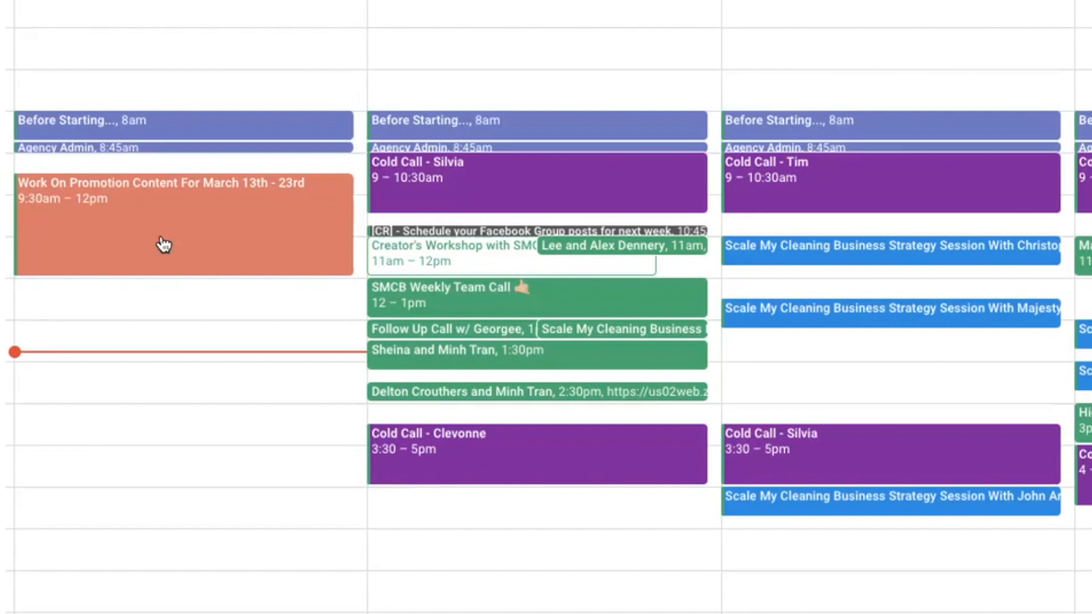
mouse_move(198, 227)
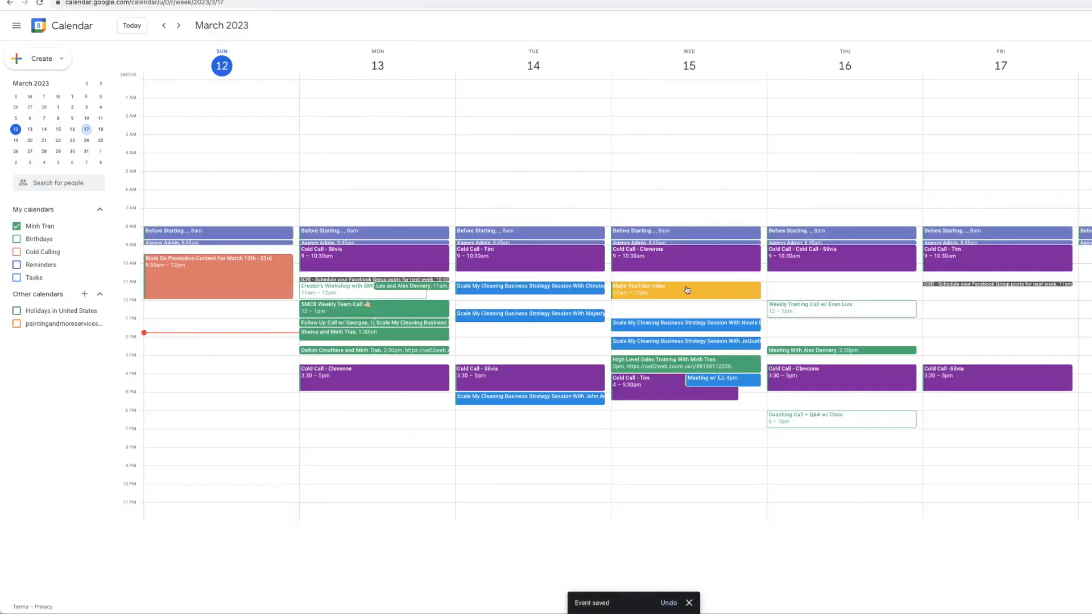
mouse_move(721, 288)
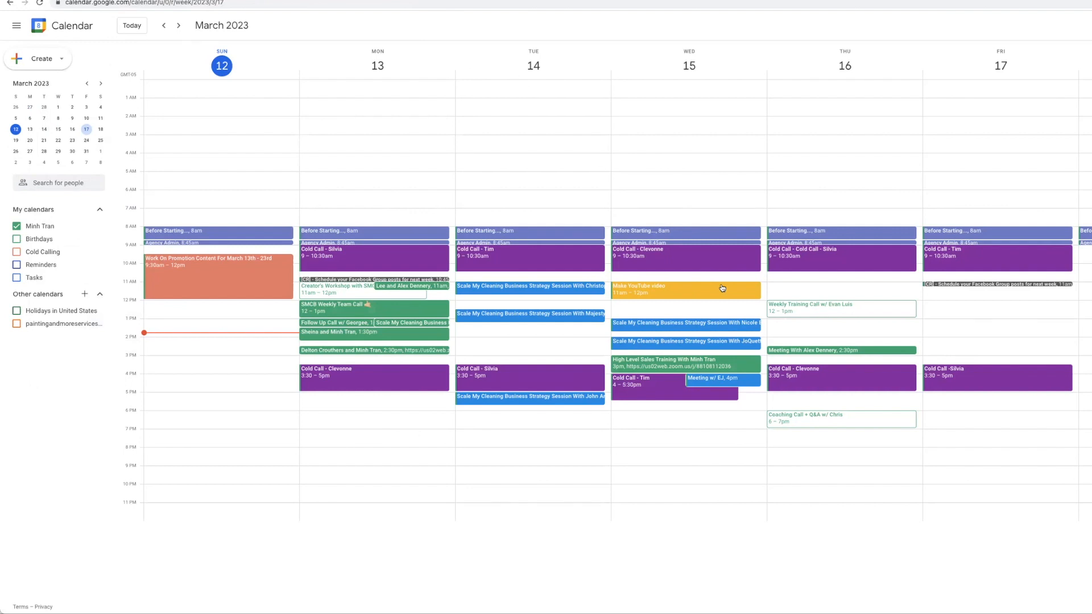
mouse_move(694, 288)
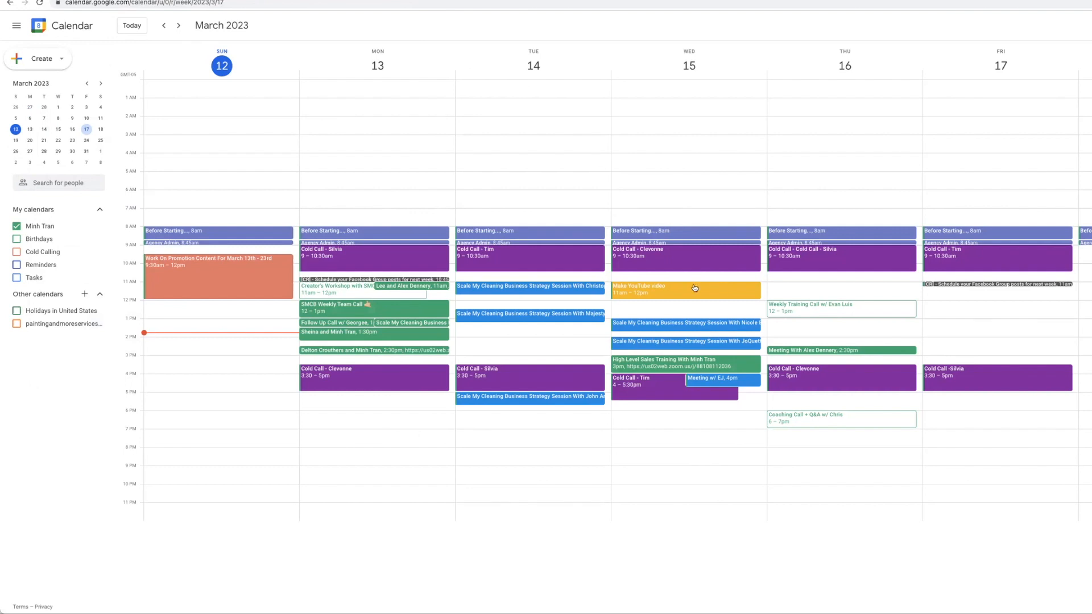
Reopen the Make YouTube video event's details and its full editing page
drag(685, 288, 998, 340)
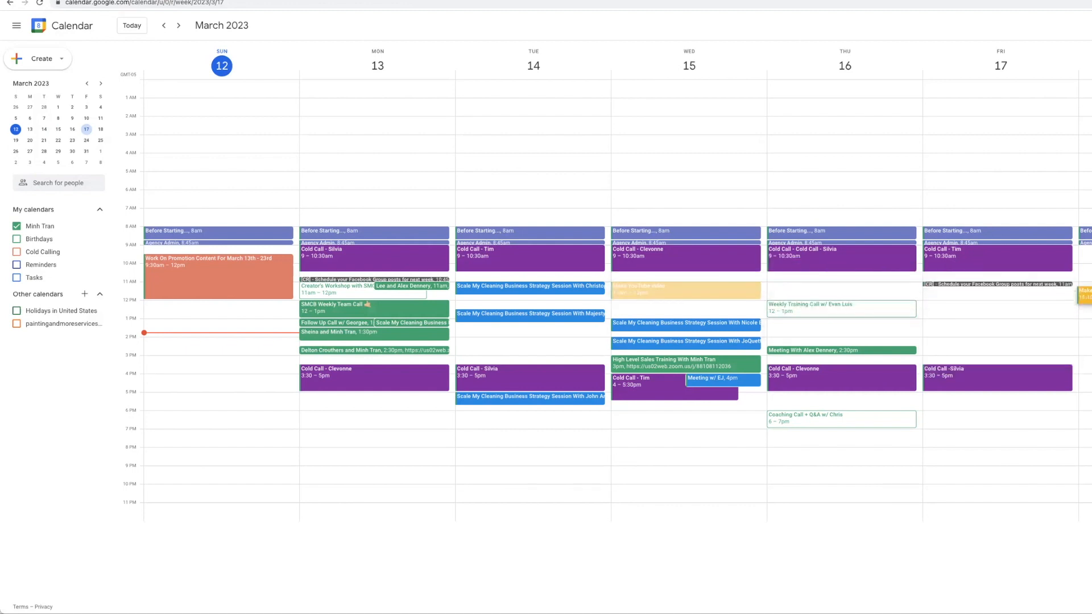
click(684, 289)
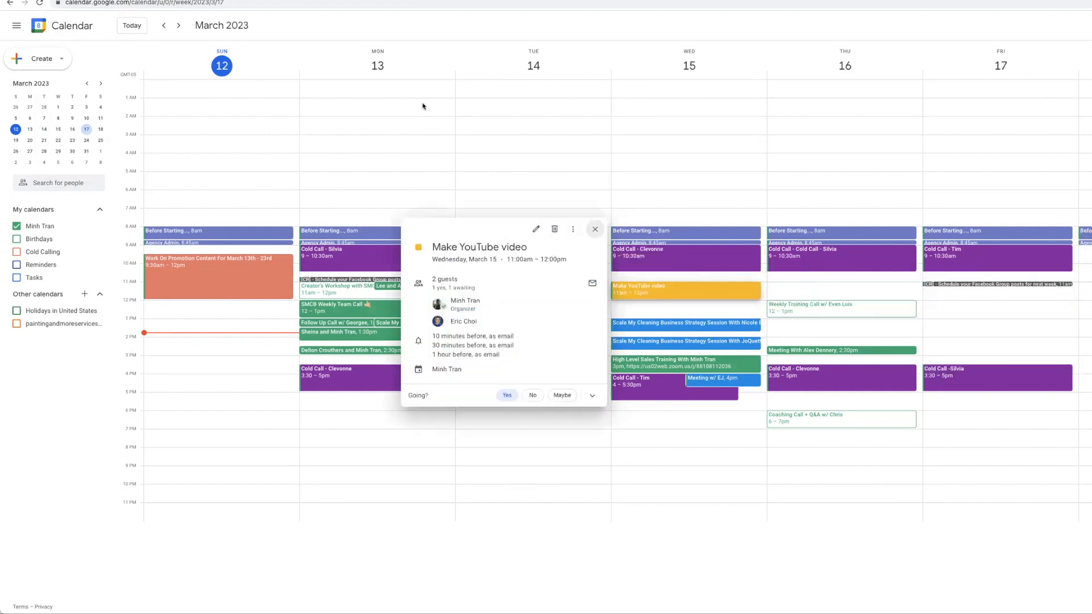
click(536, 229)
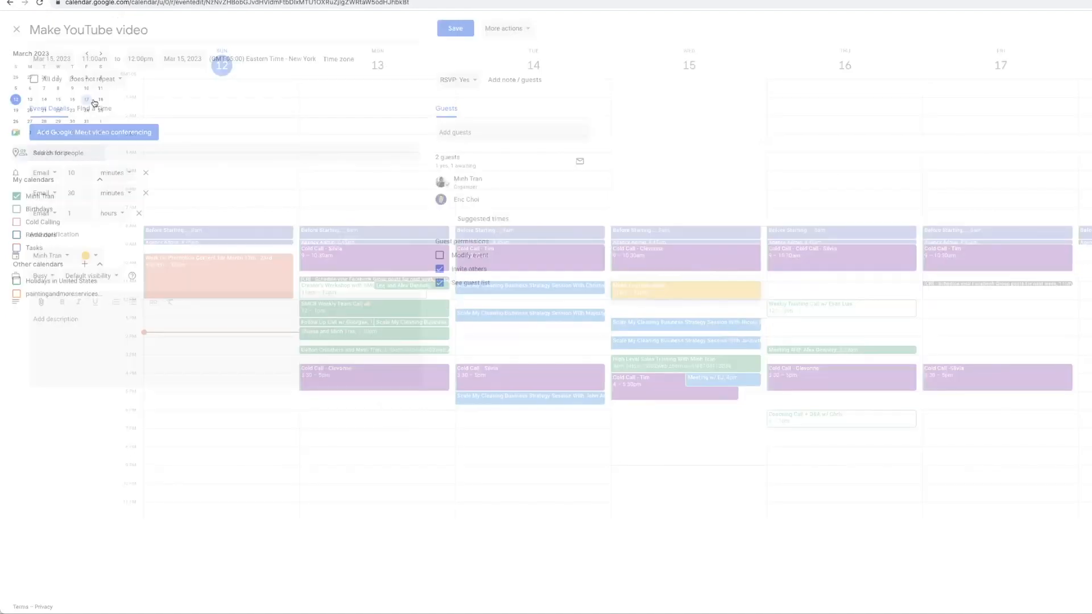
click(16, 28)
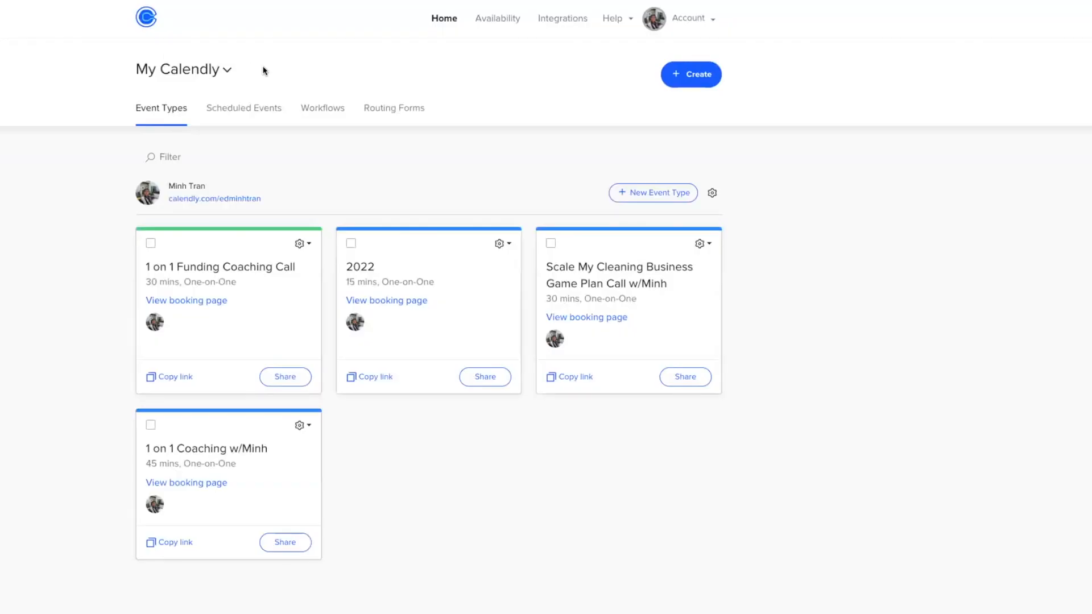
mouse_move(298, 140)
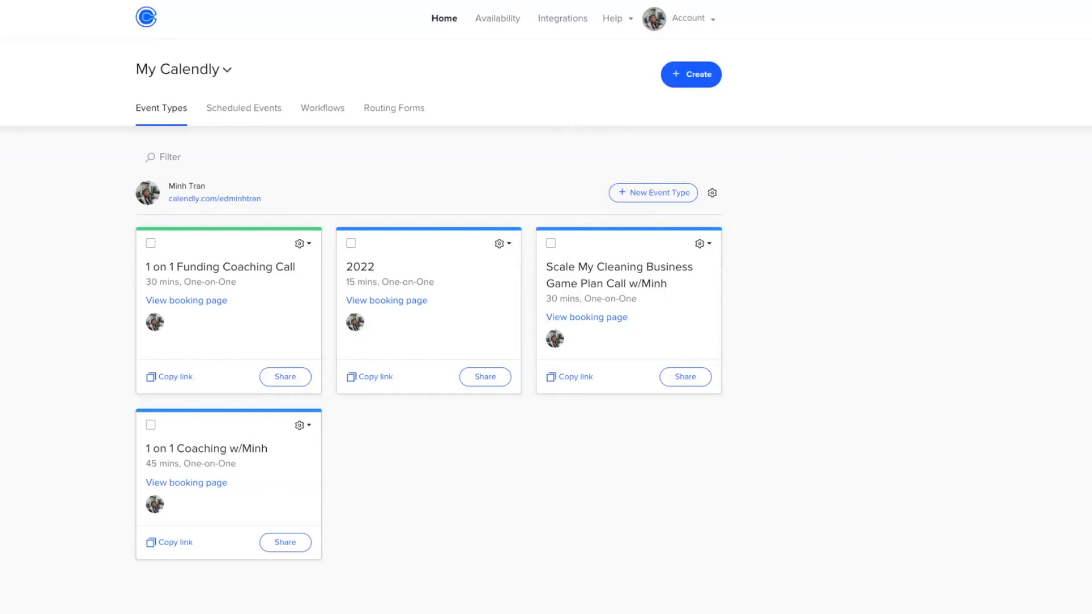
mouse_move(521, 89)
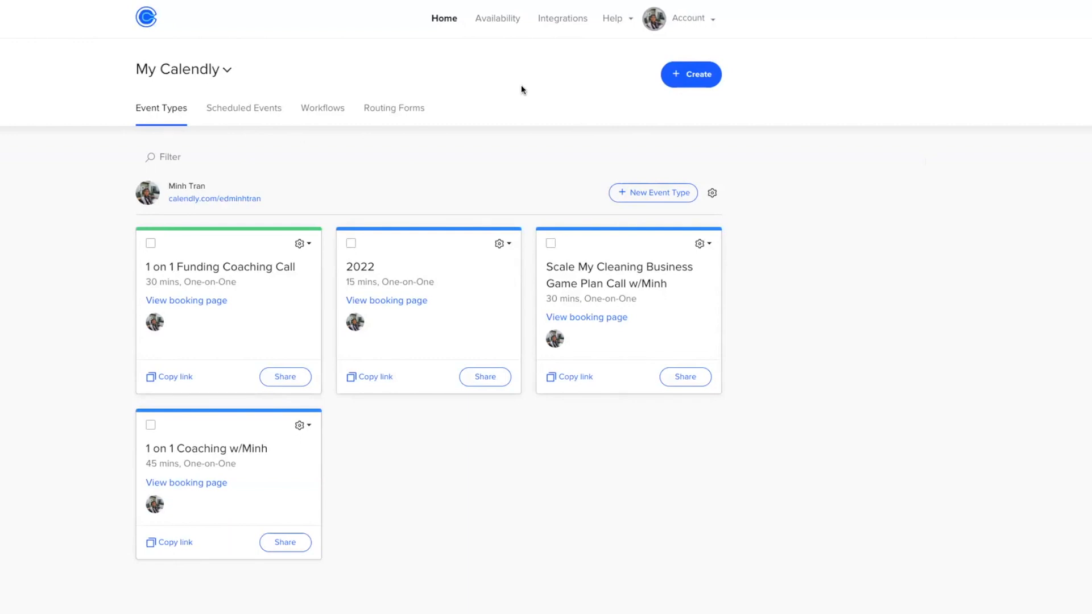
mouse_move(564, 18)
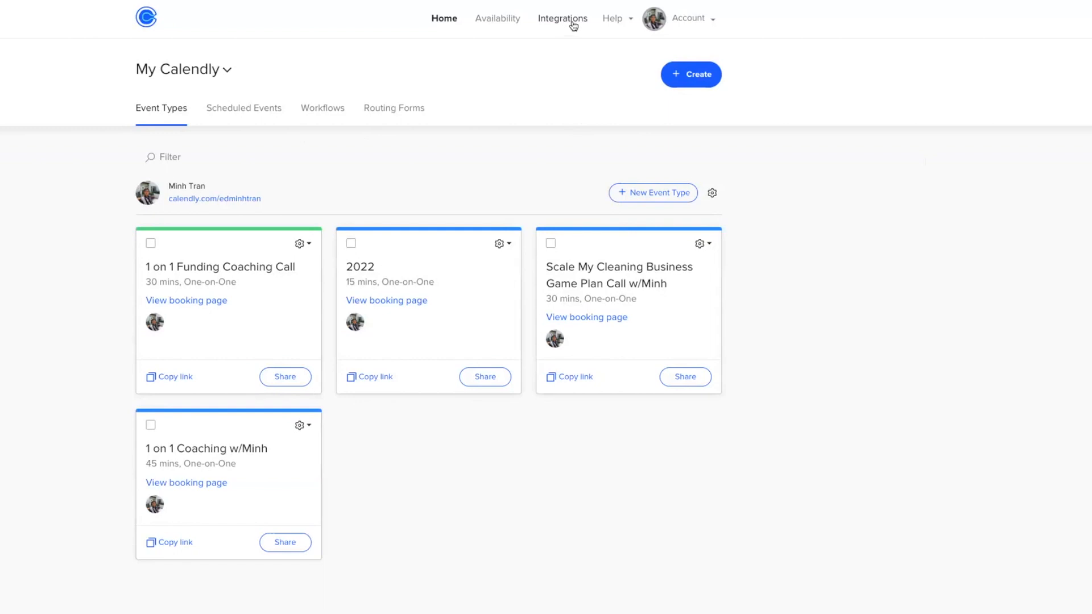
click(561, 19)
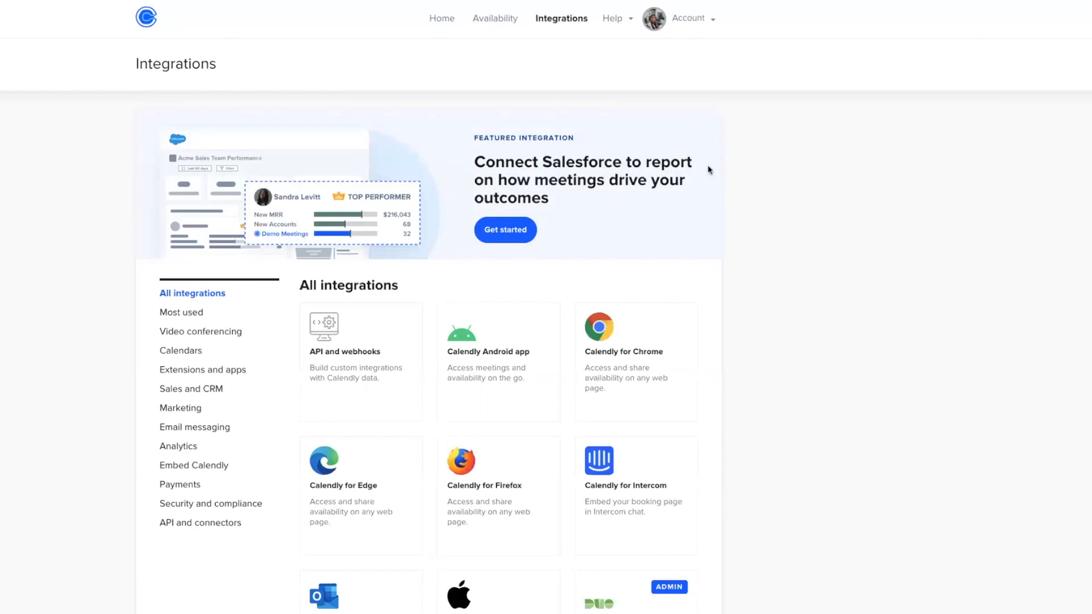
scroll(down, 3)
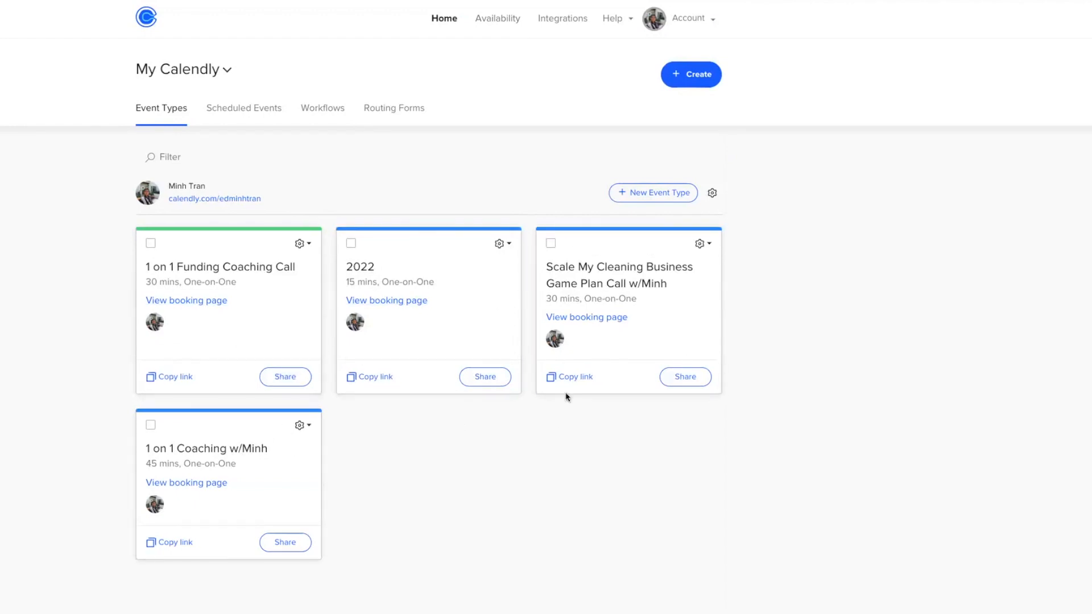
mouse_move(718, 316)
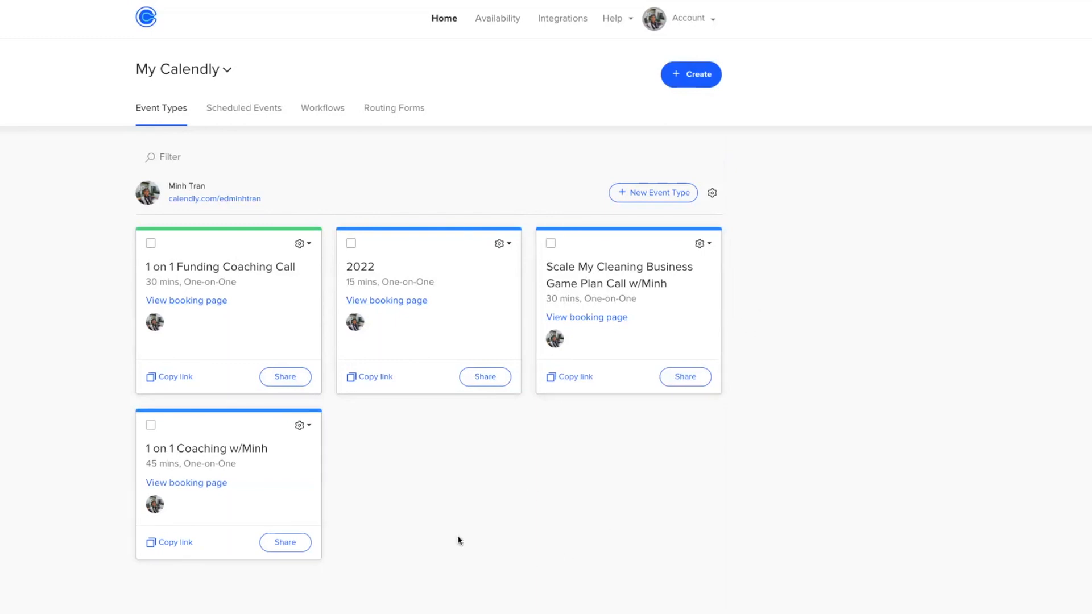
mouse_move(428, 499)
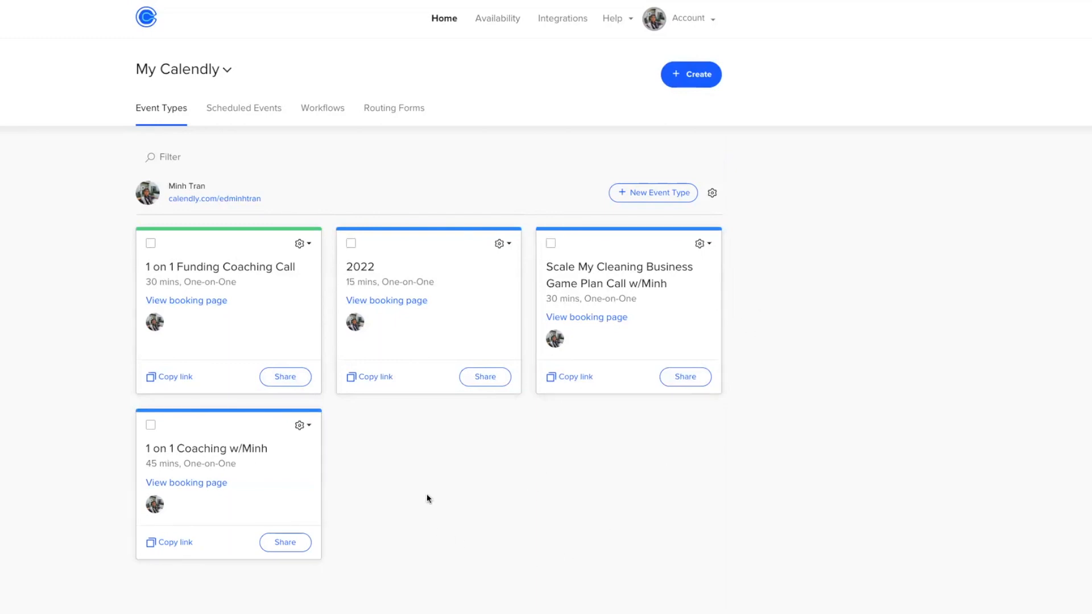
mouse_move(534, 341)
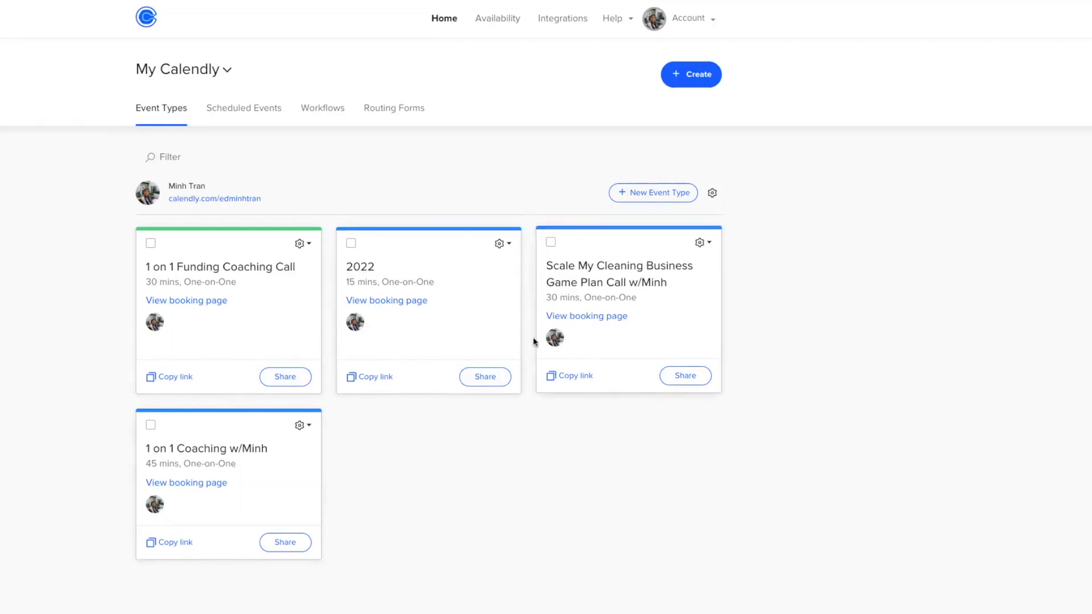
mouse_move(556, 443)
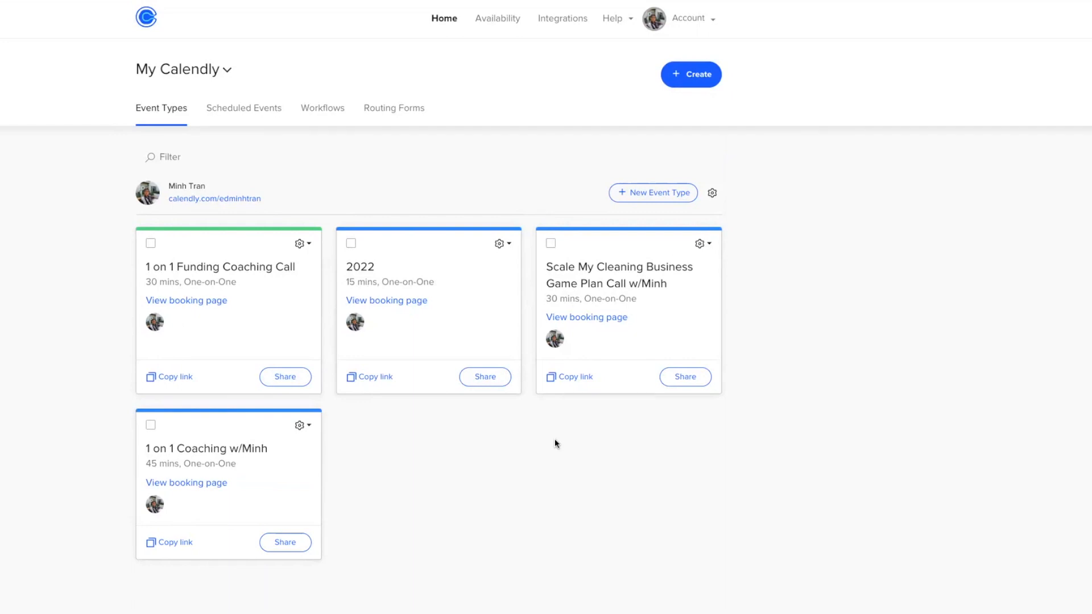
mouse_move(869, 374)
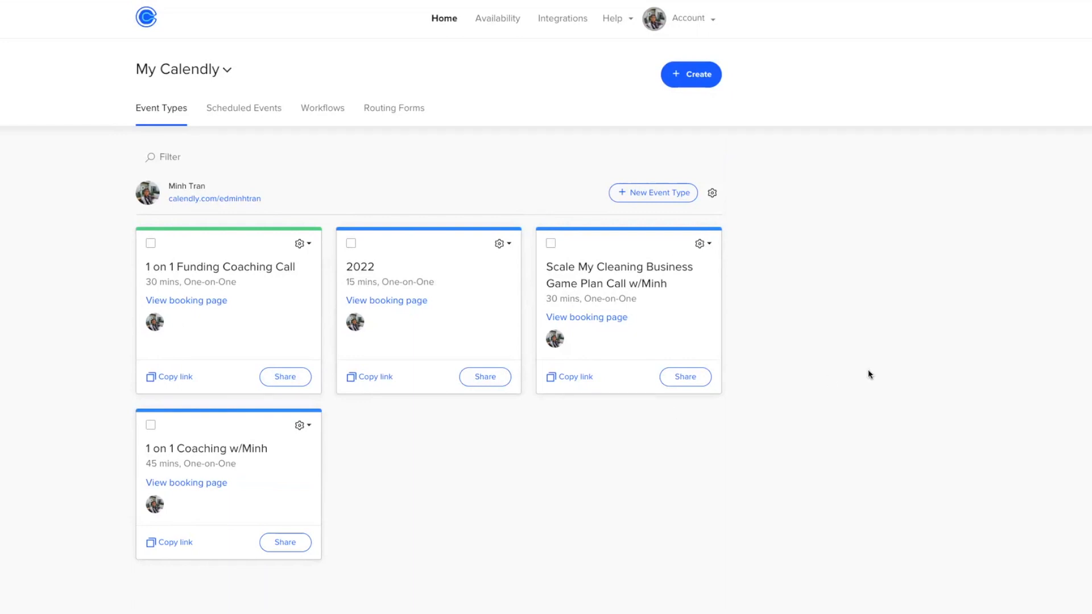
mouse_move(680, 222)
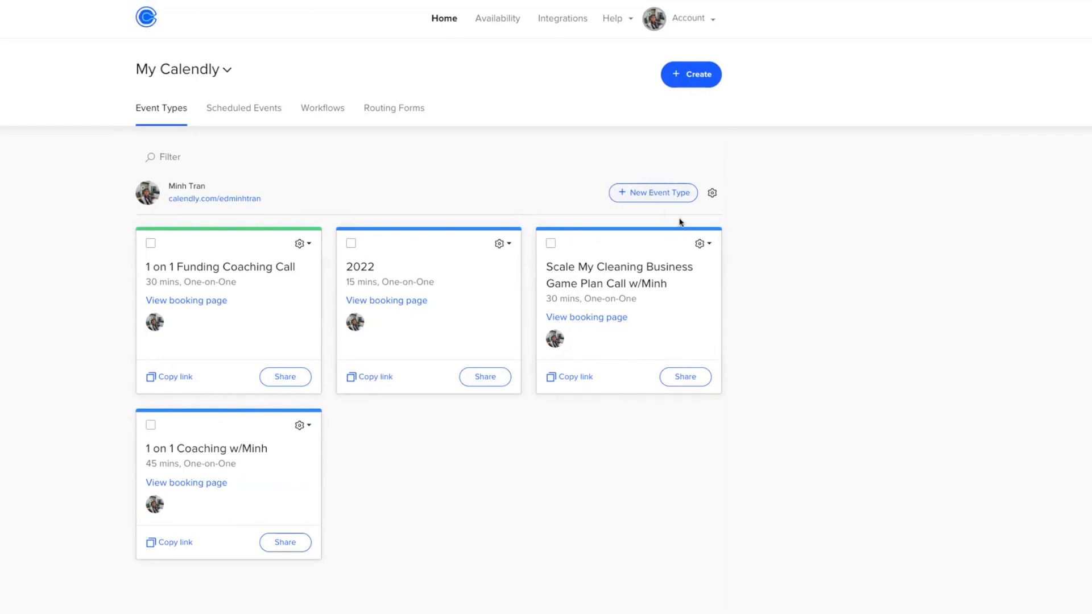
mouse_move(639, 195)
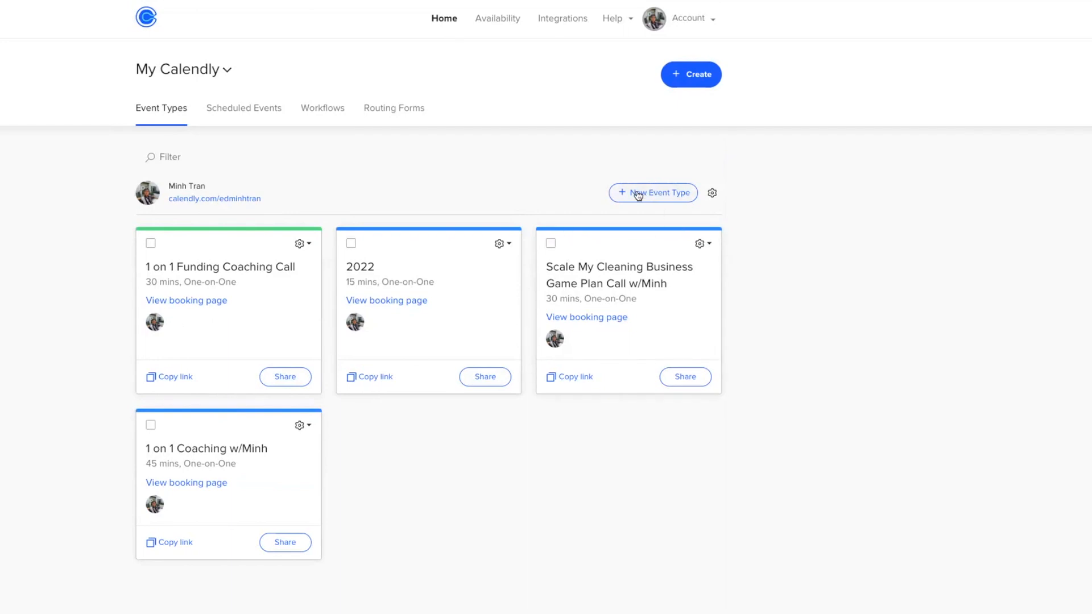
Start a new event type from the My Calendly home
click(653, 194)
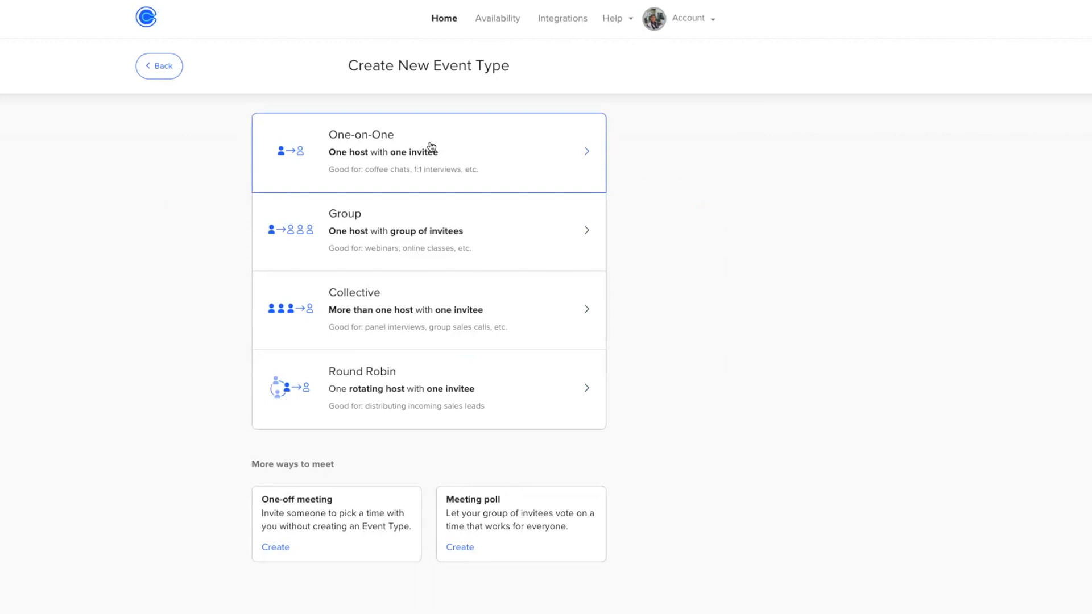
Choose One-on-One as the new event type
click(429, 151)
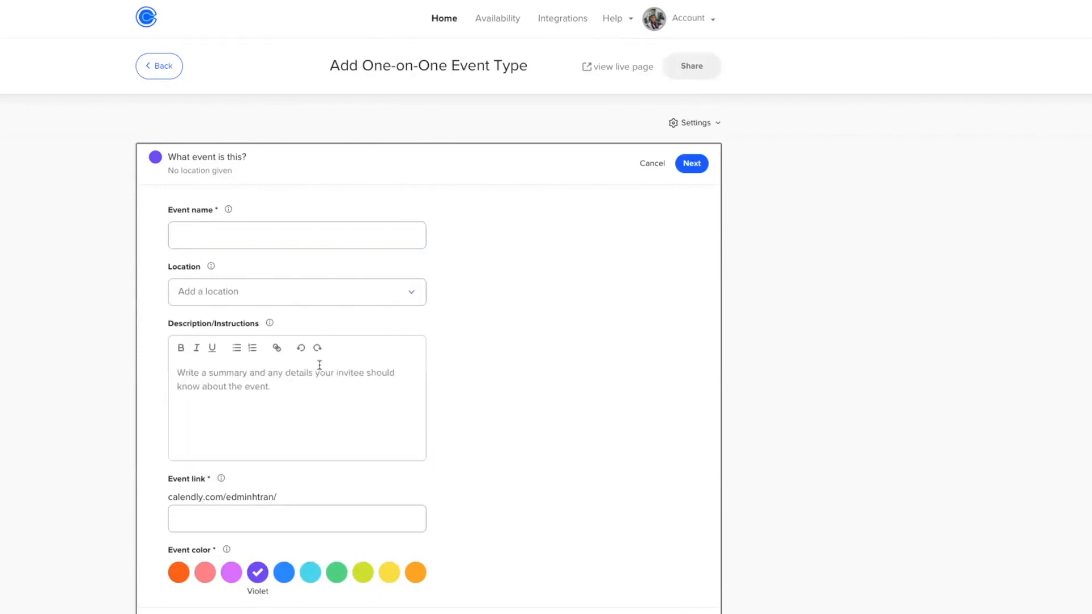
Name the new one-on-one event 'Walkthroughs'
click(296, 519)
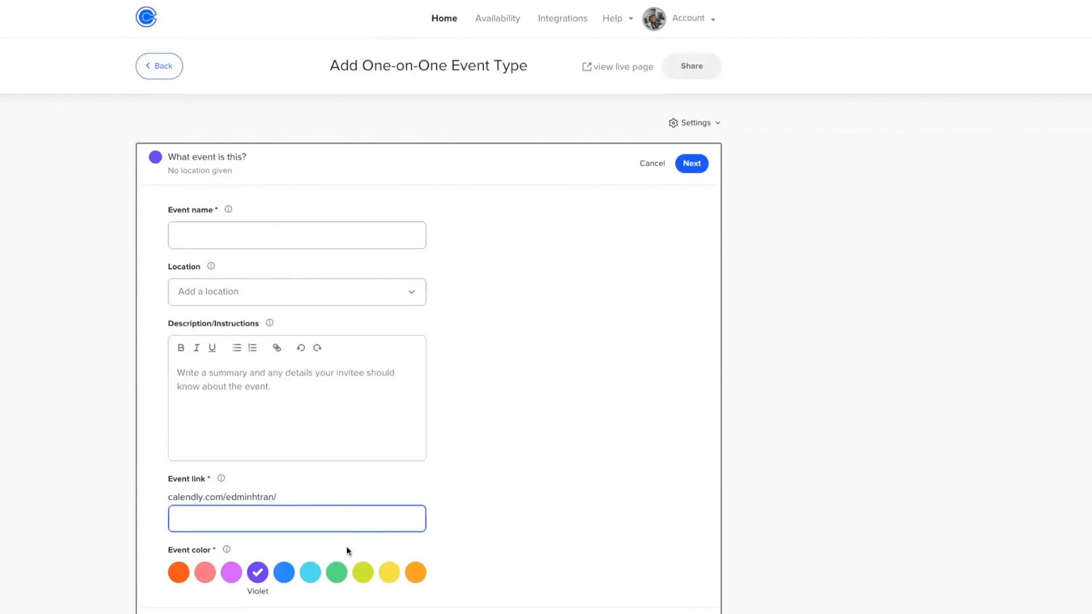
click(257, 572)
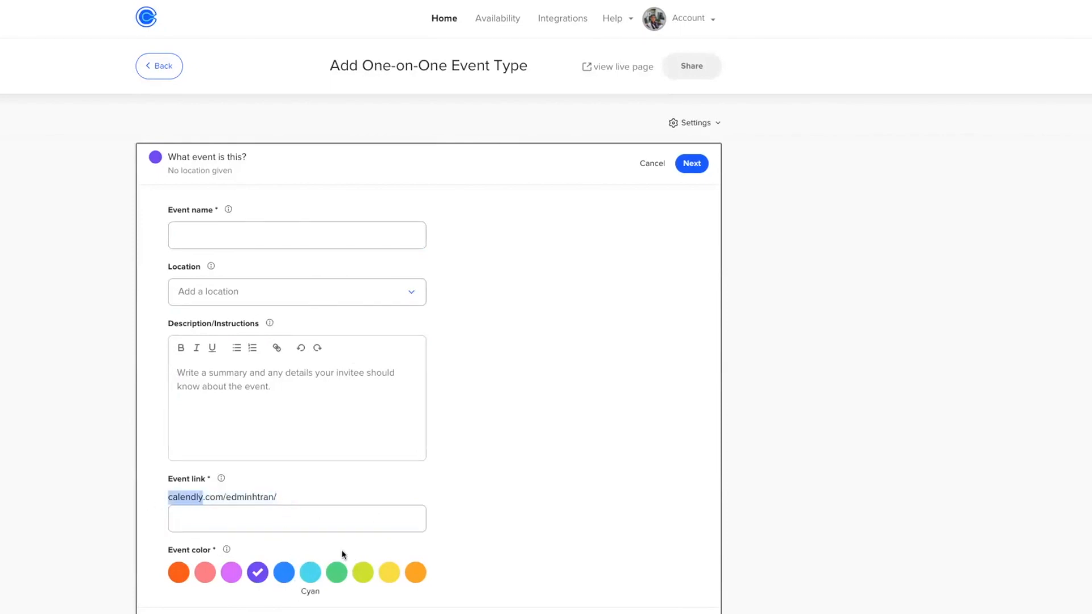
text(Walkthroughs)
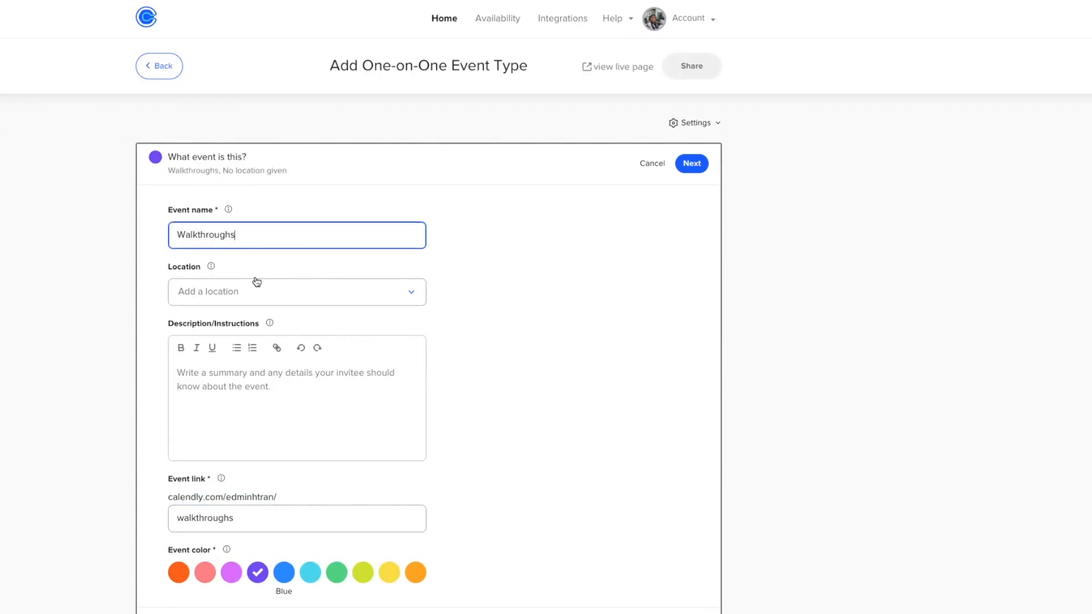
Try In-person meeting as the location twice and cancel, leaving location unset
click(296, 291)
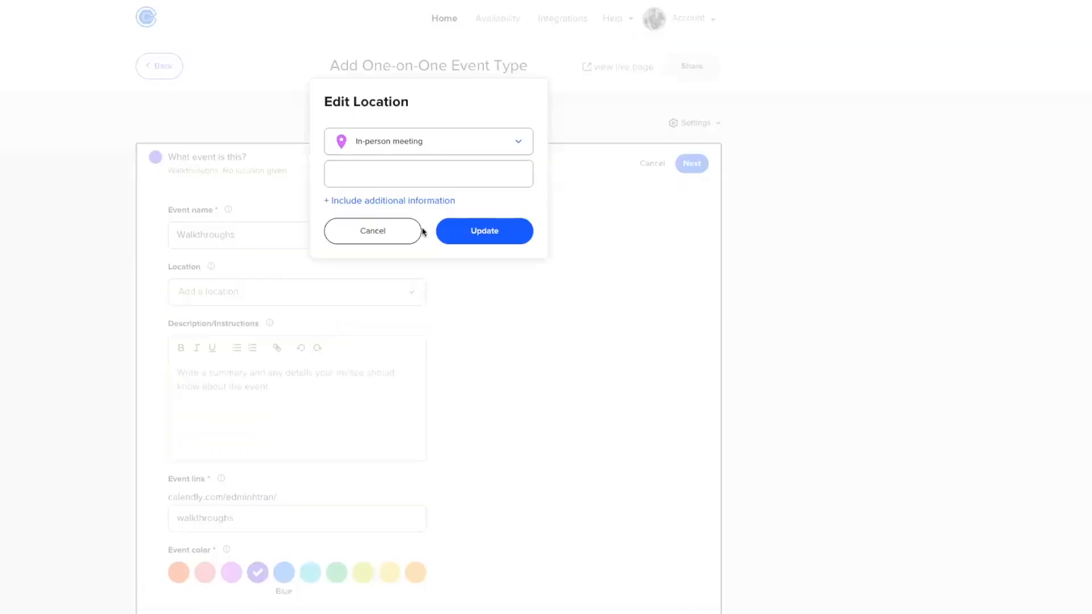
click(484, 231)
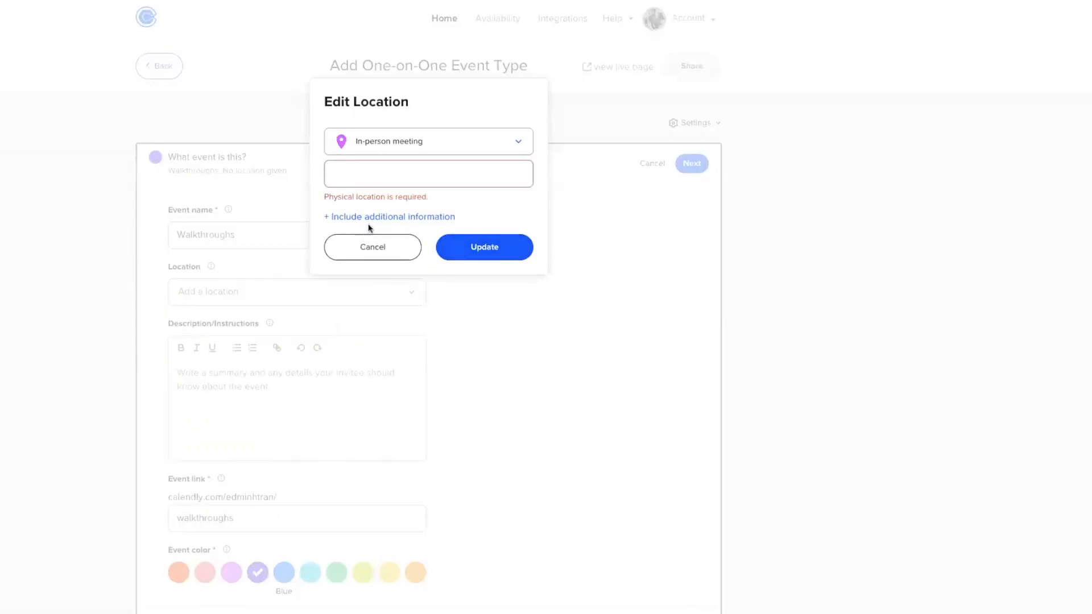
click(372, 247)
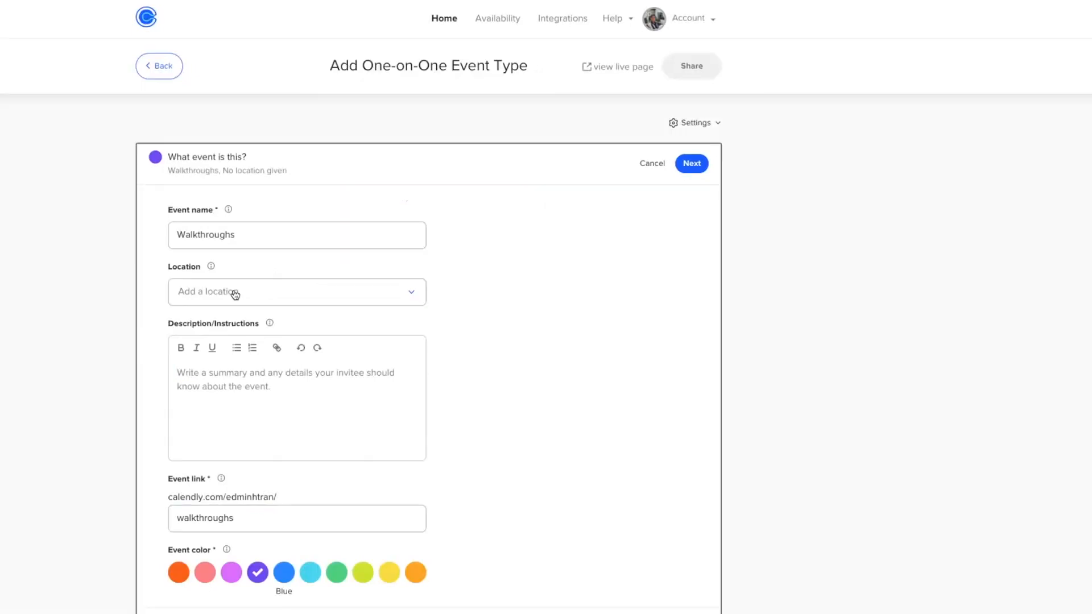
click(296, 291)
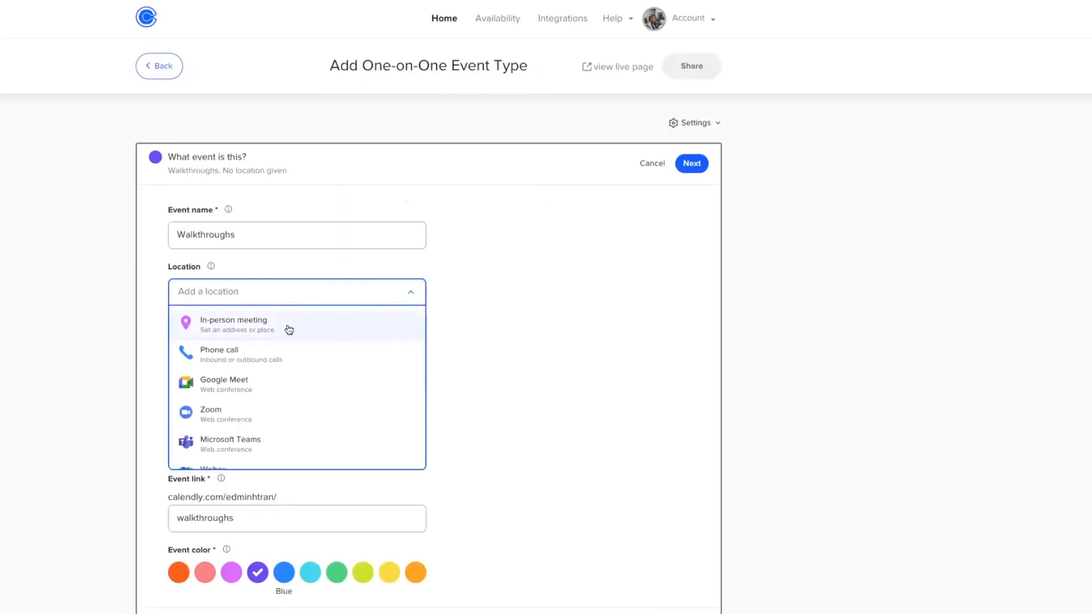
click(233, 325)
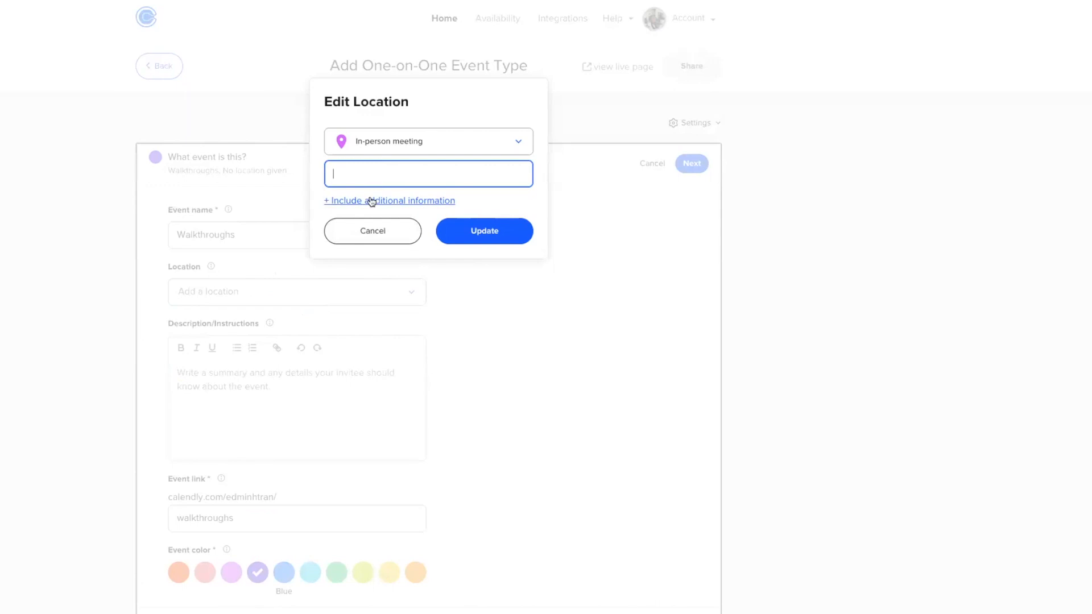
click(372, 231)
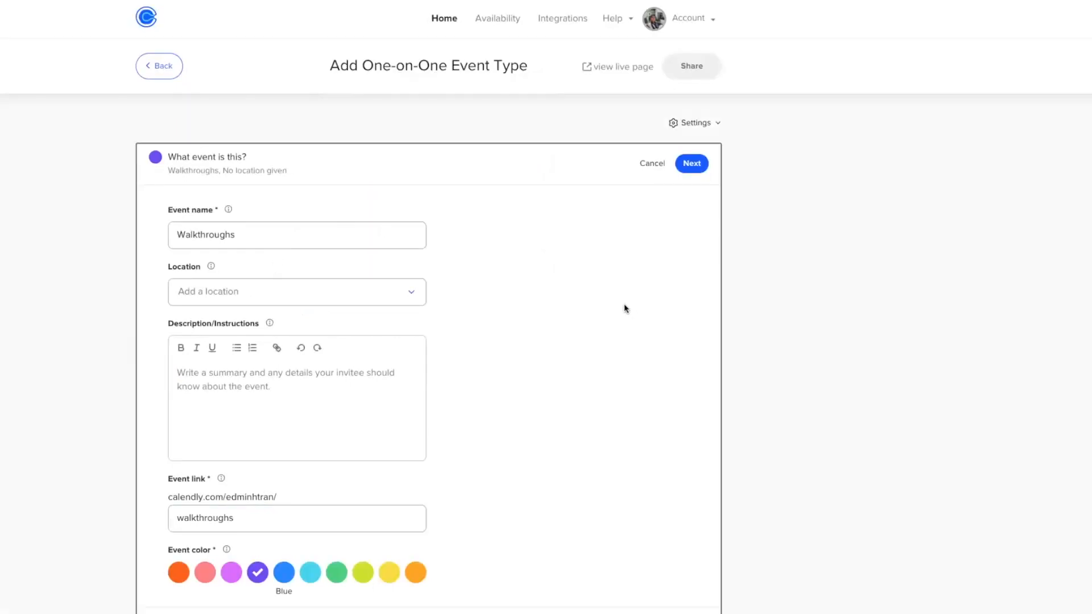
mouse_move(604, 393)
text(Can you help me write a Description/Instructions for my calendly acct for a booking event for prospects setting a)
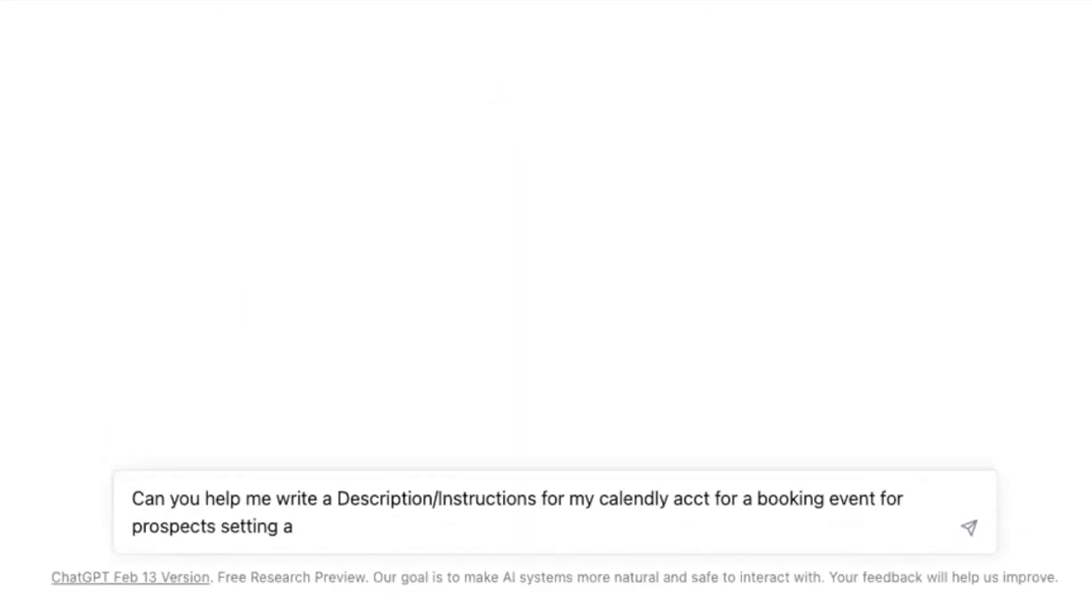
Send ChatGPT a request for Calendly event description/instructions aimed at prospects
click(968, 527)
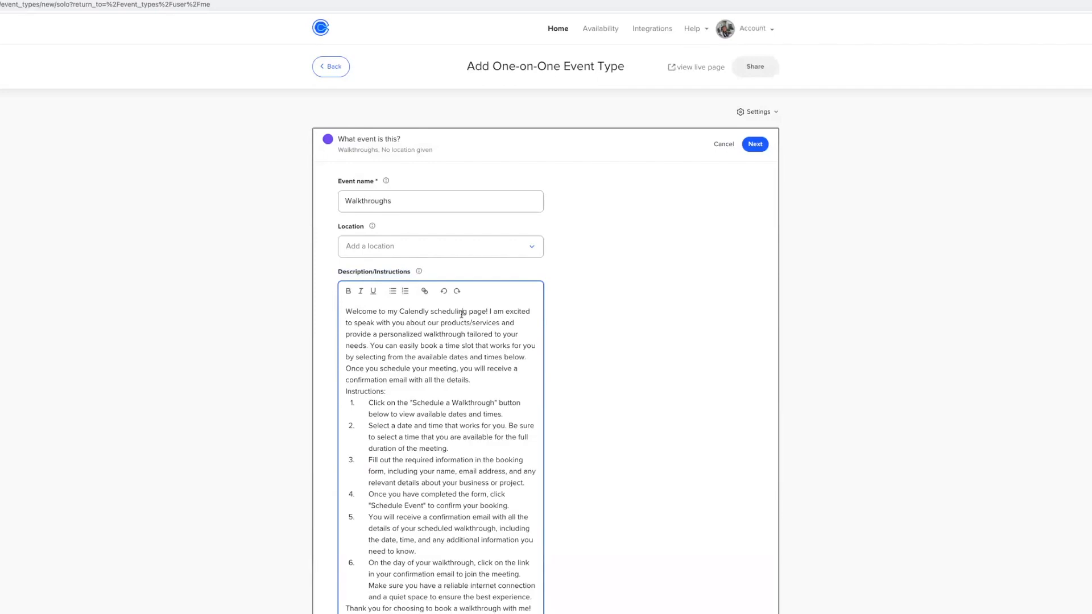
Save the Walkthroughs event details with the pasted description and continue to scheduling
scroll(down, 3)
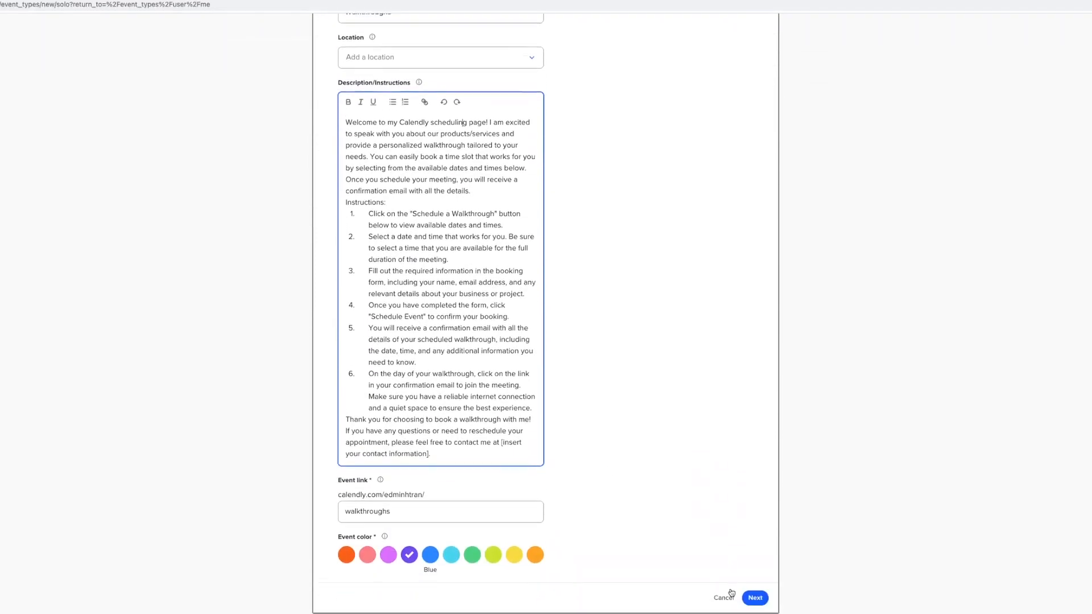
click(754, 598)
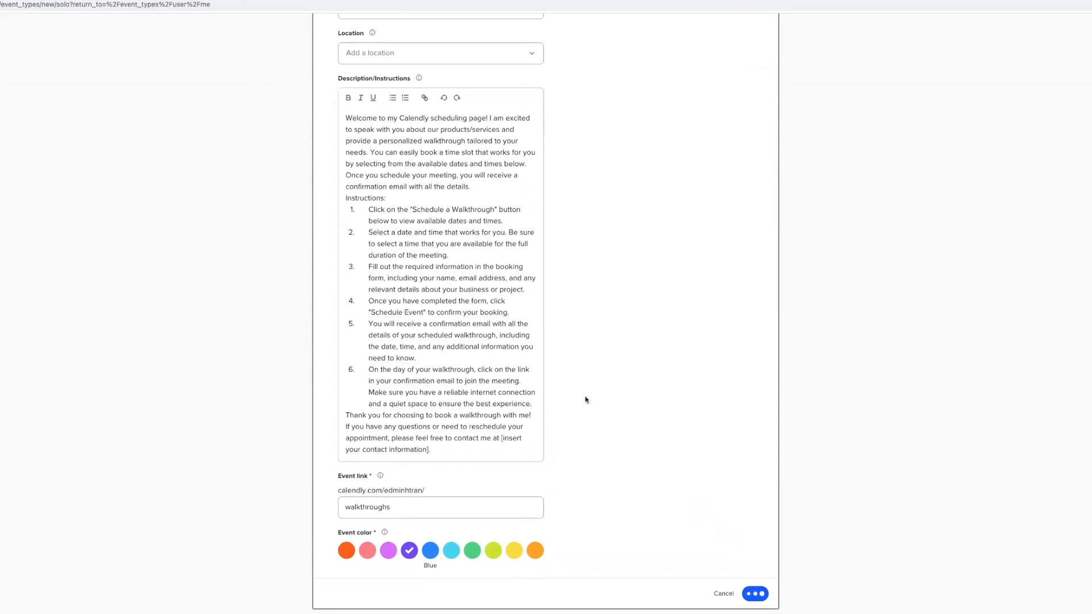
click(755, 594)
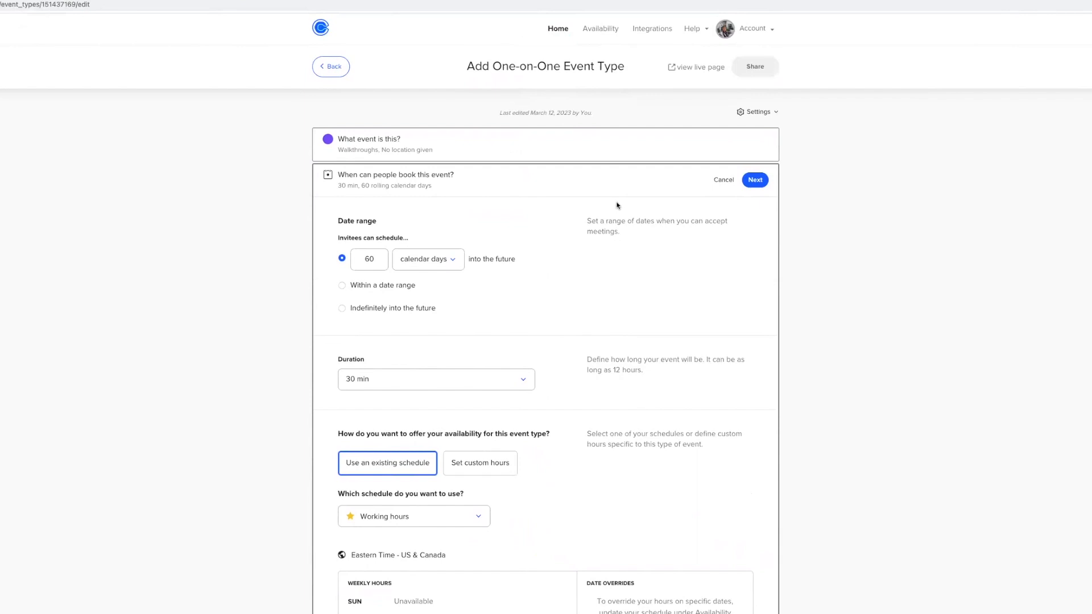
mouse_move(379, 224)
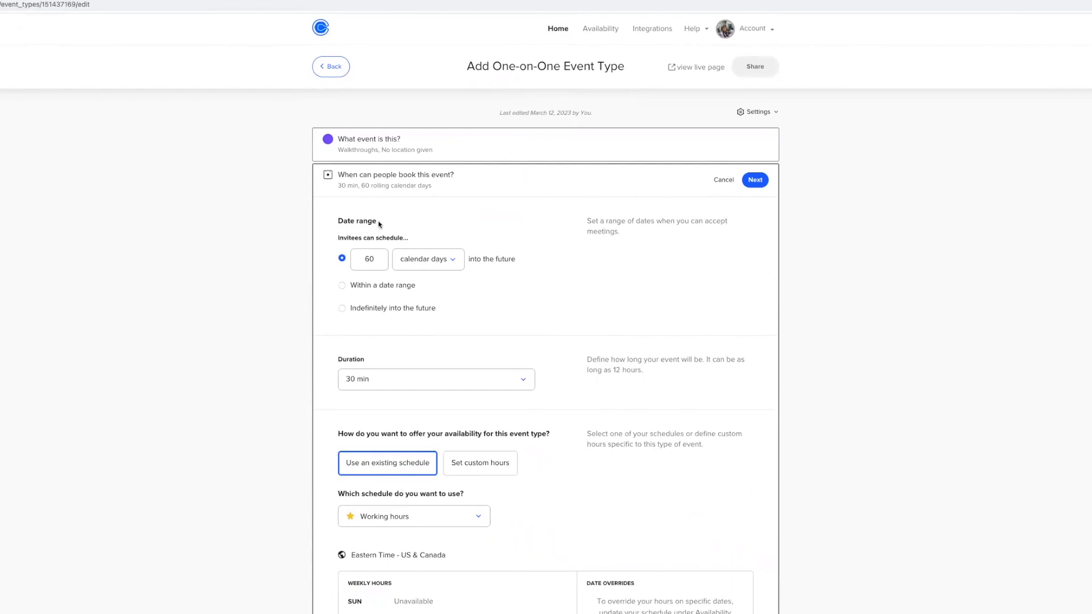
Limit booking to 7 calendar days ahead and set a 60-minute duration
click(369, 259)
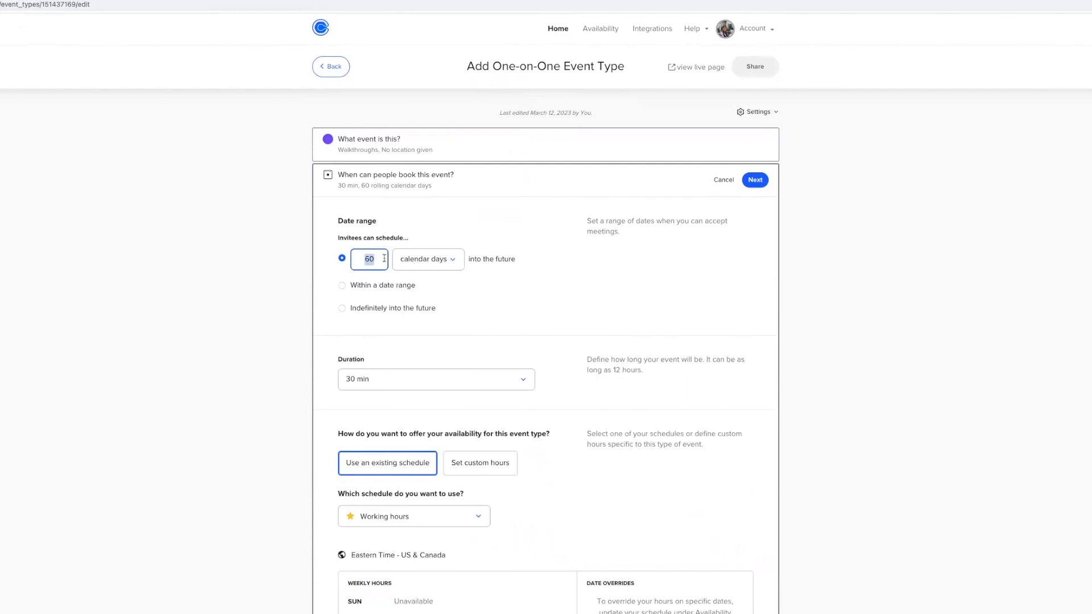
text(7)
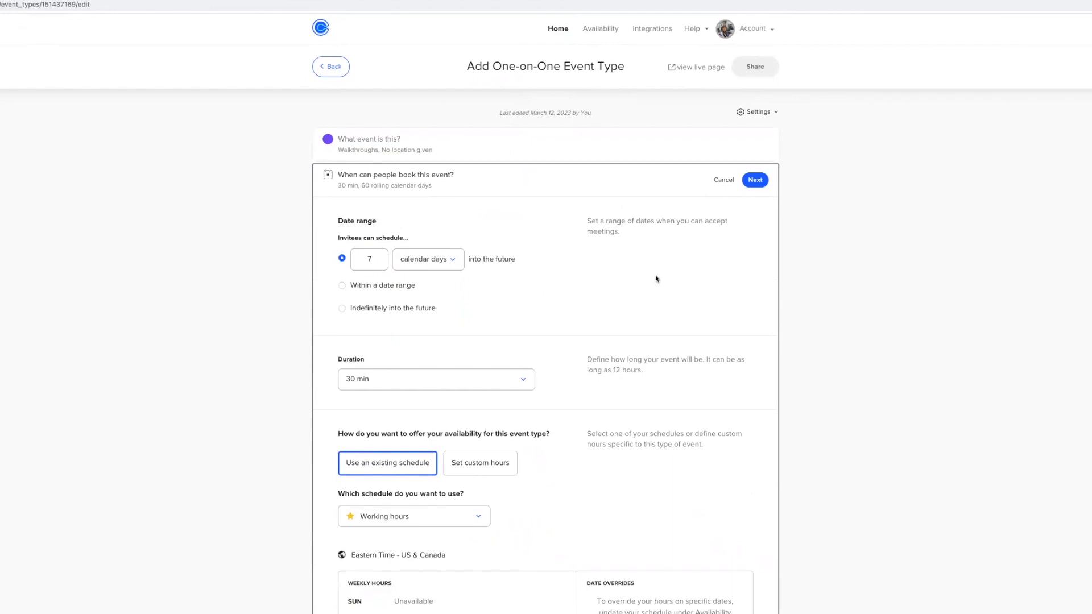
click(436, 379)
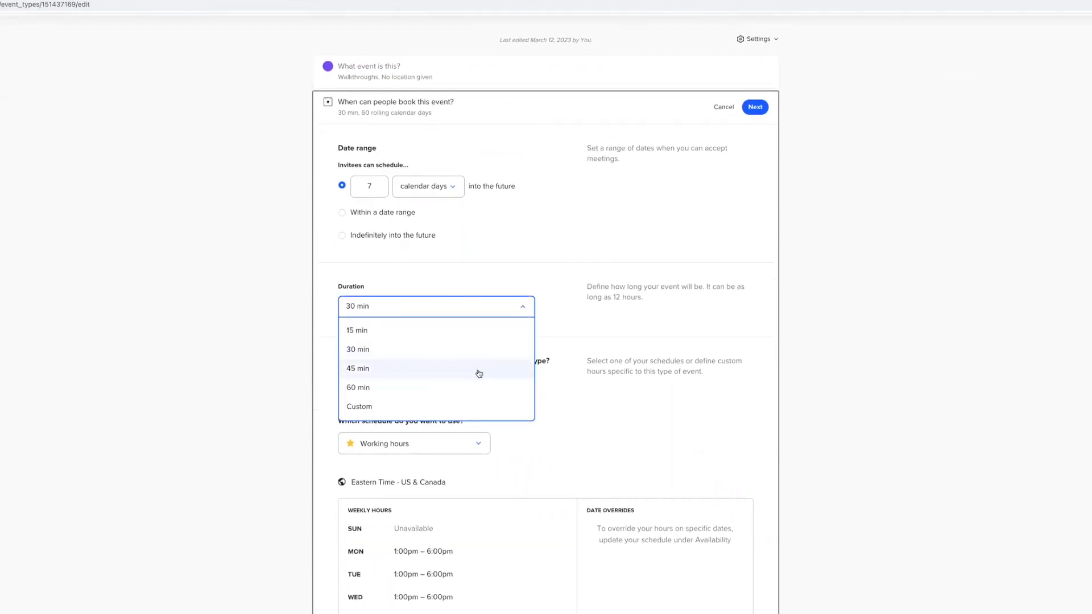
click(358, 387)
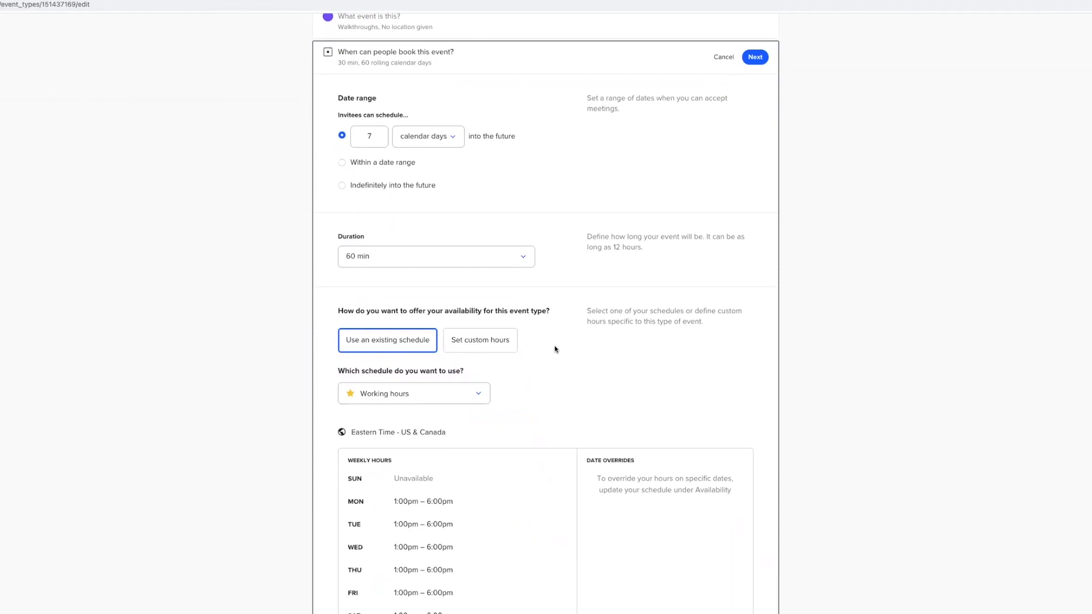
scroll(down, 3)
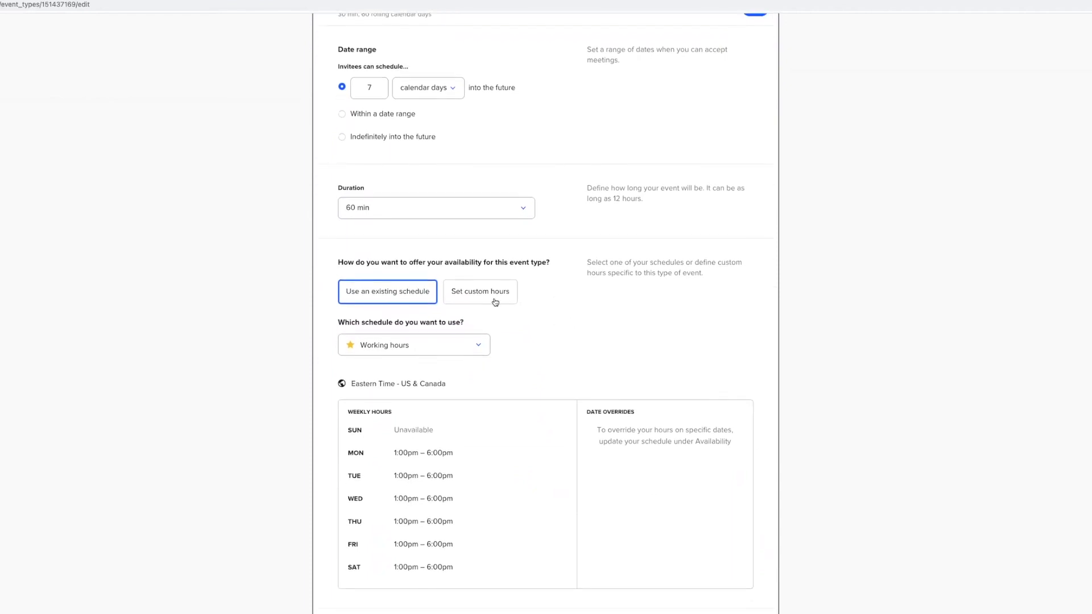
Switch availability to custom hours, Monday–Saturday 1:00–6:00pm with Sunday unavailable
click(479, 292)
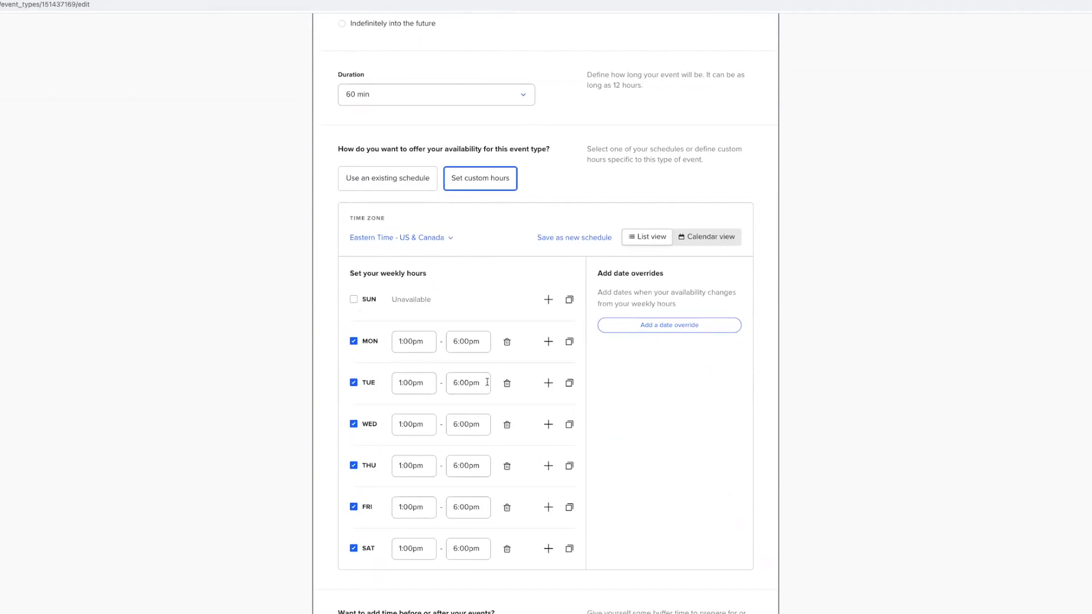
scroll(down, 3)
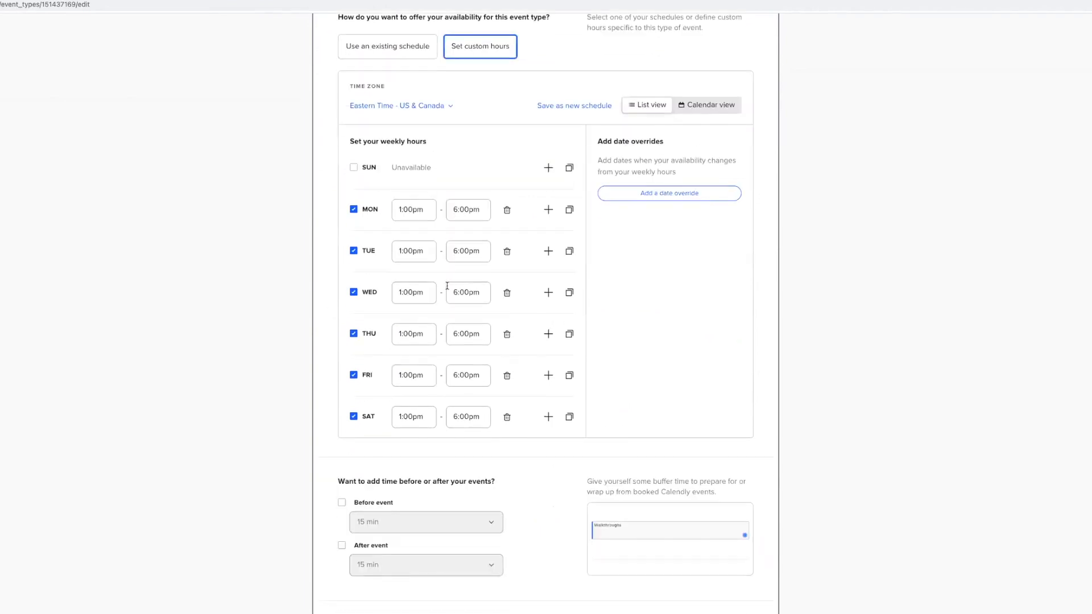
scroll(down, 3)
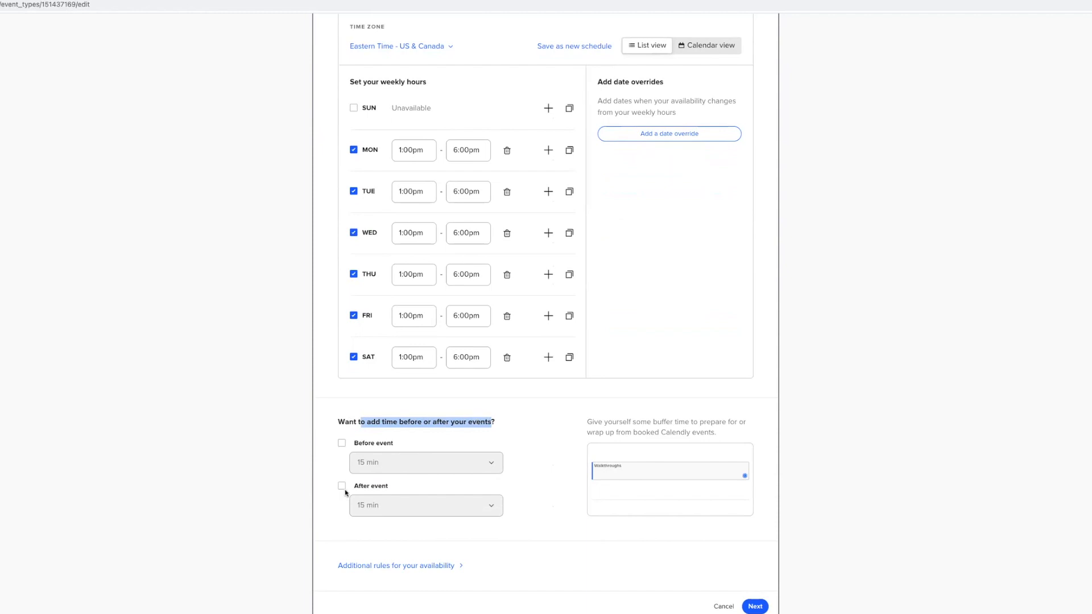
Add a 30-minute before-event buffer and review the additional rules
click(343, 442)
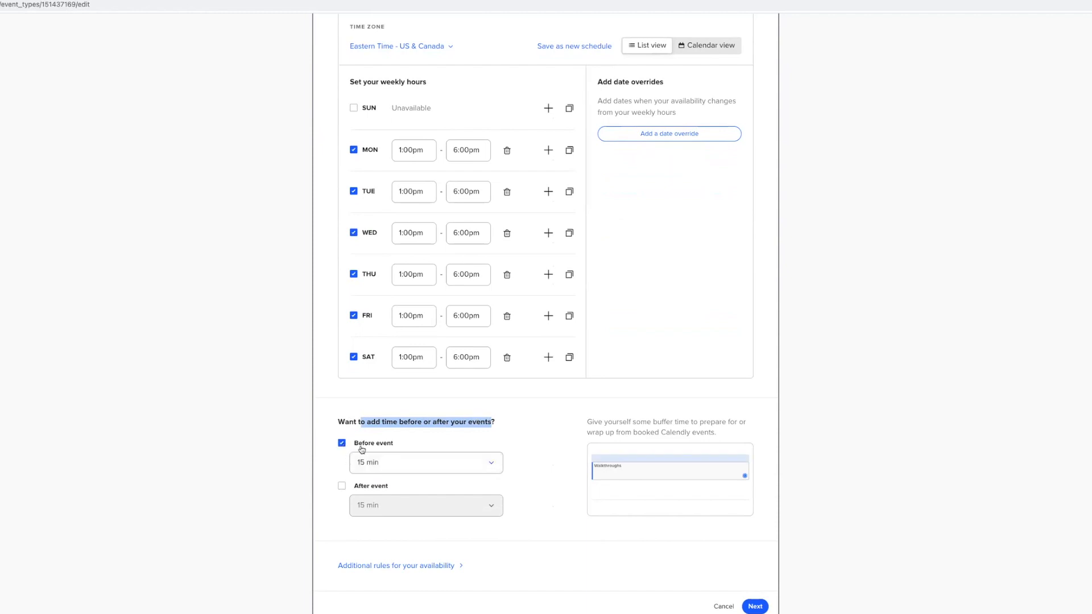
click(424, 463)
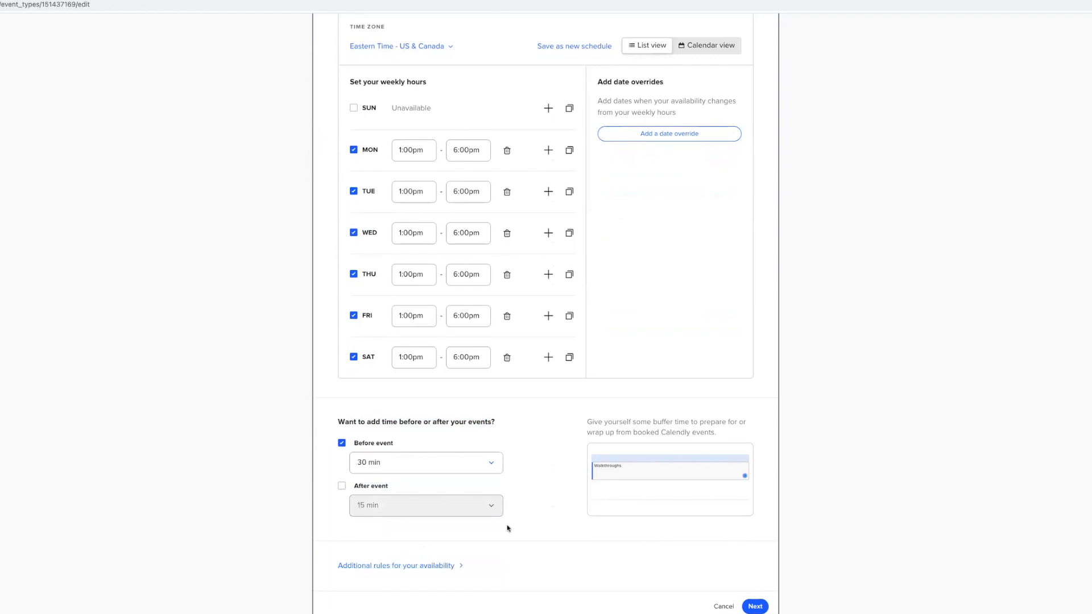
mouse_move(423, 575)
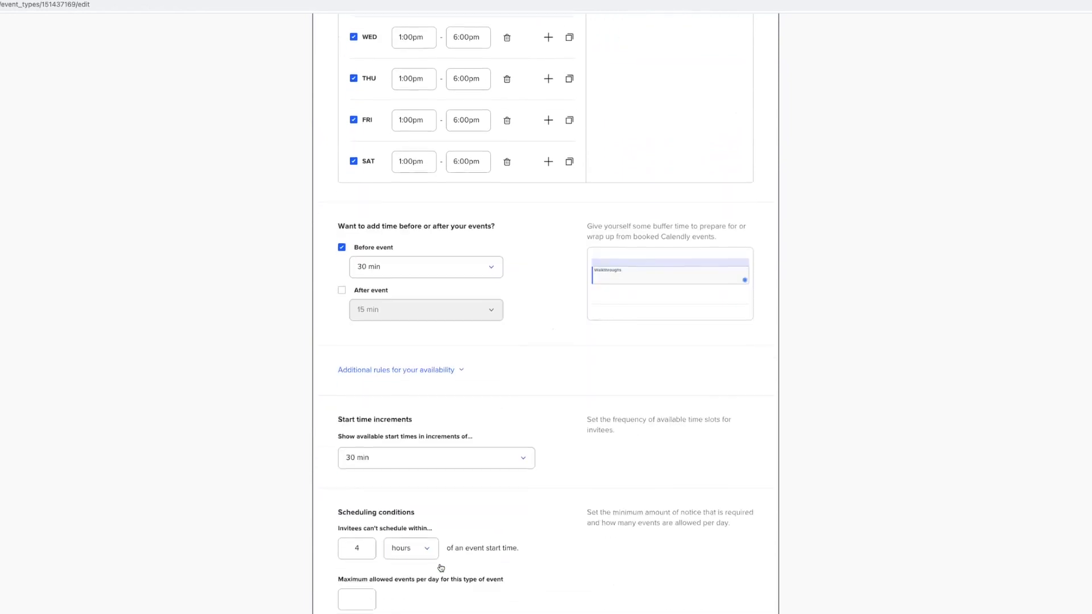
scroll(down, 3)
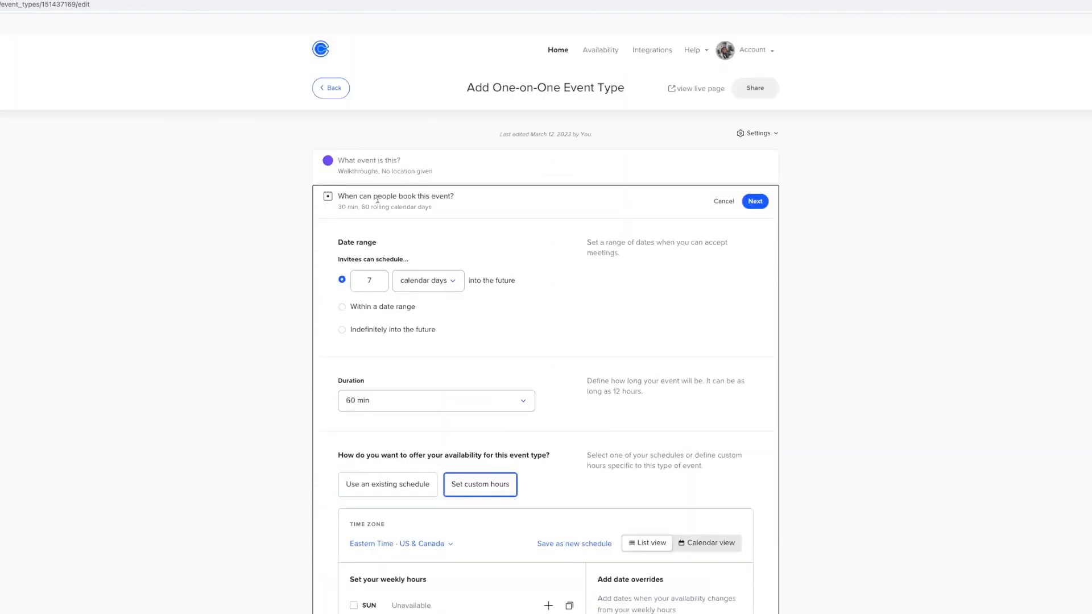
scroll(down, 3)
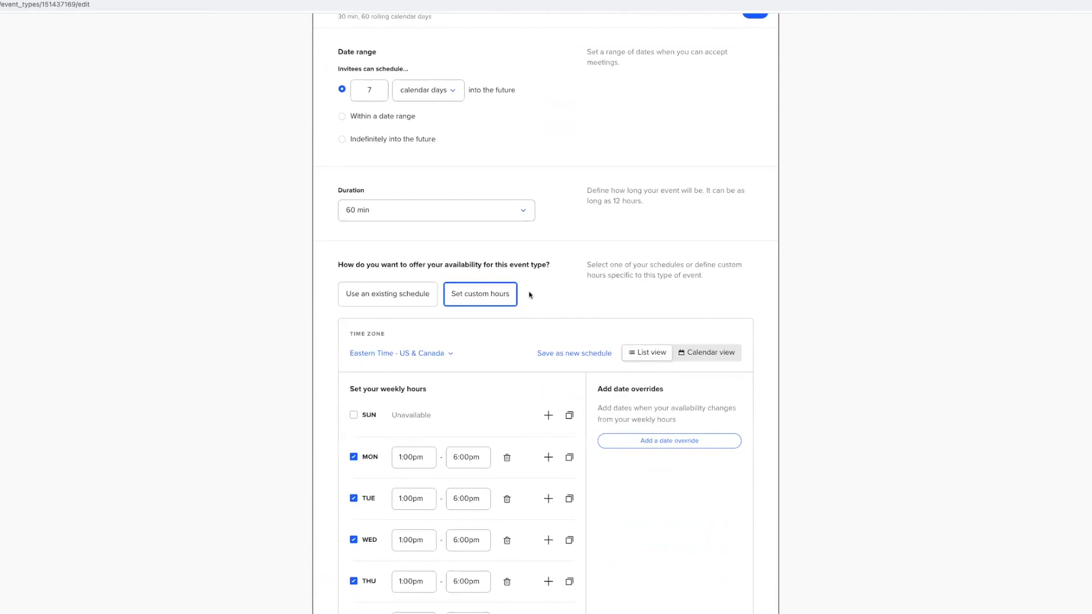
scroll(down, 3)
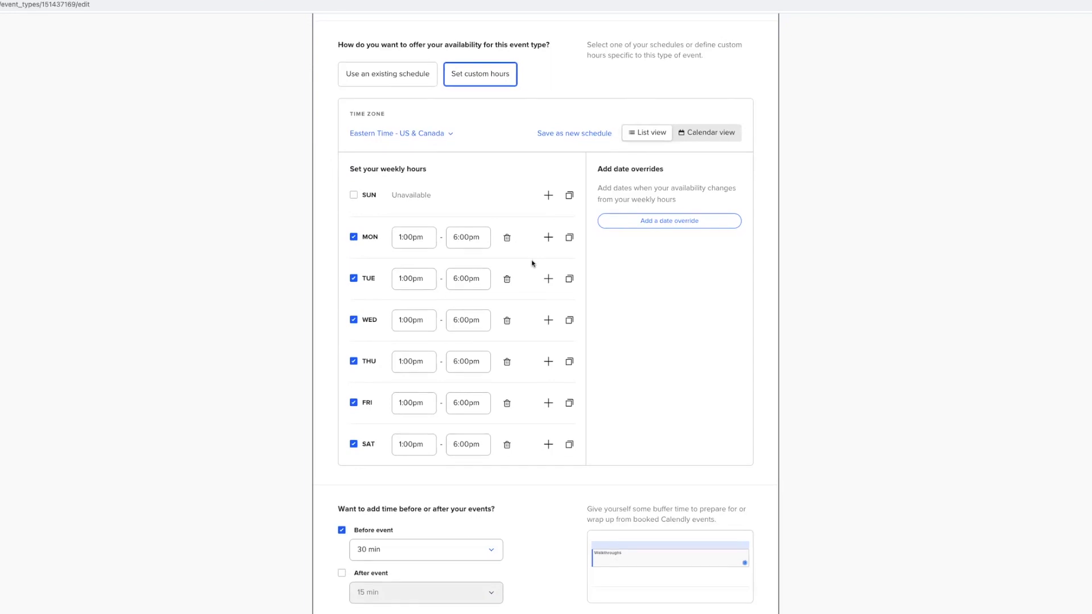
scroll(down, 3)
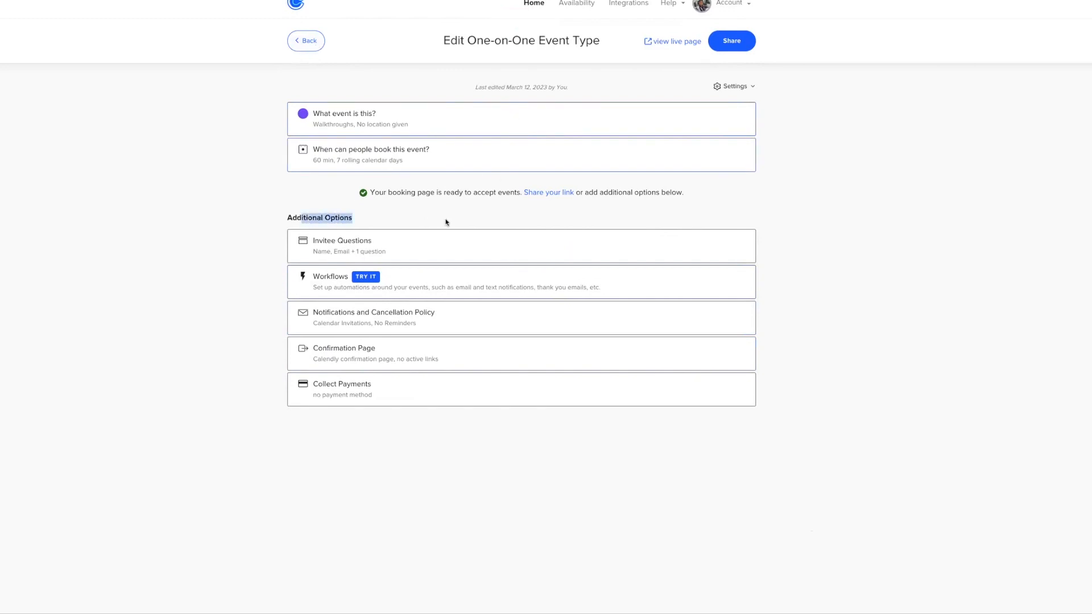
Explore adding an invitee question and its answer types, then discard it and save questions unchanged
click(343, 245)
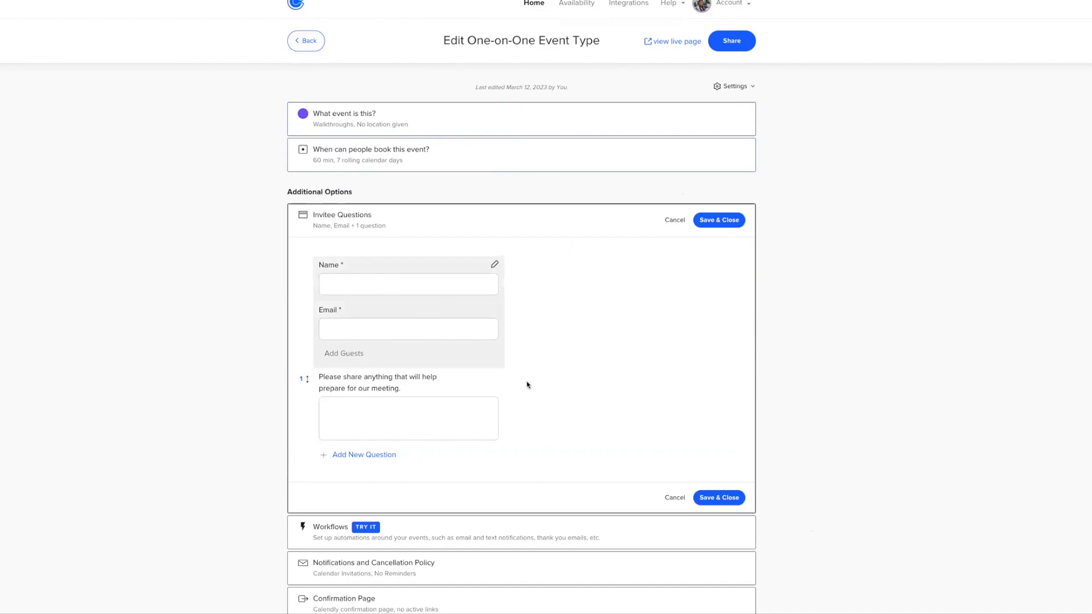
mouse_move(480, 334)
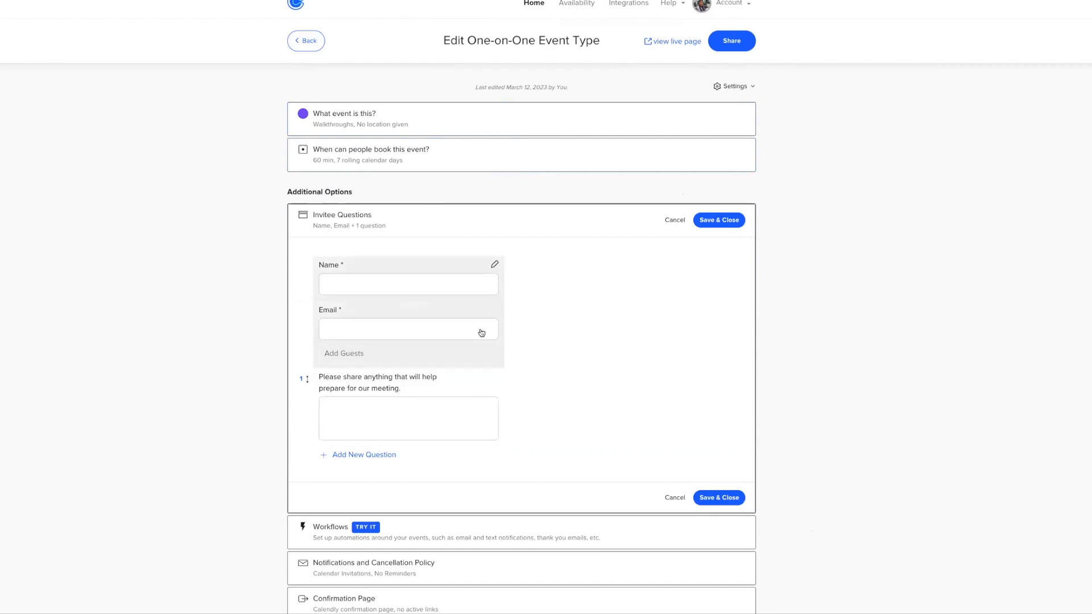
click(365, 455)
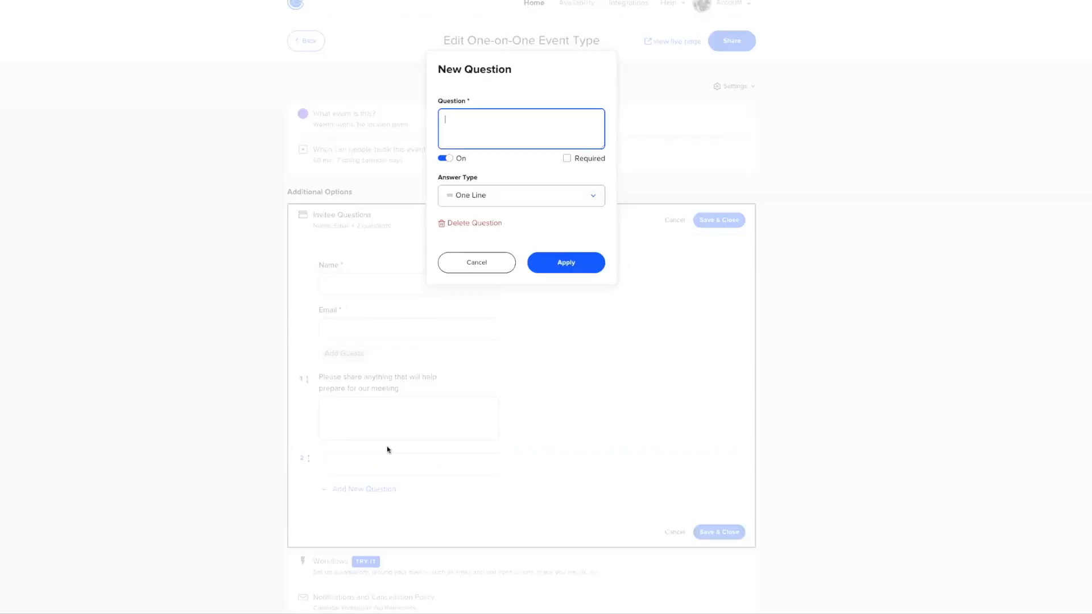
click(520, 194)
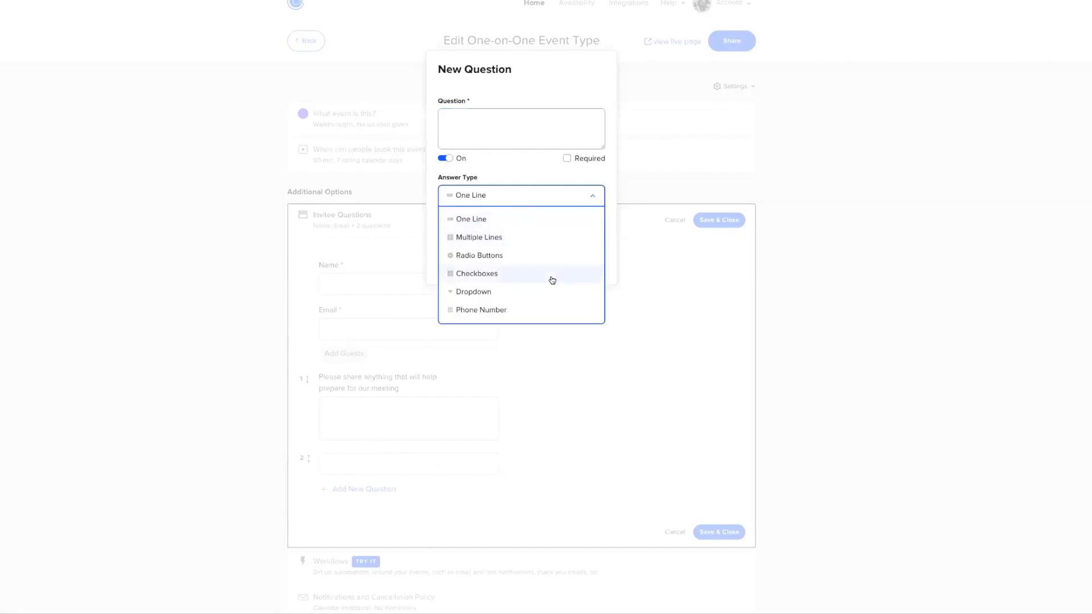
mouse_move(655, 337)
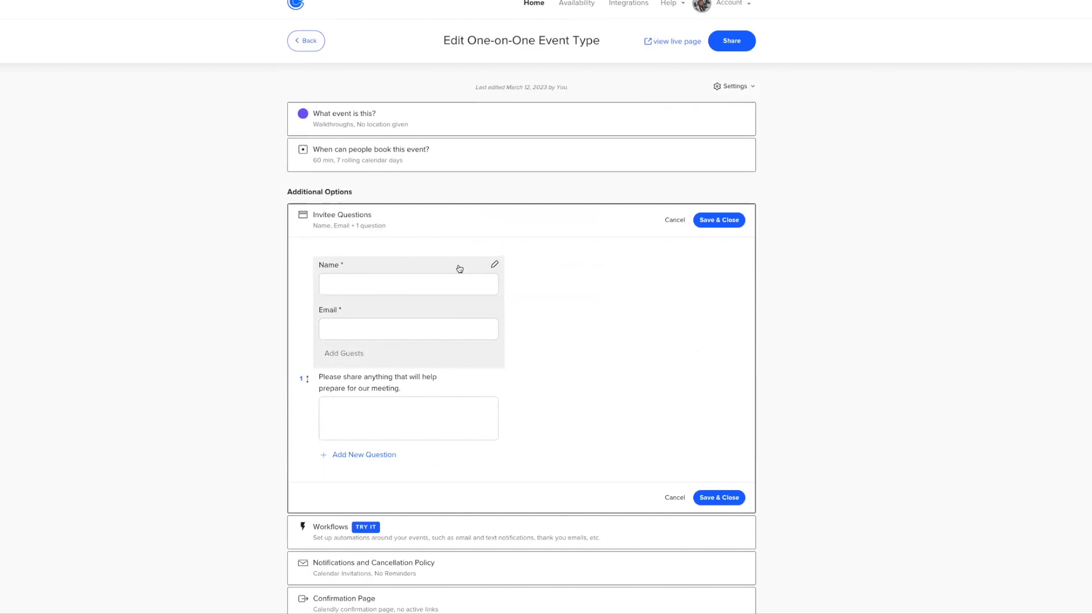
mouse_move(420, 284)
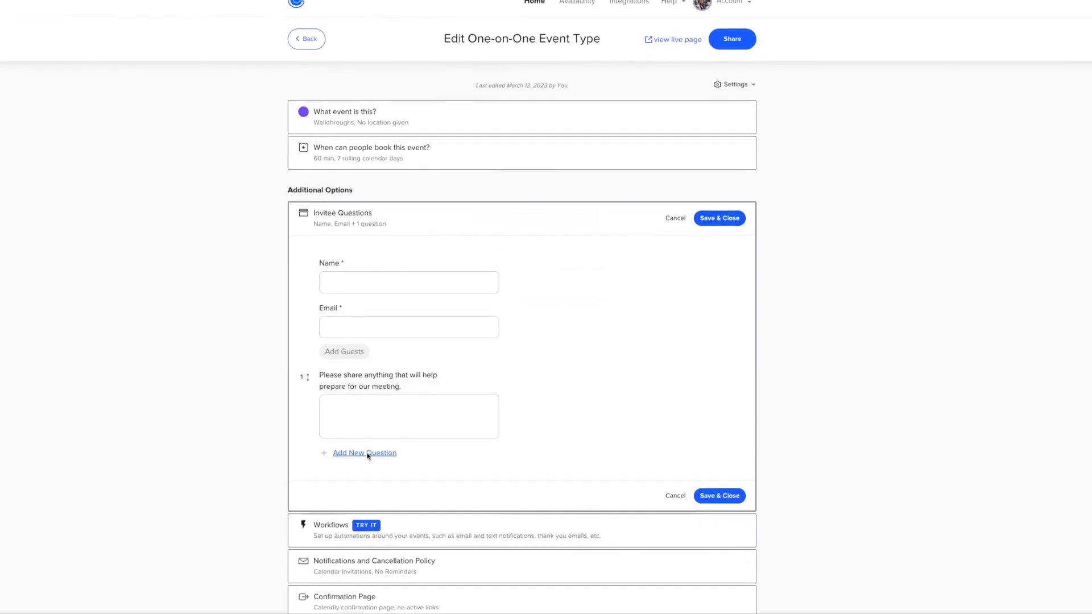
click(364, 453)
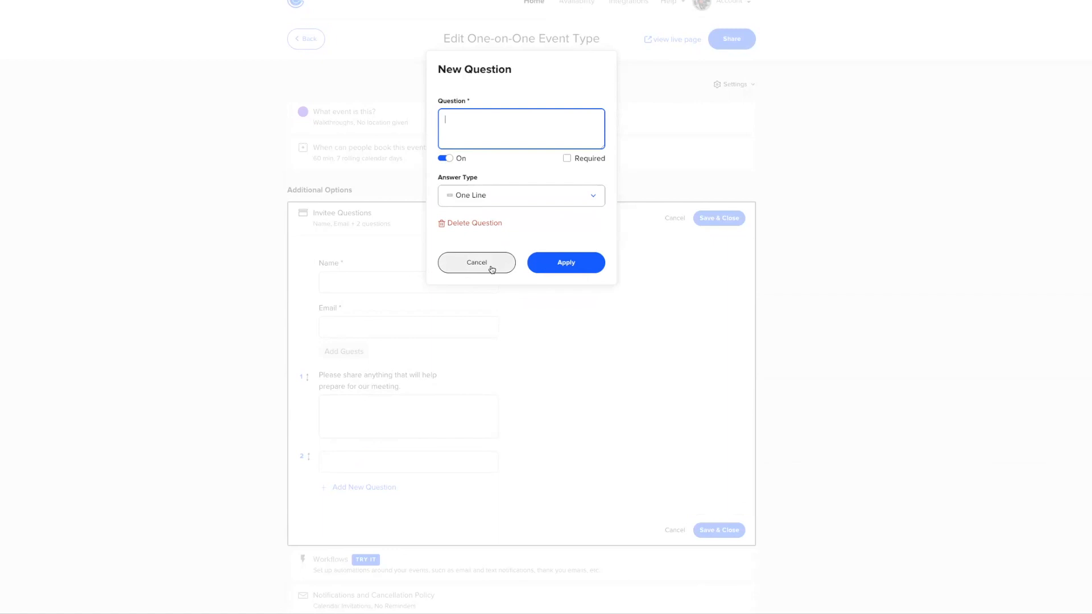
click(477, 263)
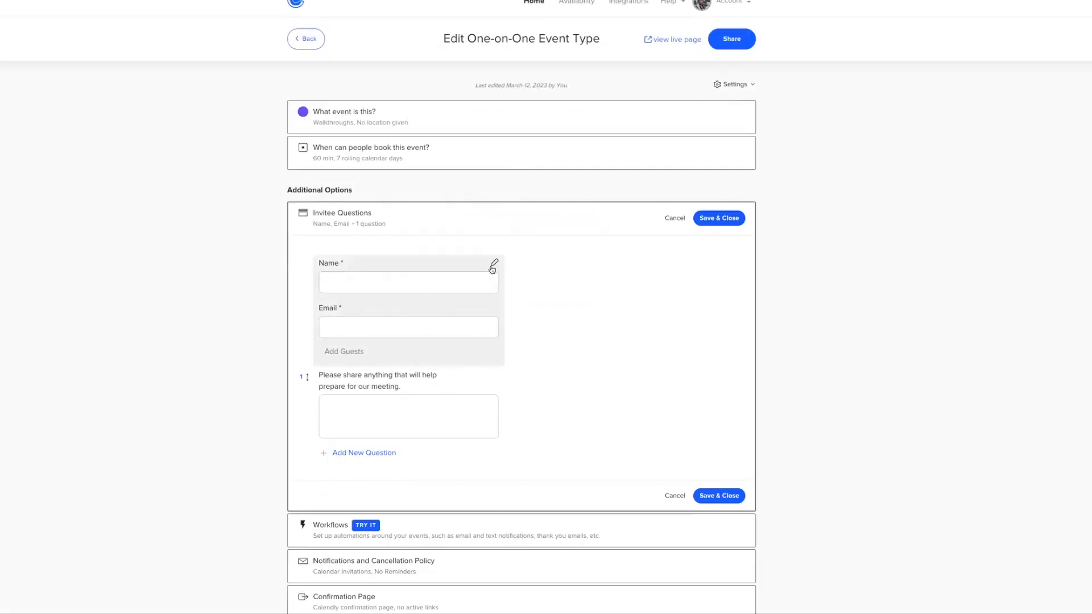
mouse_move(740, 270)
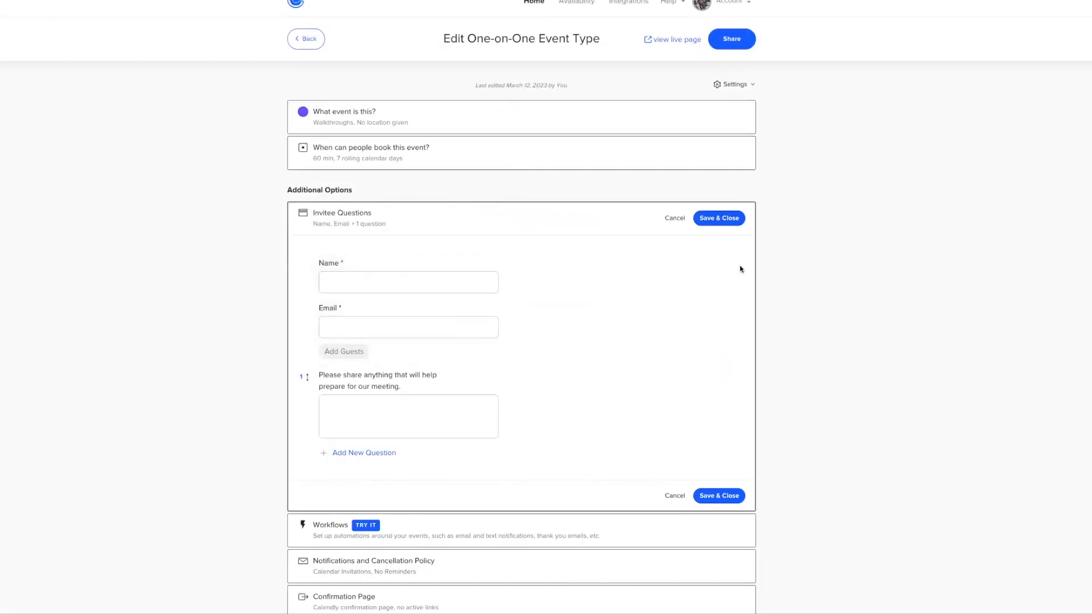
click(718, 219)
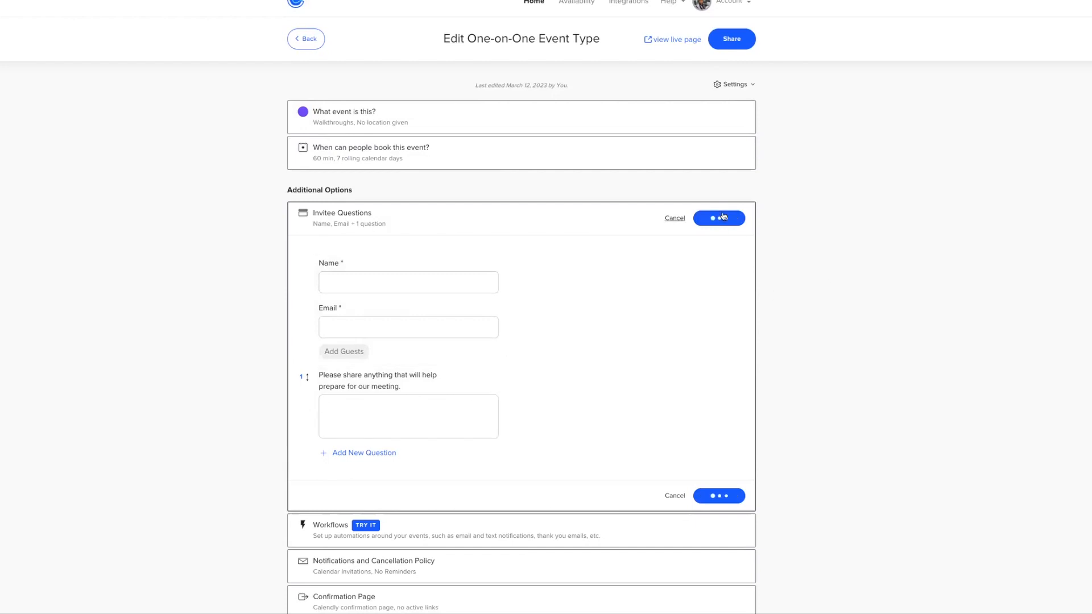
Bring up the Notifications and Cancellation Policy settings
click(719, 218)
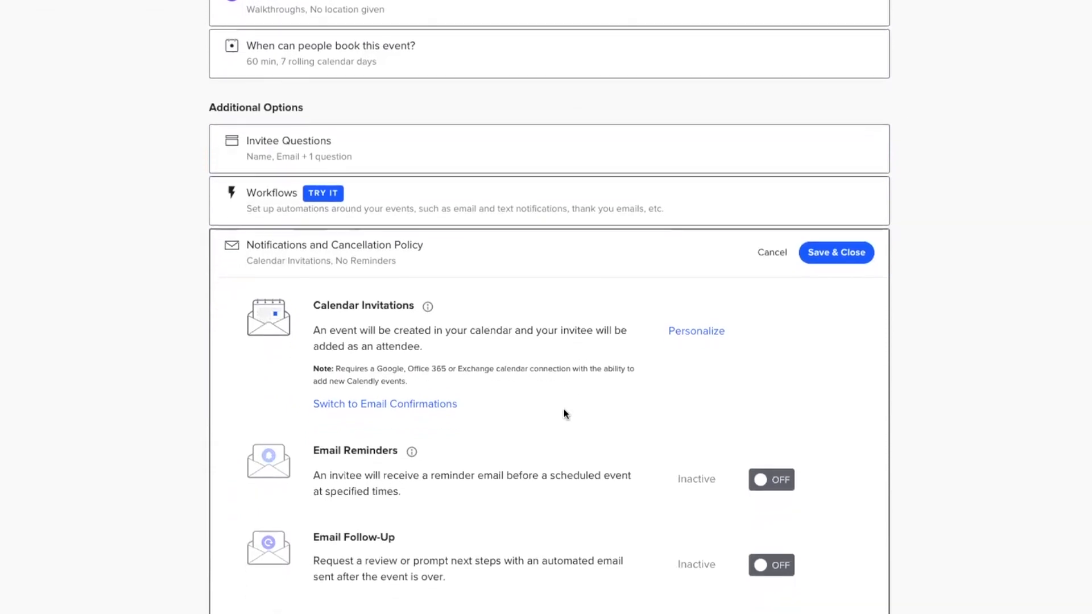
mouse_move(322, 260)
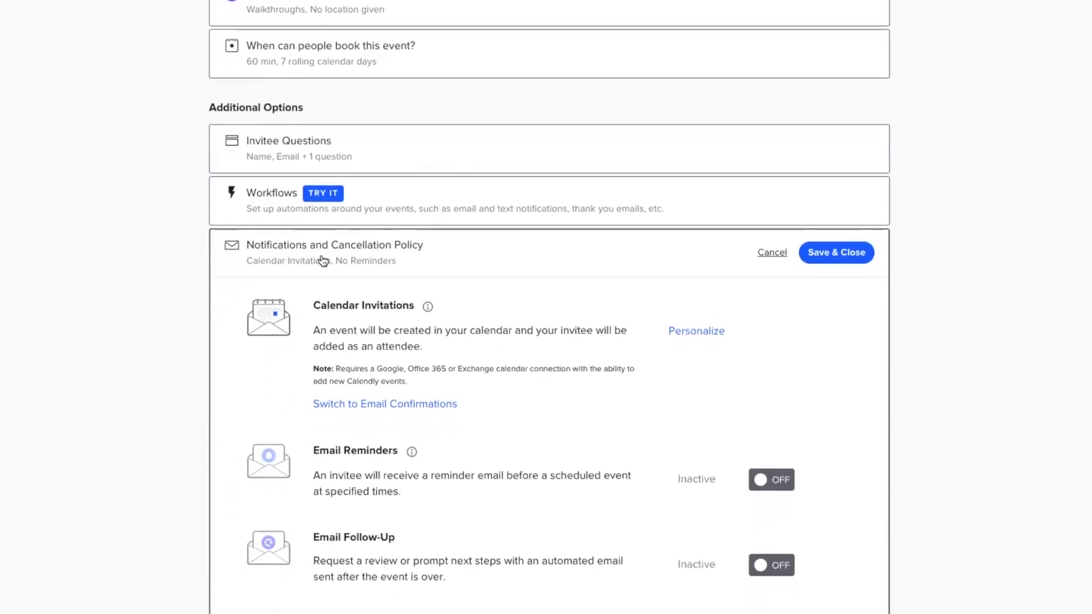
Switch Email Reminders and Email Follow-Up on, then leave notifications back to Invitee Questions
click(772, 479)
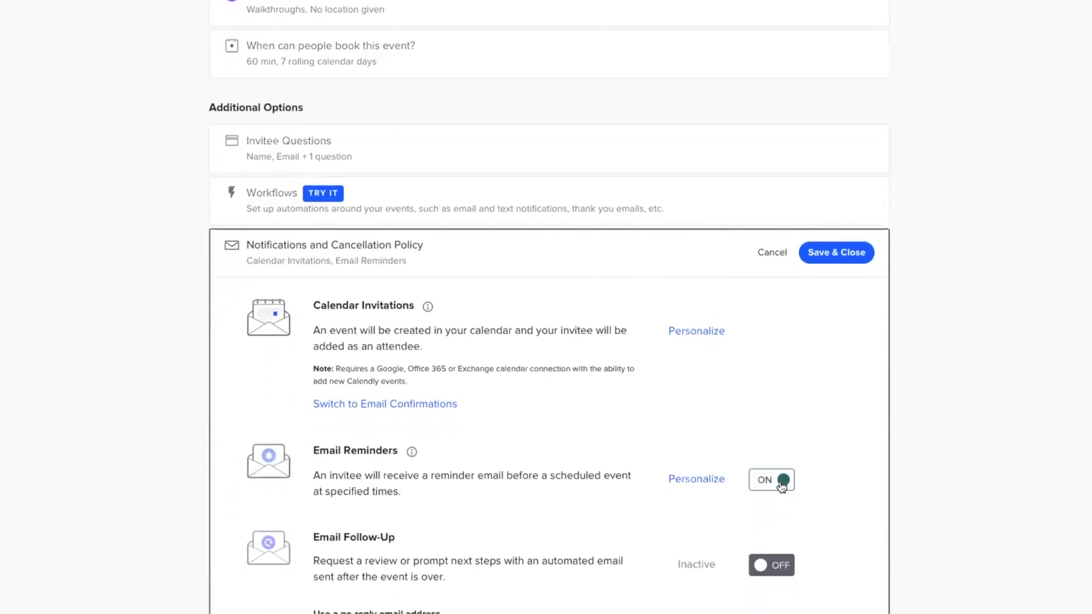
click(771, 566)
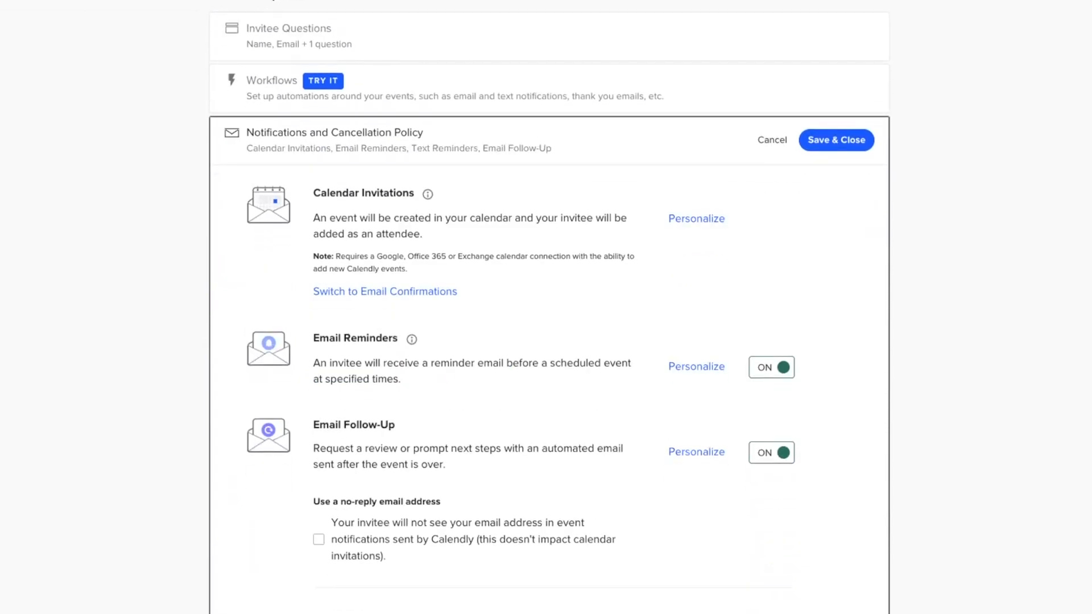
scroll(down, 3)
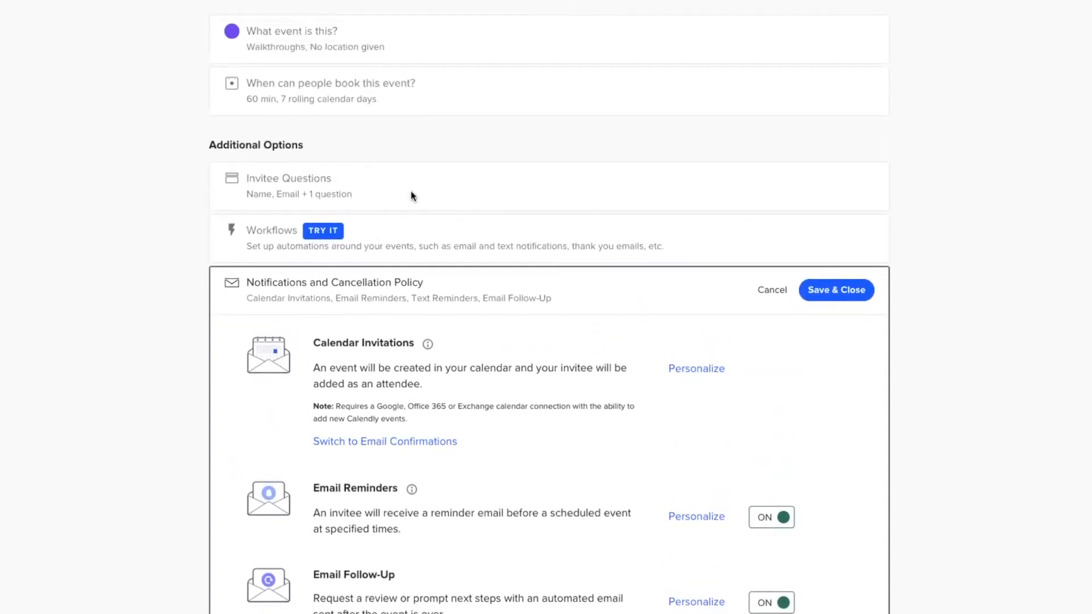
click(771, 290)
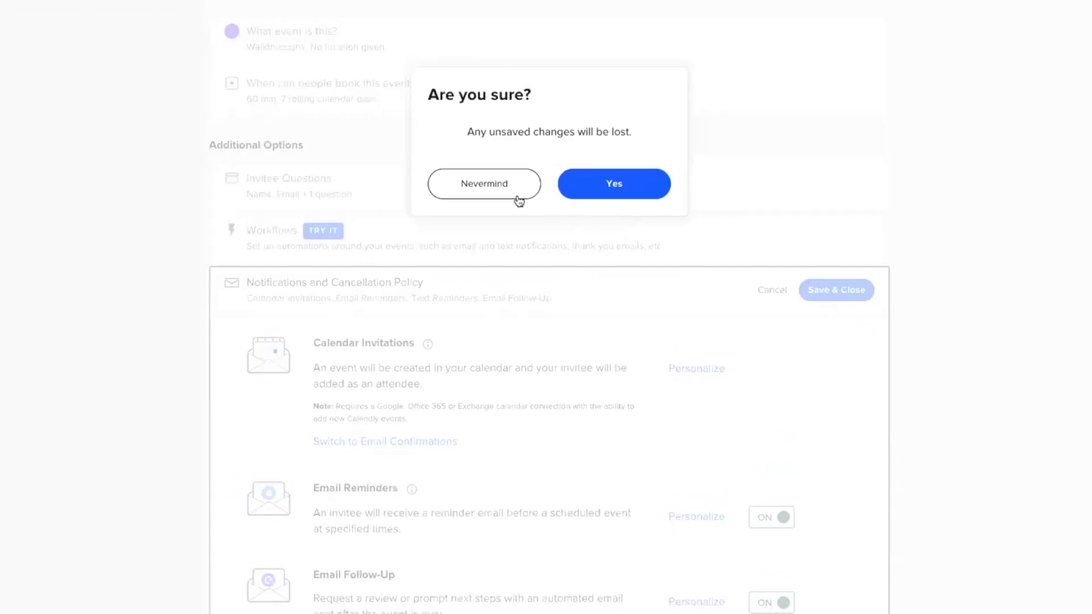
click(613, 183)
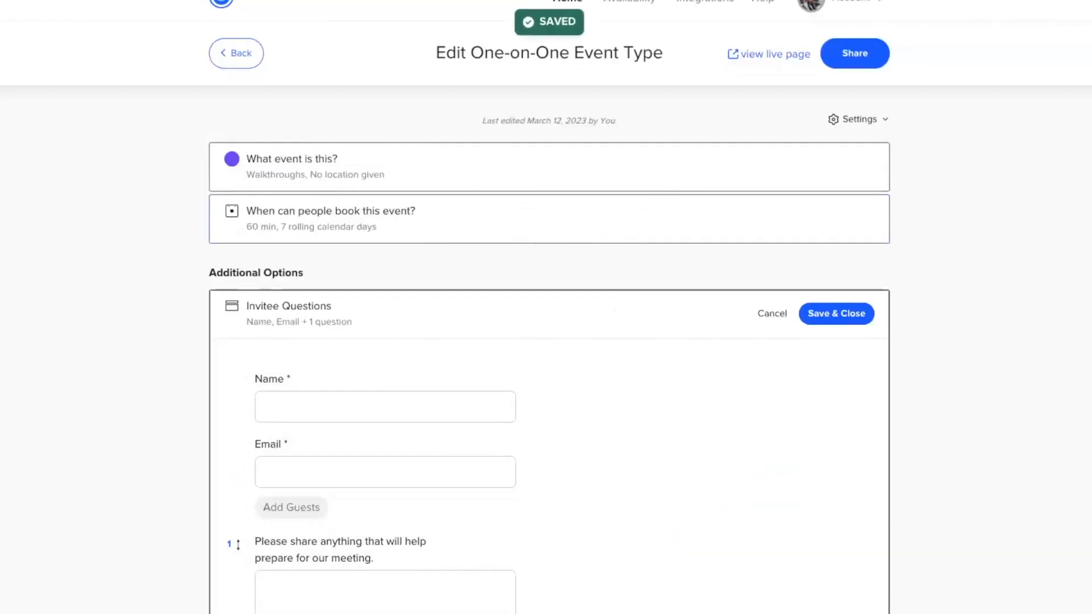
Add a Phone Number question reading 'What is the best contact info' and apply it
click(549, 278)
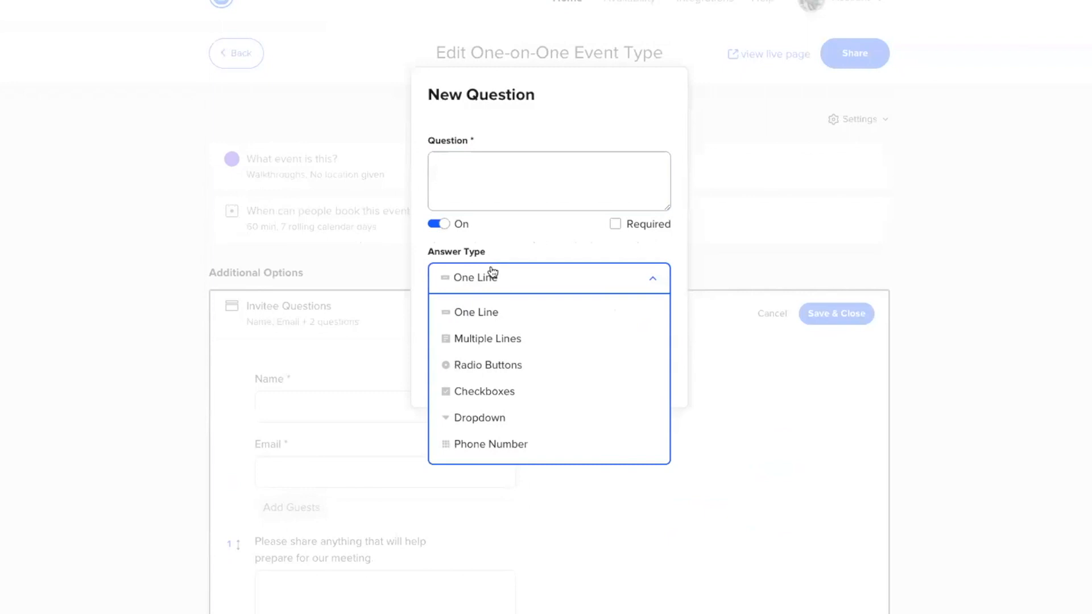
click(490, 445)
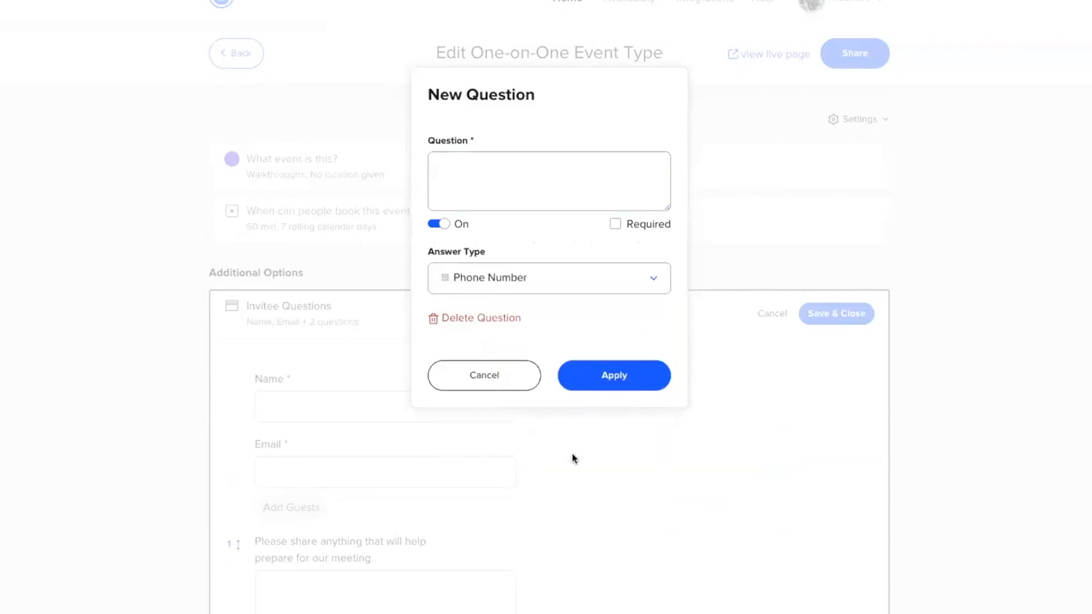
click(613, 375)
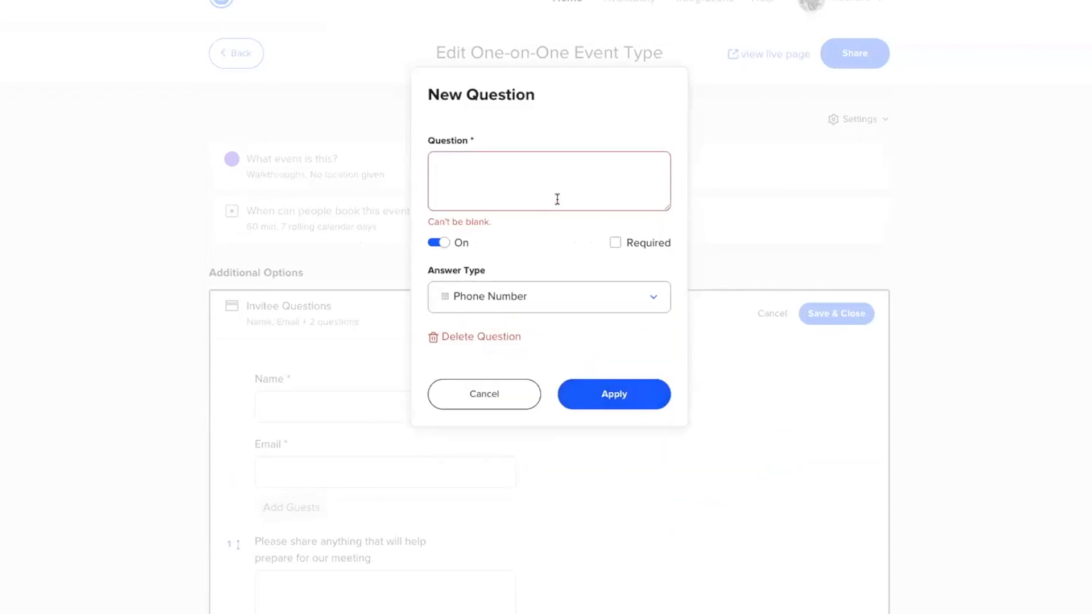
text(What)
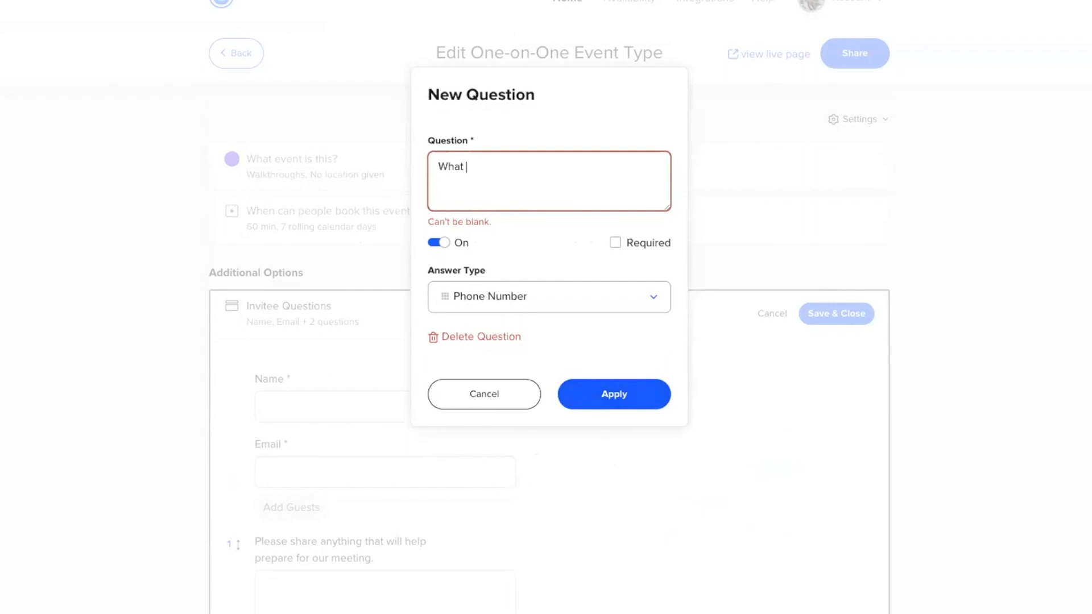
text(is the best conta)
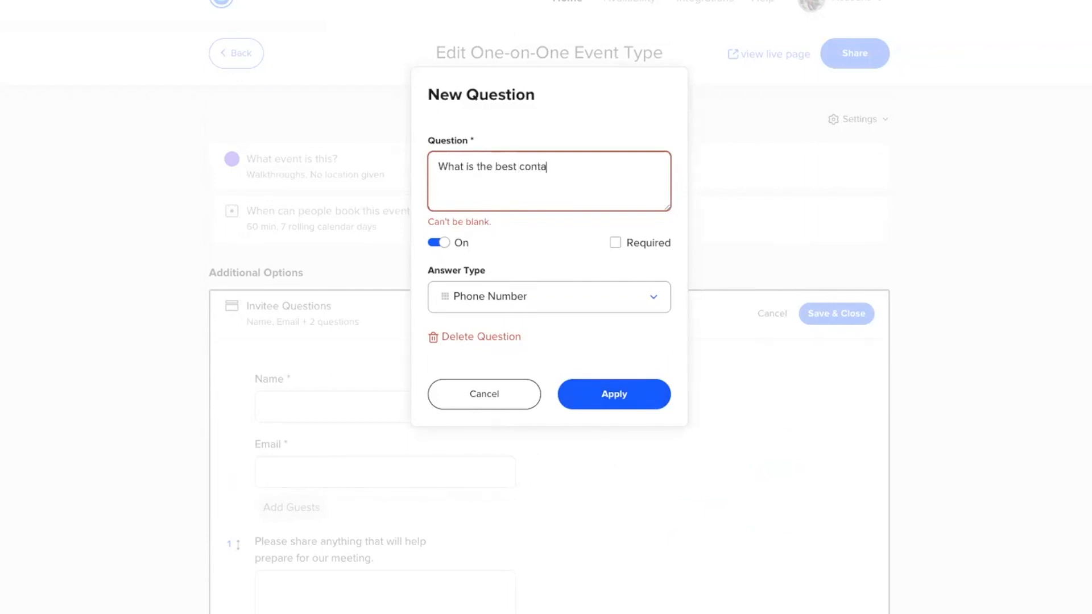
text(ct info)
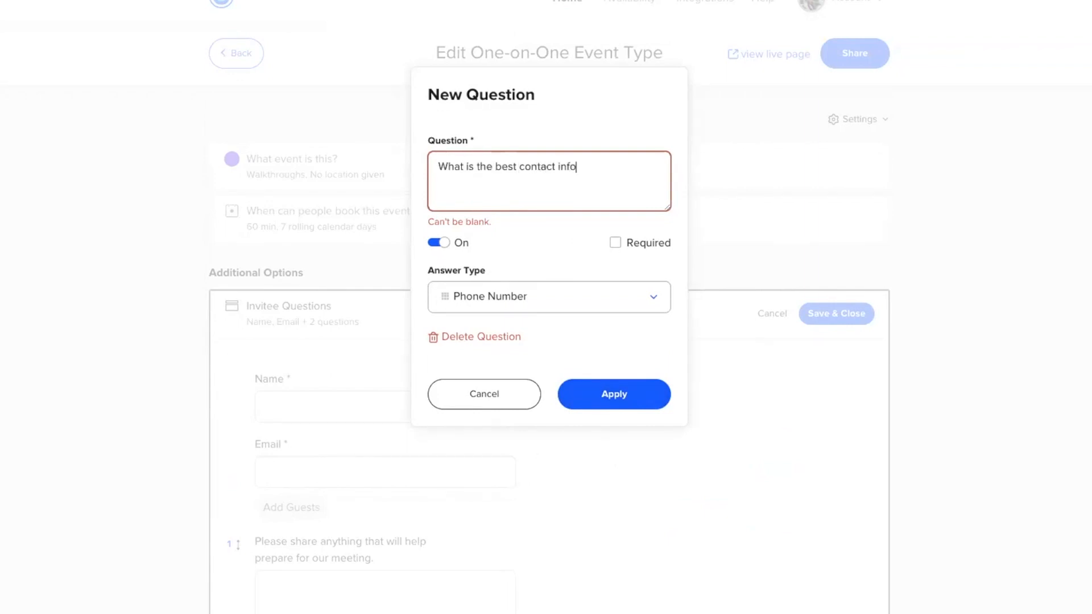
click(613, 393)
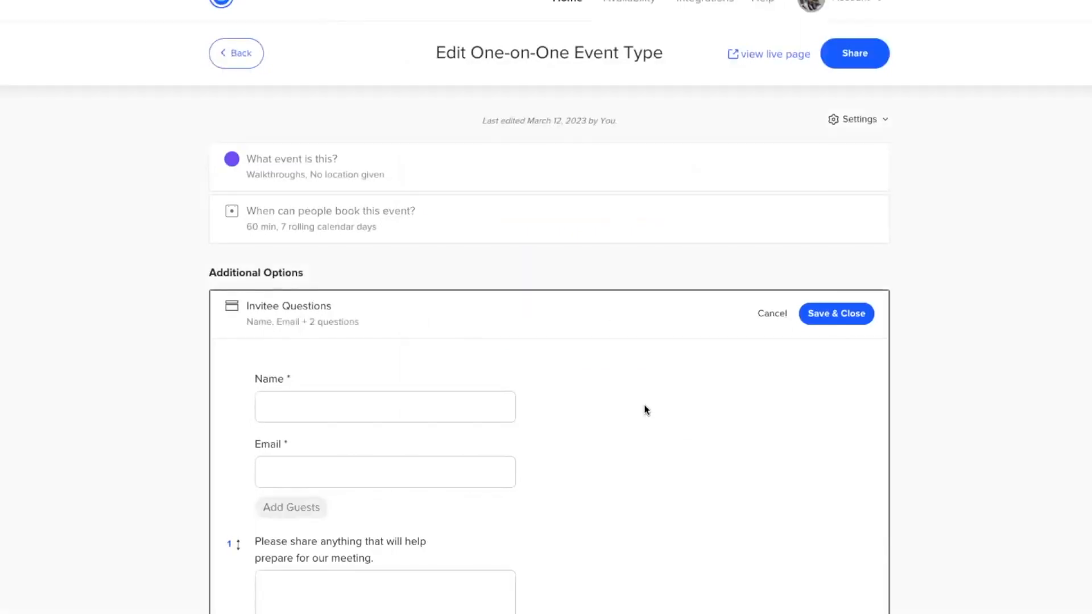
mouse_move(836, 315)
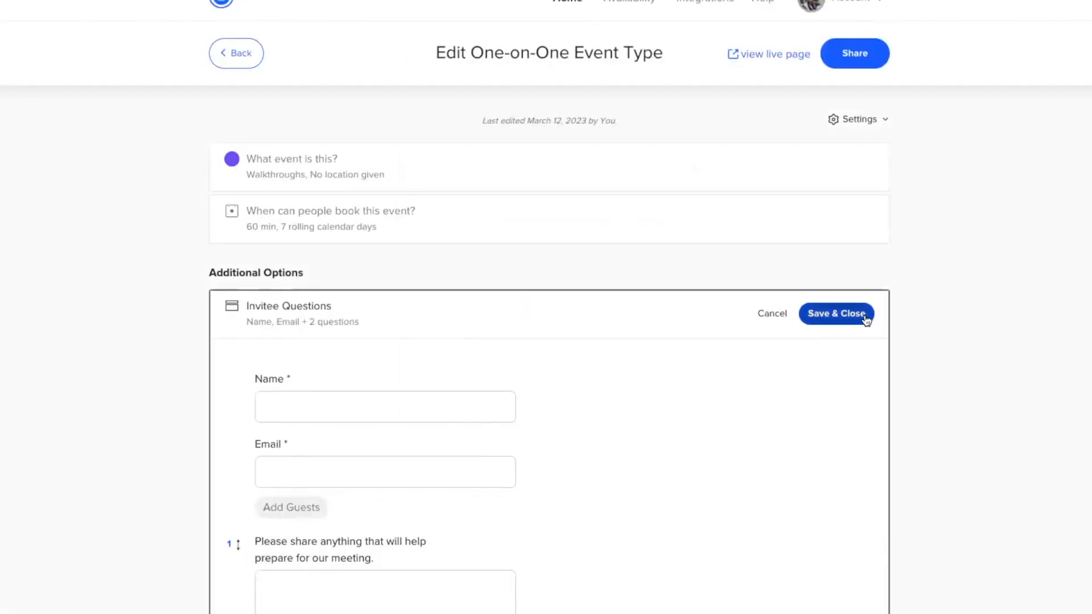
click(837, 315)
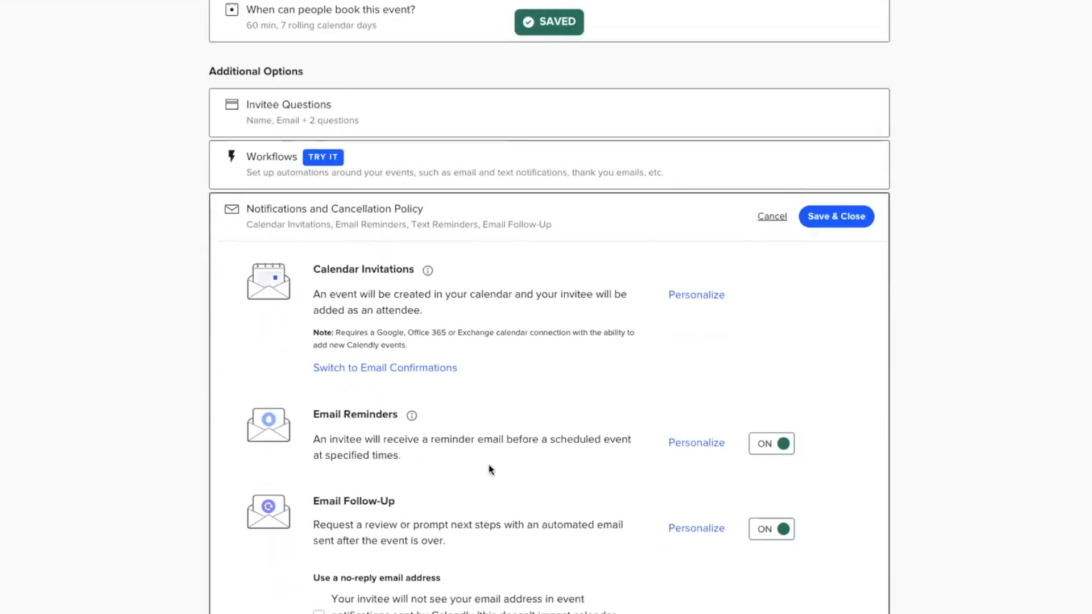
scroll(down, 3)
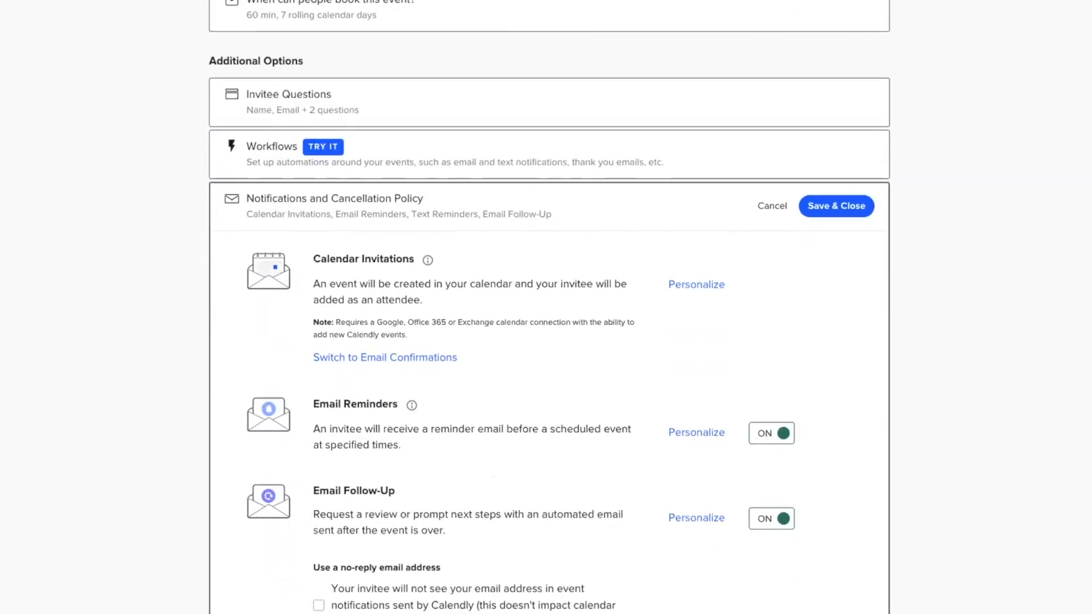
mouse_move(420, 401)
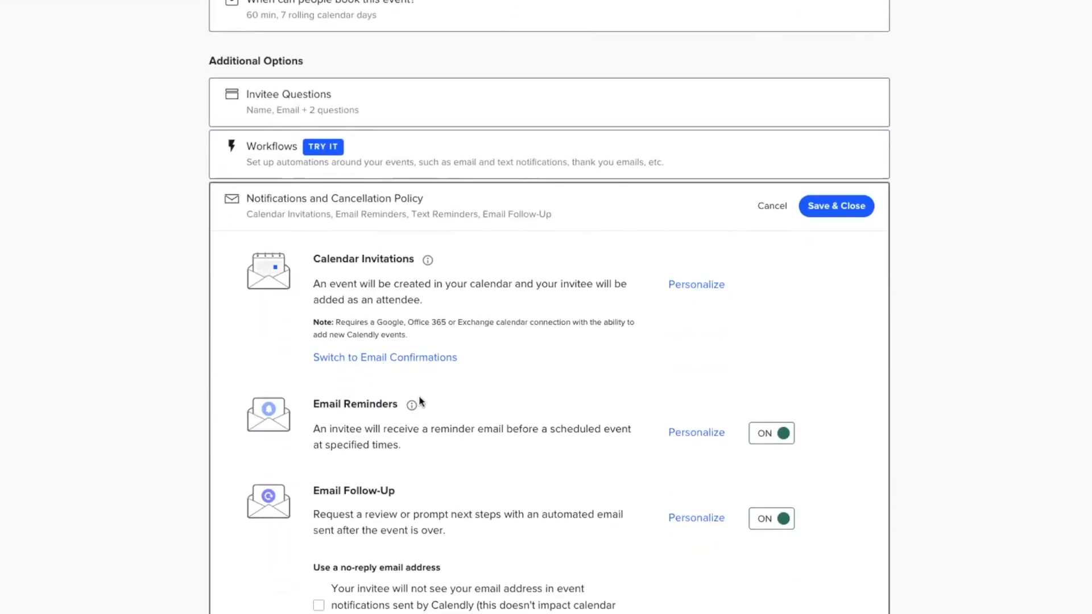
mouse_move(407, 490)
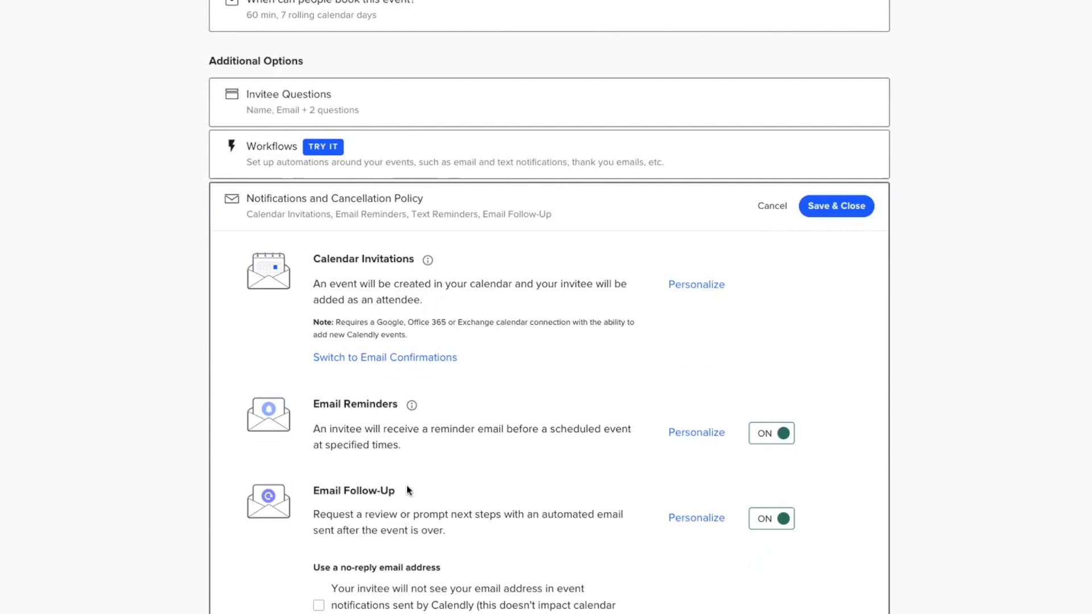
mouse_move(408, 490)
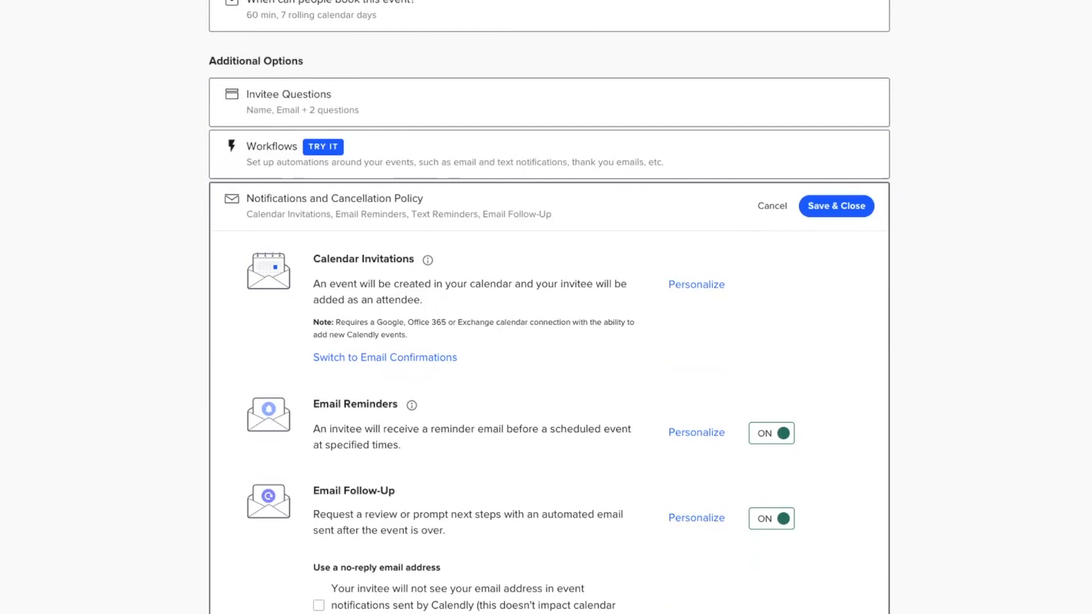
Save and close Notifications, then close the Confirmation Page settings without changes
click(835, 206)
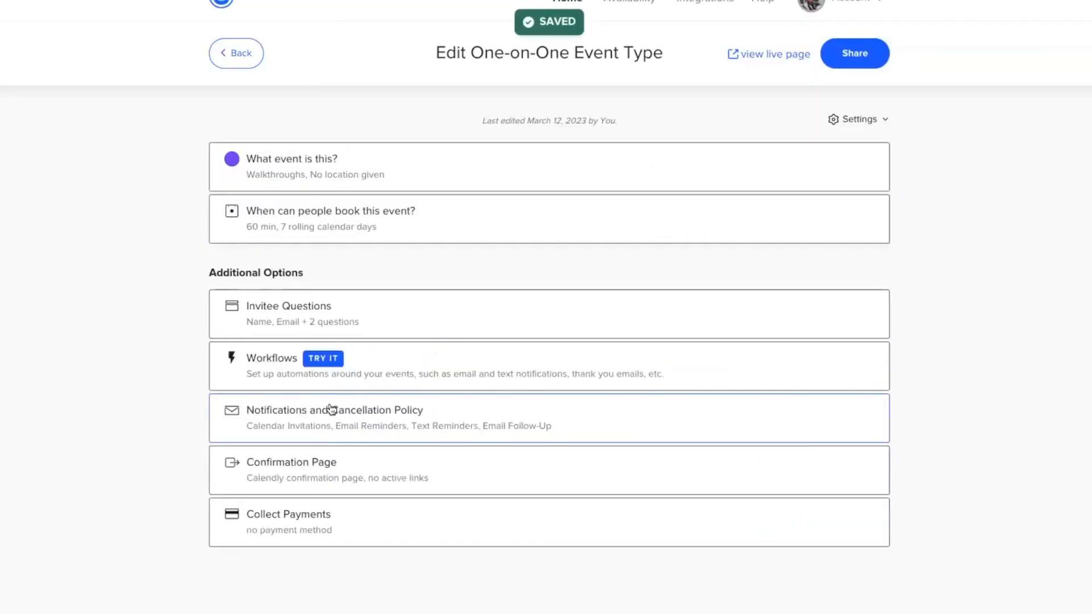
mouse_move(694, 426)
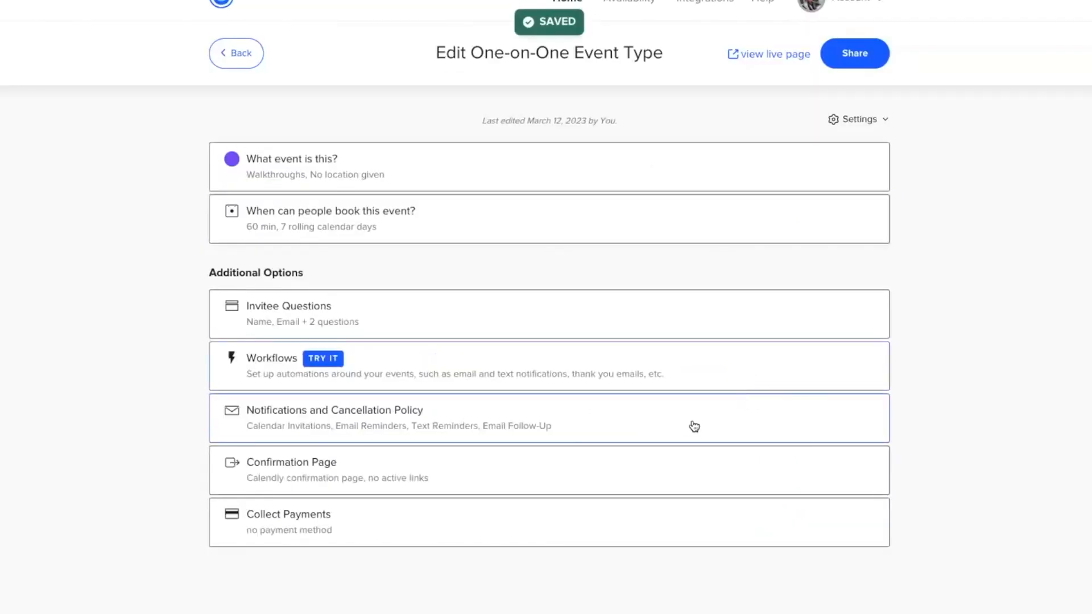
mouse_move(347, 523)
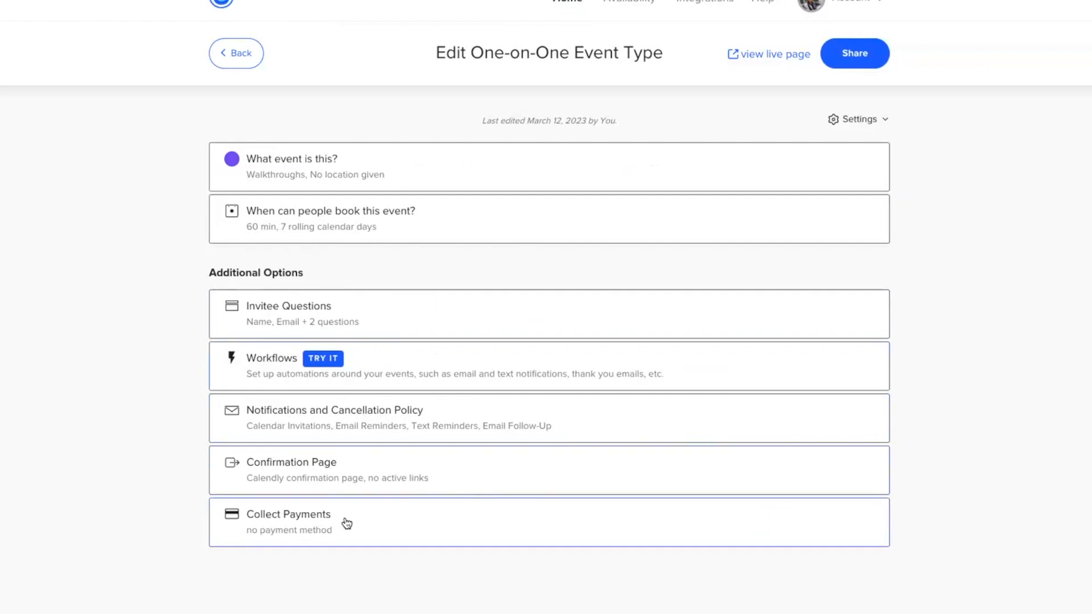
mouse_move(426, 507)
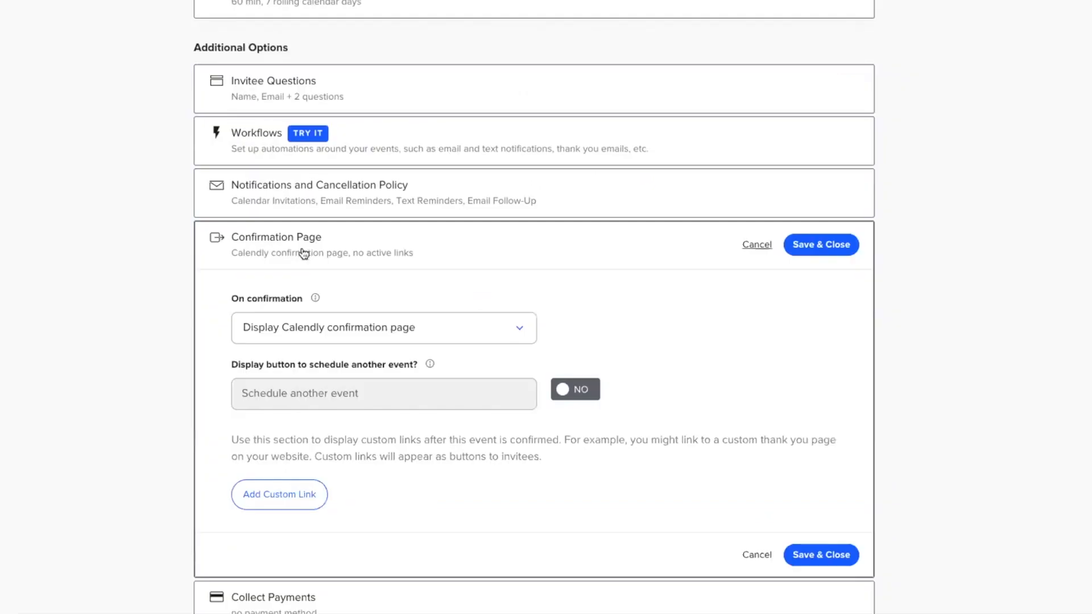
mouse_move(822, 245)
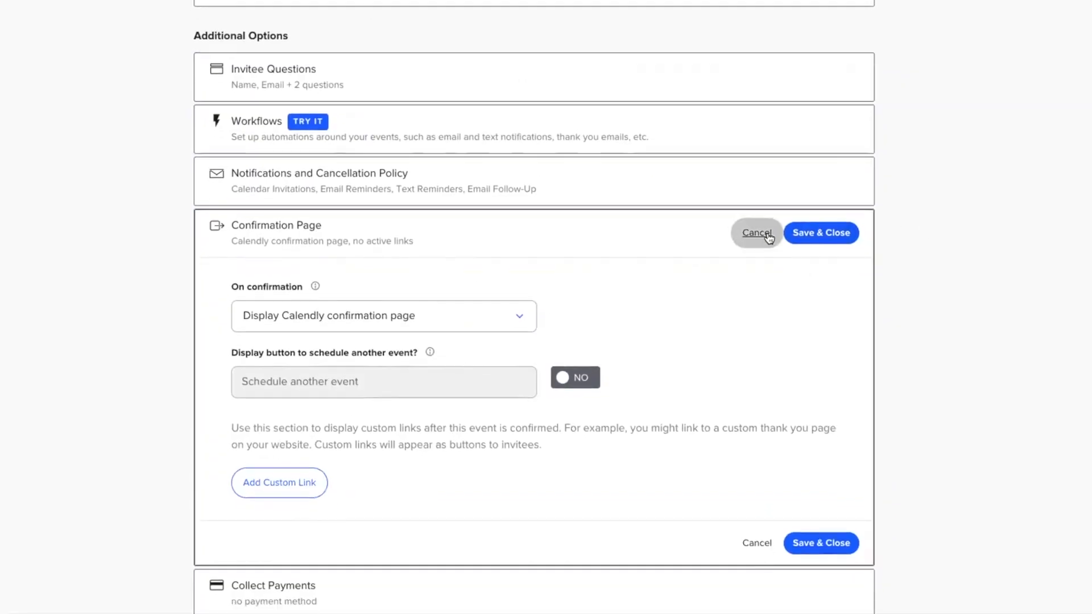
click(756, 232)
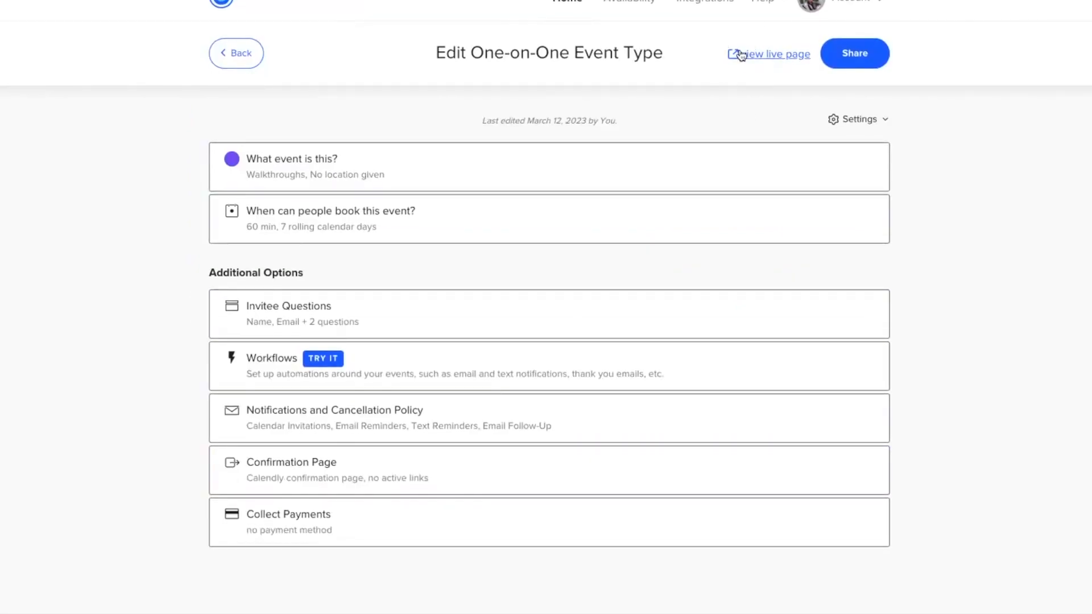
View the live Walkthroughs booking page and pick Friday, March 17 to list its time slots
click(775, 54)
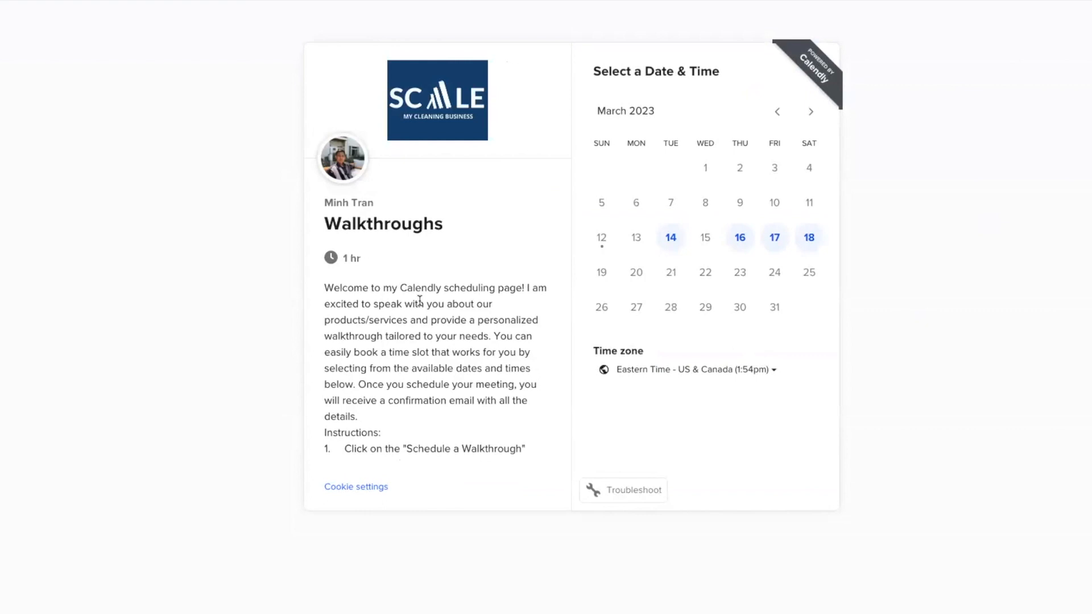
mouse_move(788, 255)
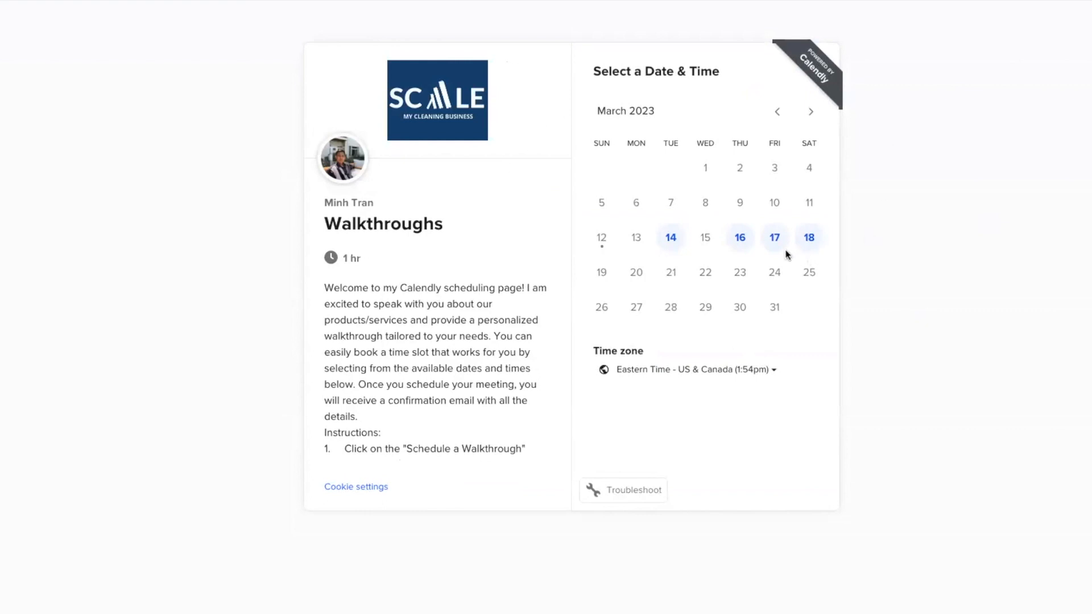
mouse_move(774, 238)
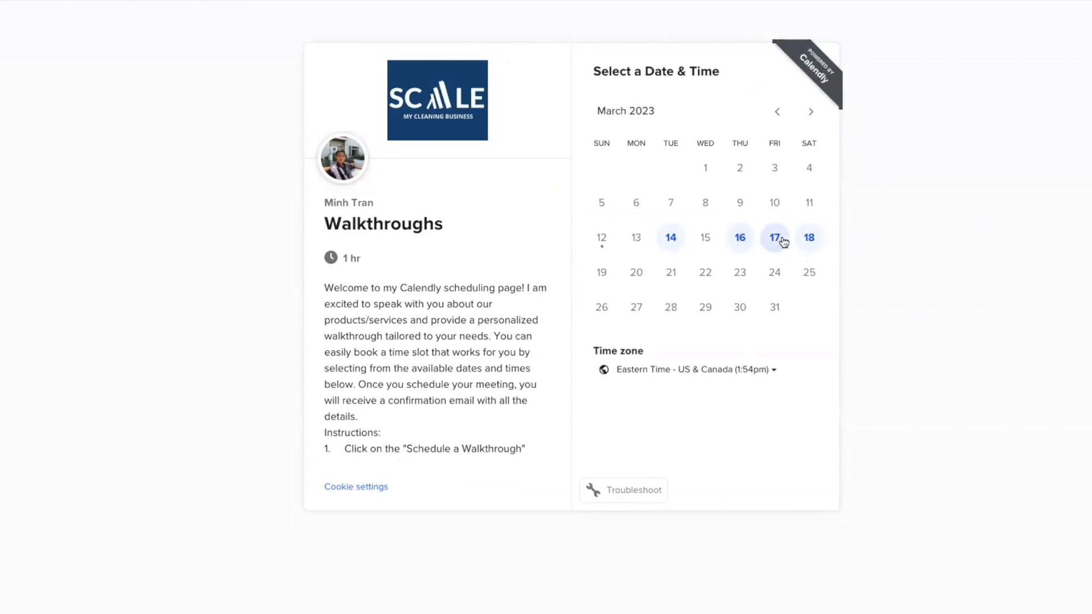
click(775, 237)
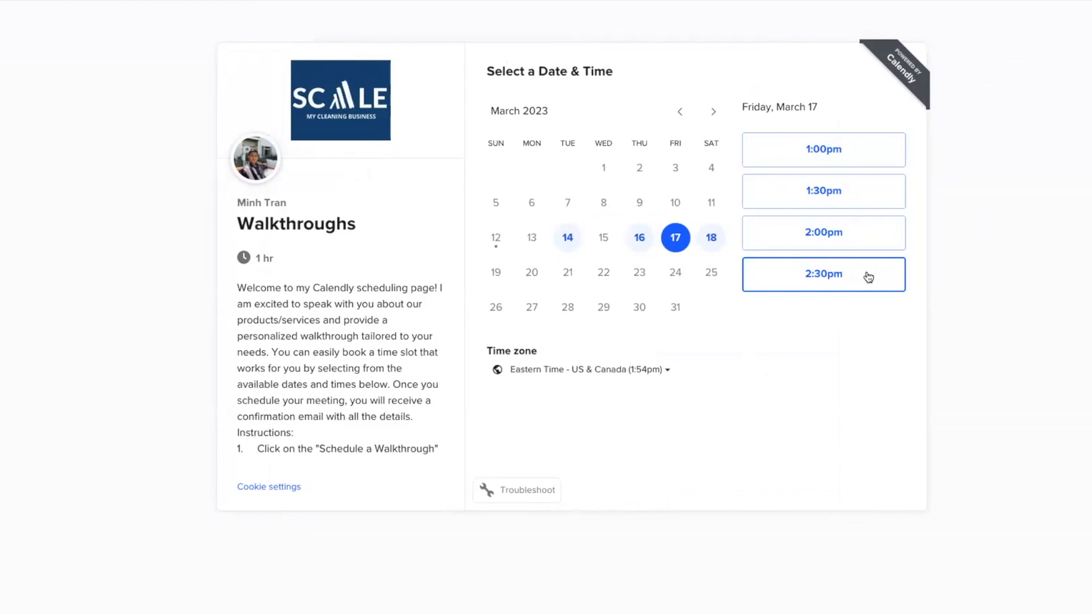
mouse_move(735, 362)
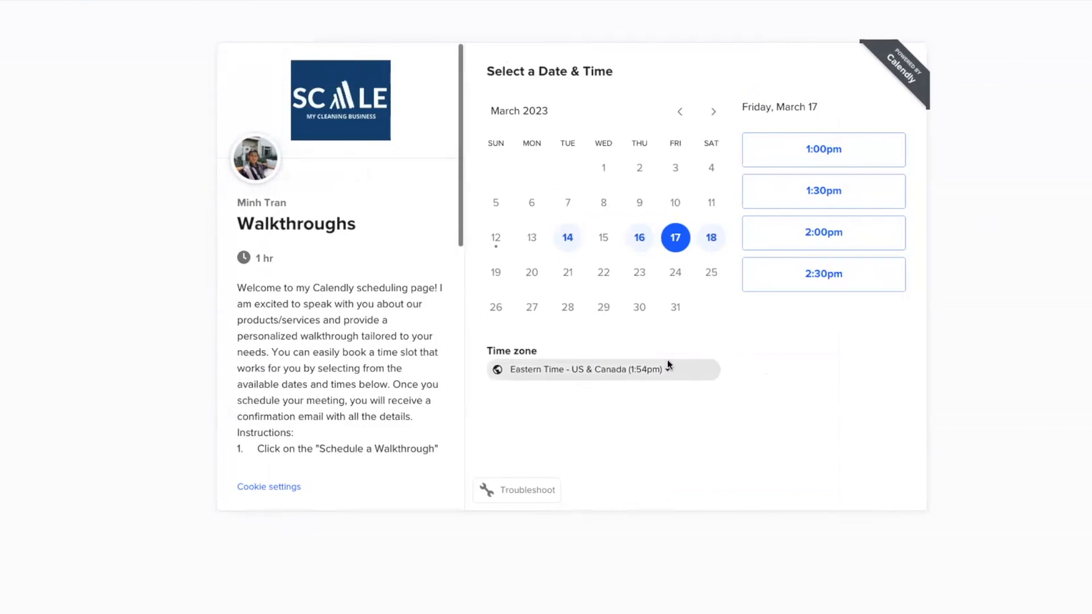
click(588, 368)
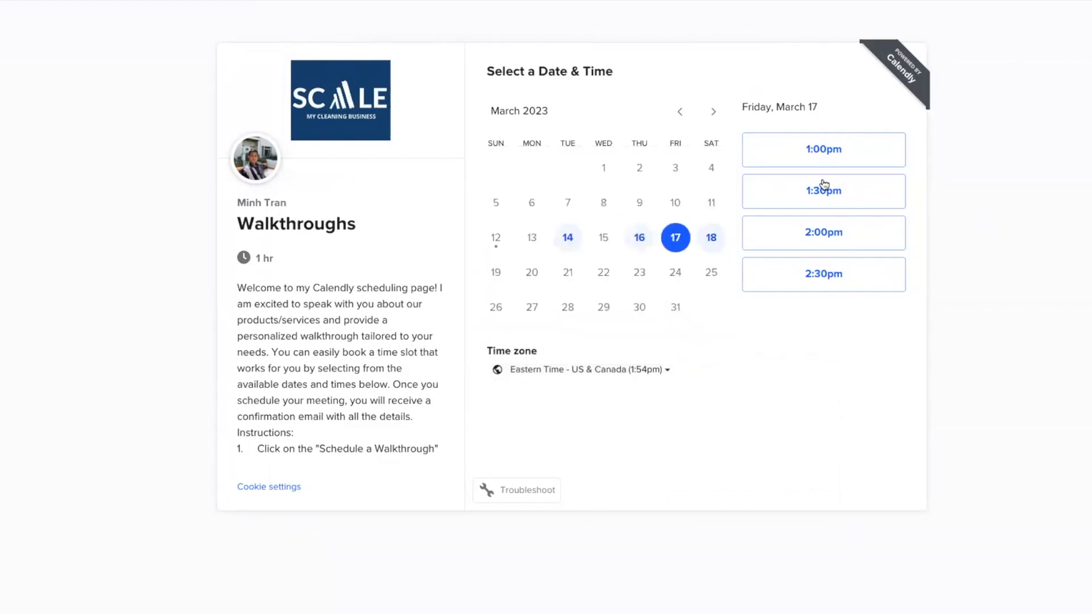
mouse_move(824, 232)
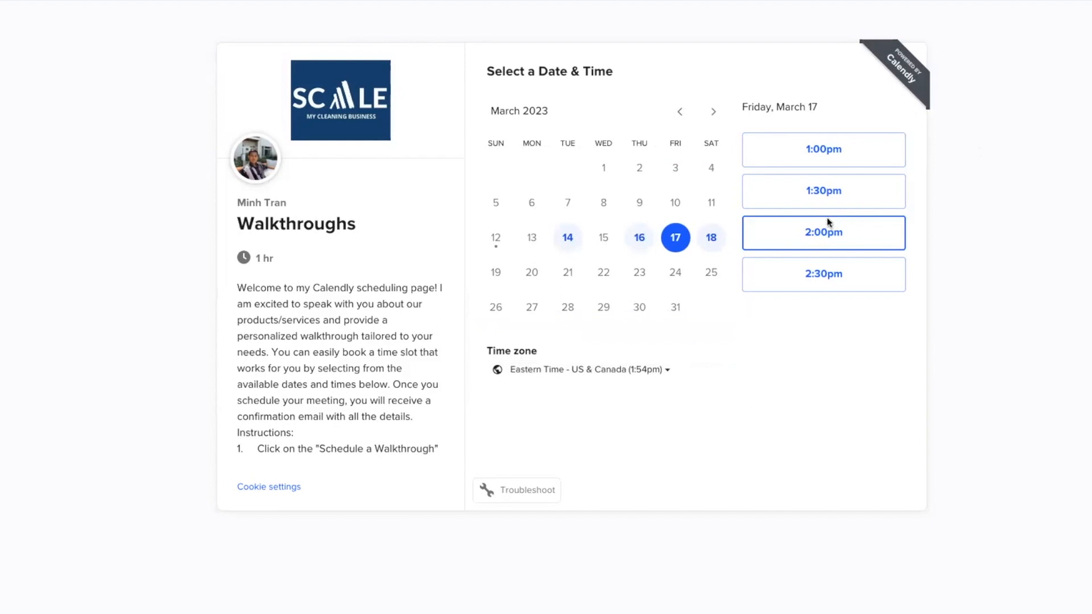
Select the 2:00pm slot, inspect the 'What is the best contact info?' phone field, then go back
click(824, 232)
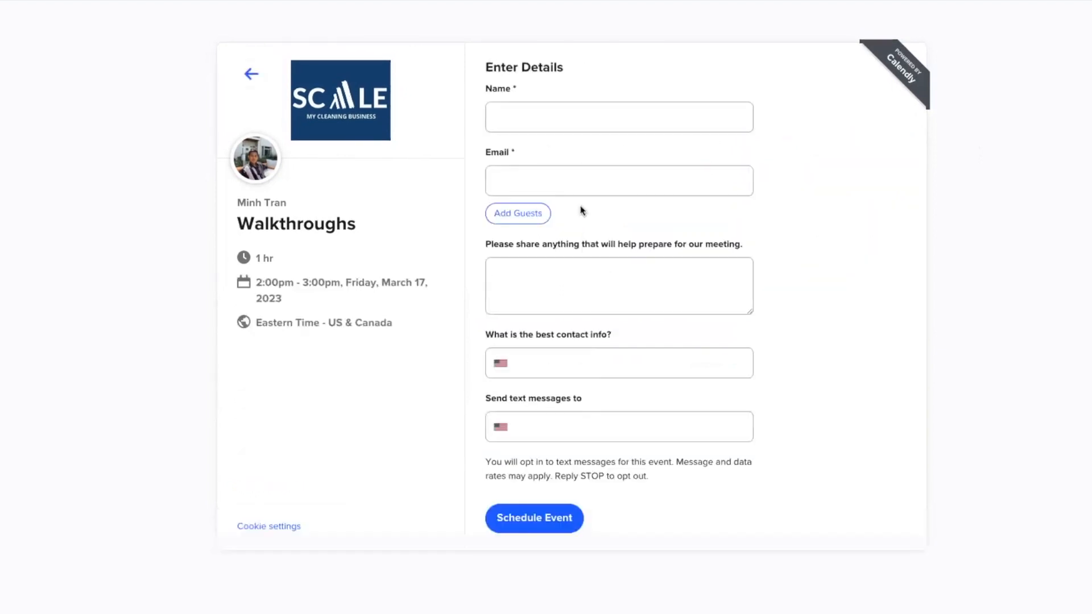
mouse_move(564, 377)
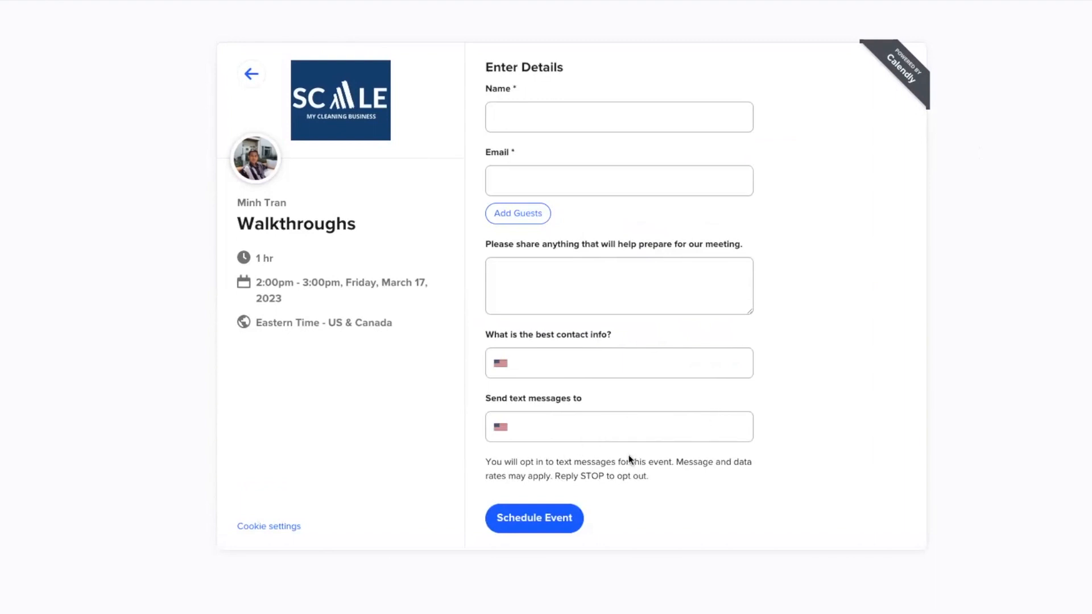
drag(519, 462, 644, 477)
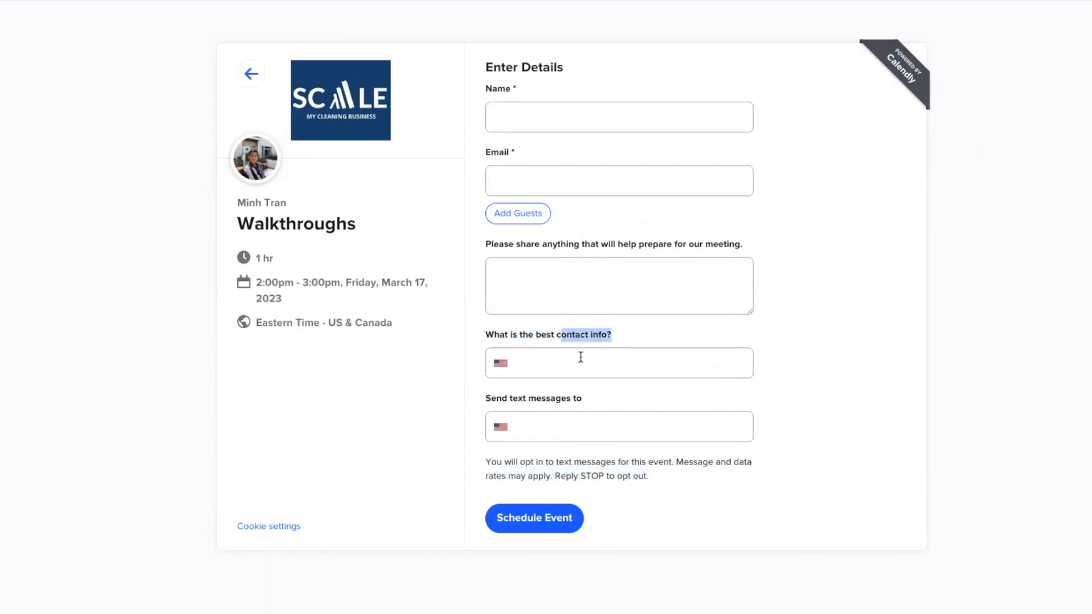
click(619, 361)
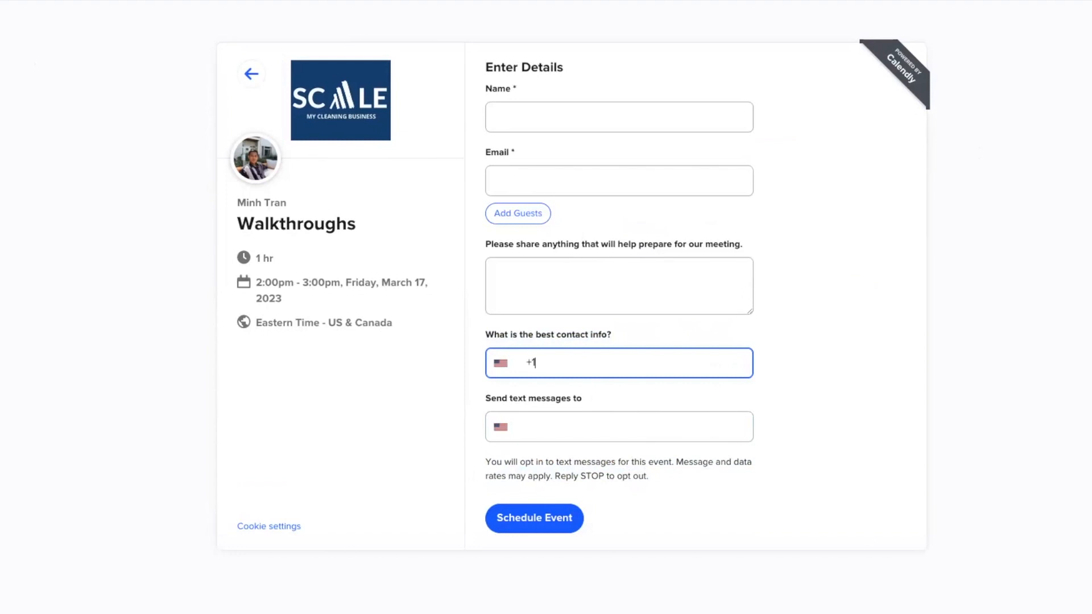
mouse_move(5, 125)
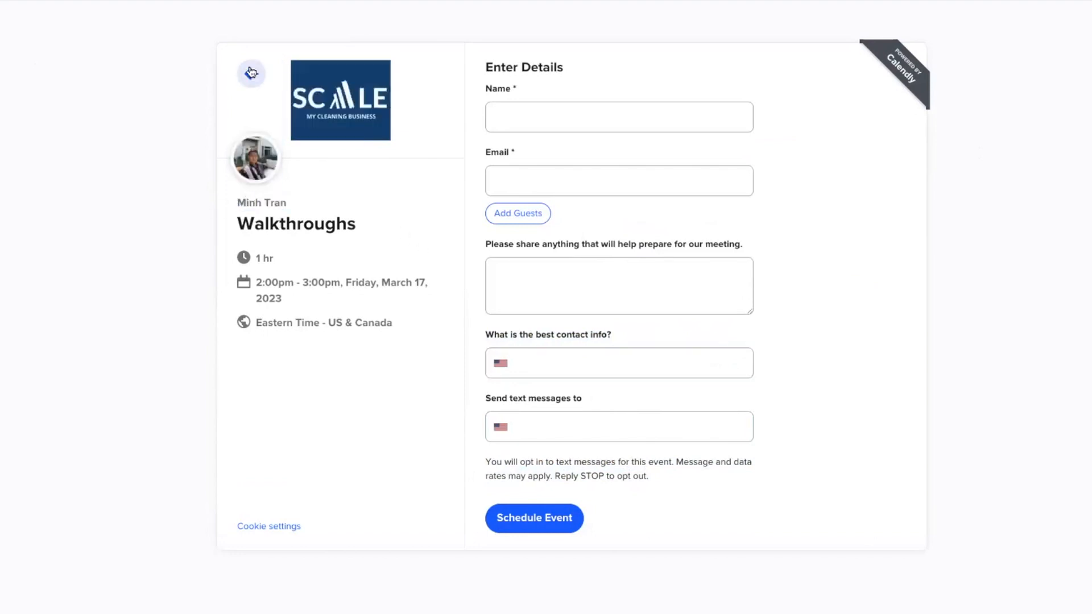
click(250, 73)
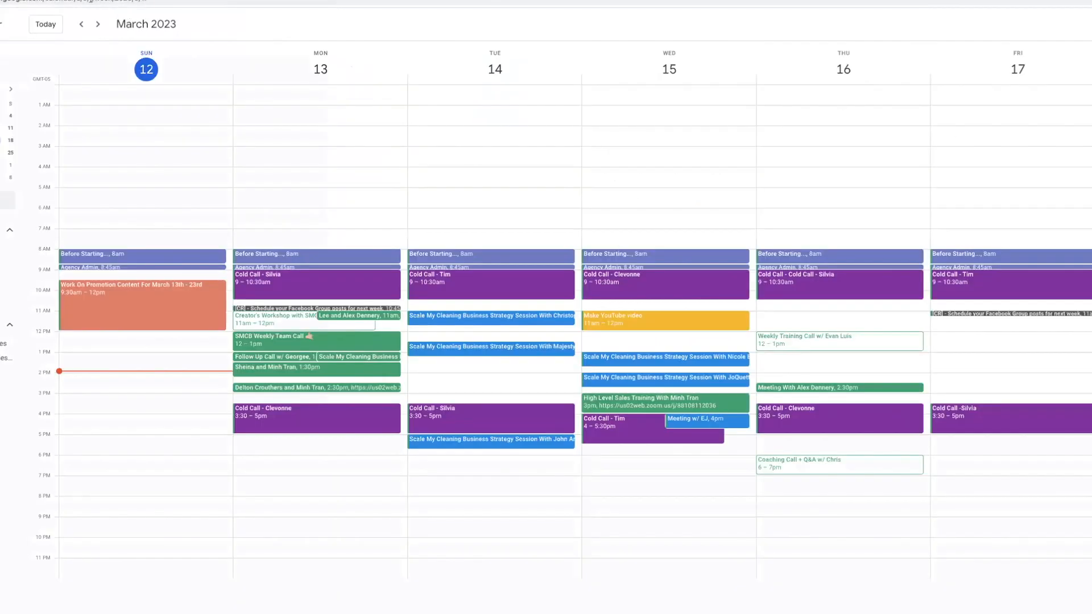
click(98, 24)
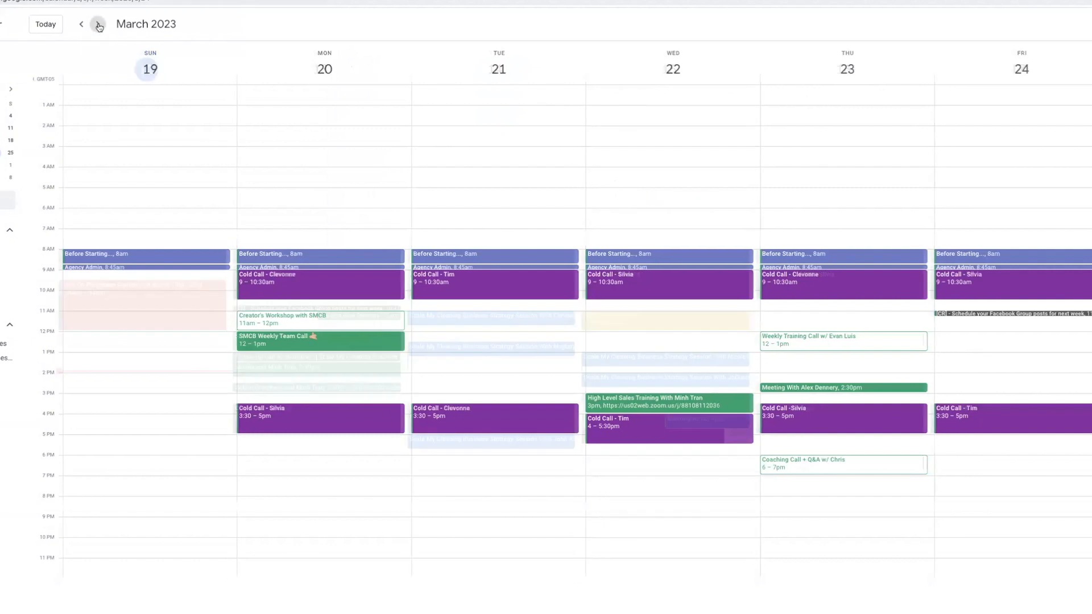
click(81, 23)
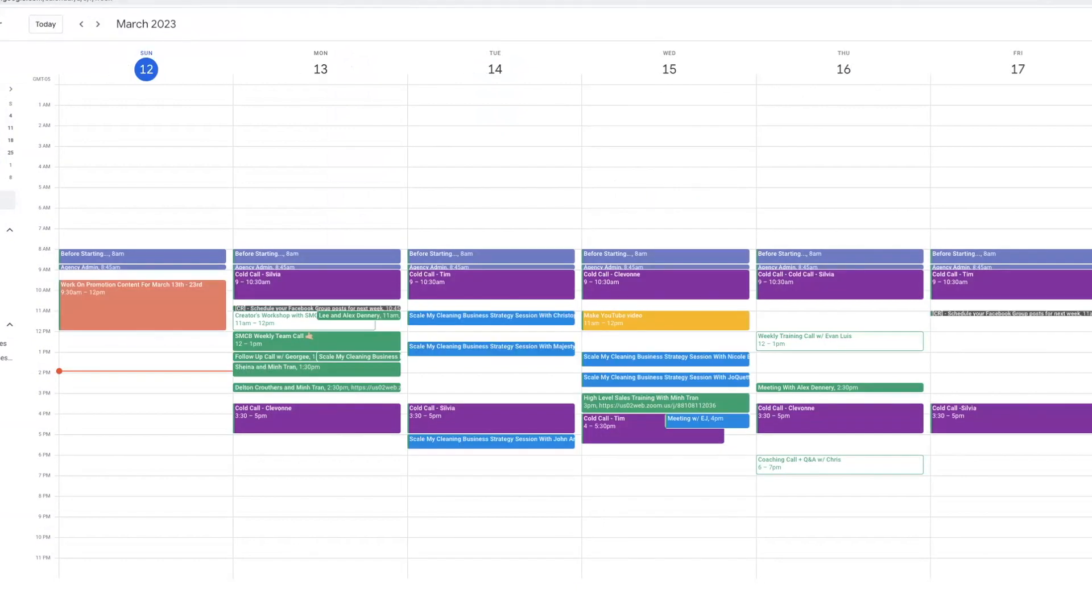
click(633, 318)
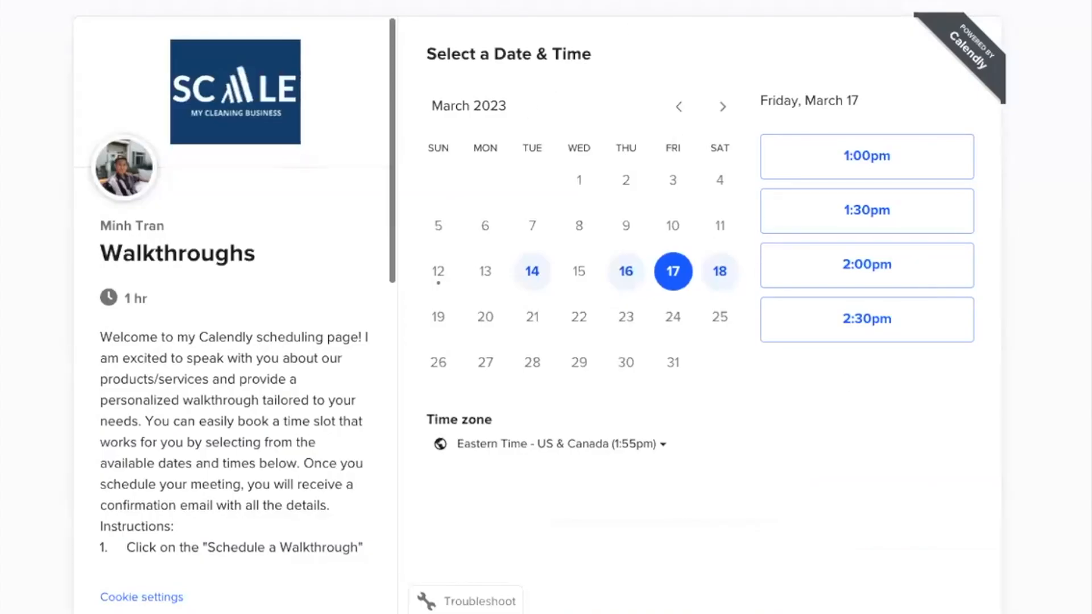
mouse_move(508, 128)
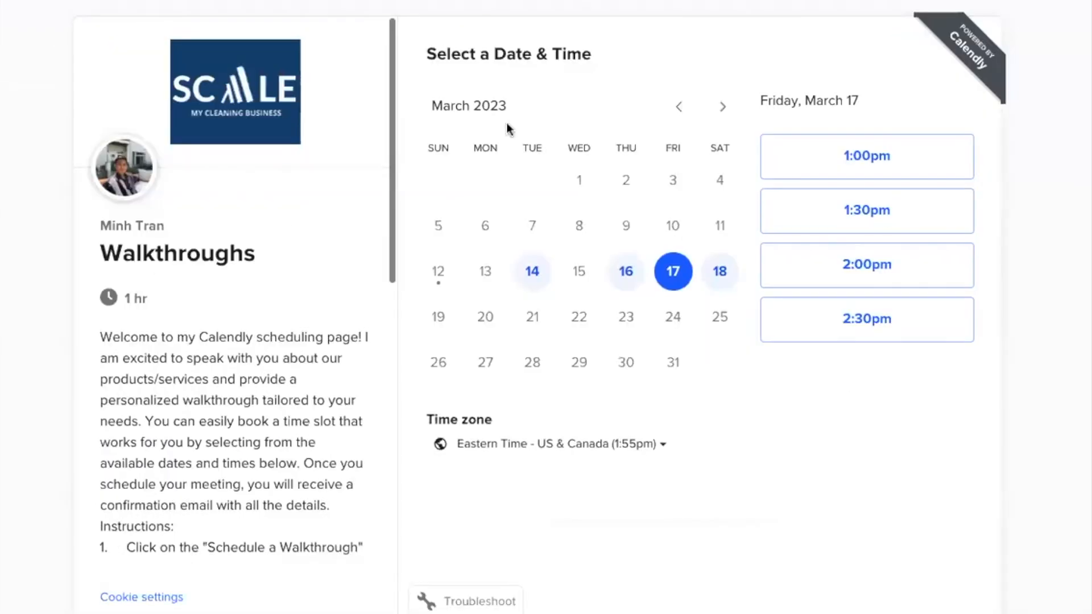